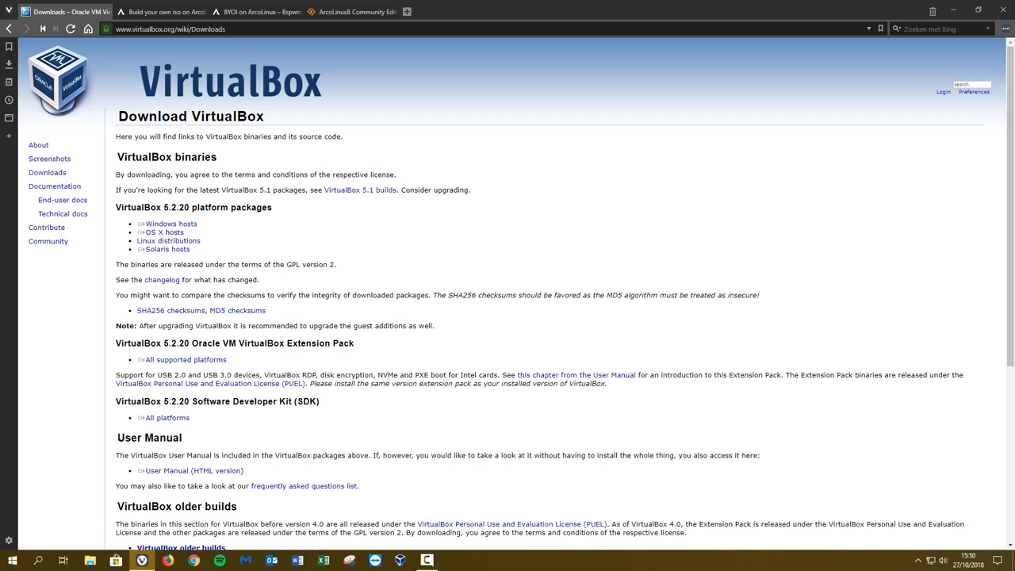
{"action": "mouse_move", "coordinate": [159, 13]}
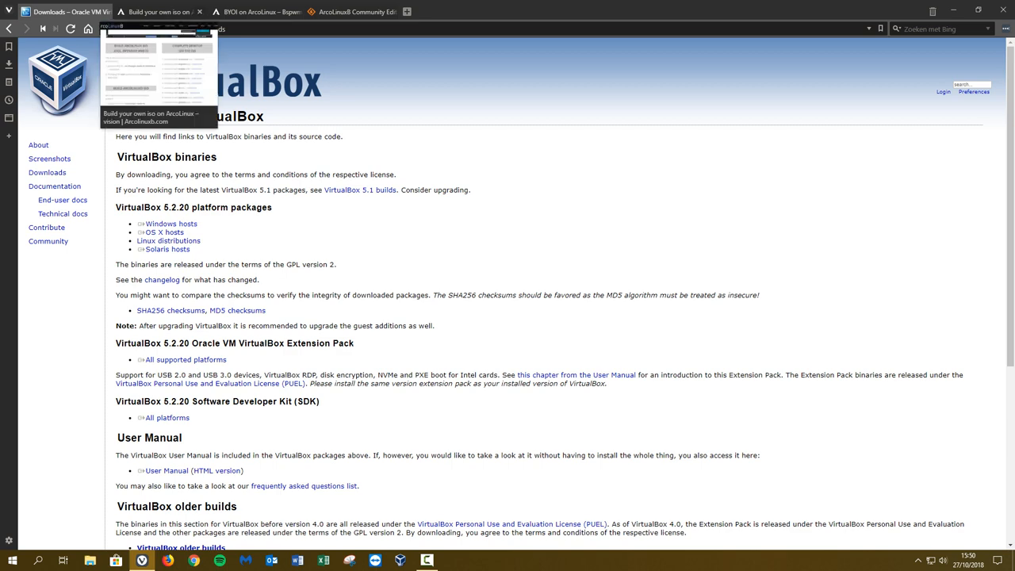
- Switch to the 'Build your own iso on ArcoLinux' article from the VirtualBox Downloads tab
{"action": "left_click", "coordinate": [159, 13]}
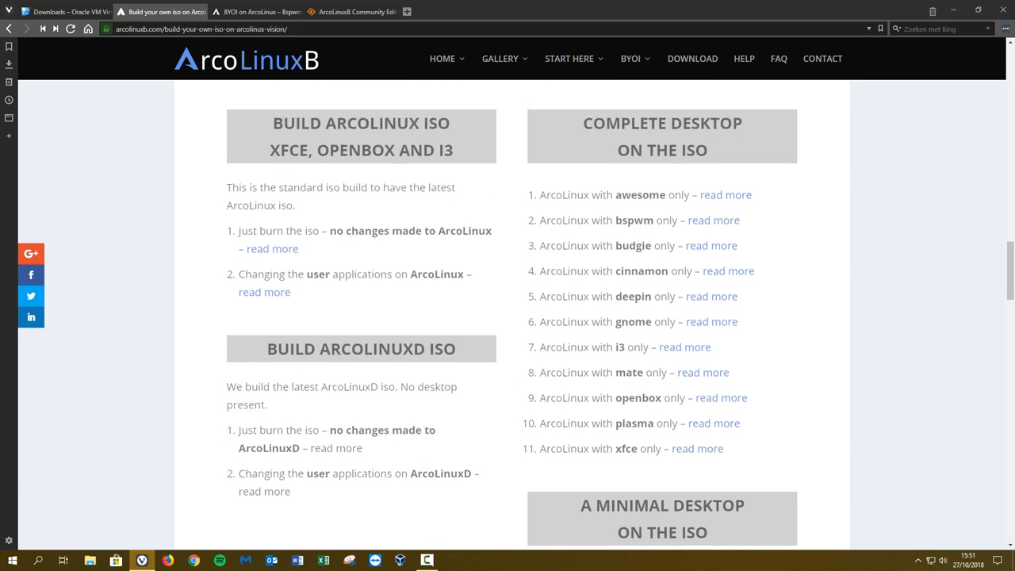
- Scroll through the ArcoLinuxD, complete-desktop and minimal-desktop ISO lists down to the '3 Ways' section
{"action": "scroll", "scroll_direction": "up", "scroll_amount": 3}
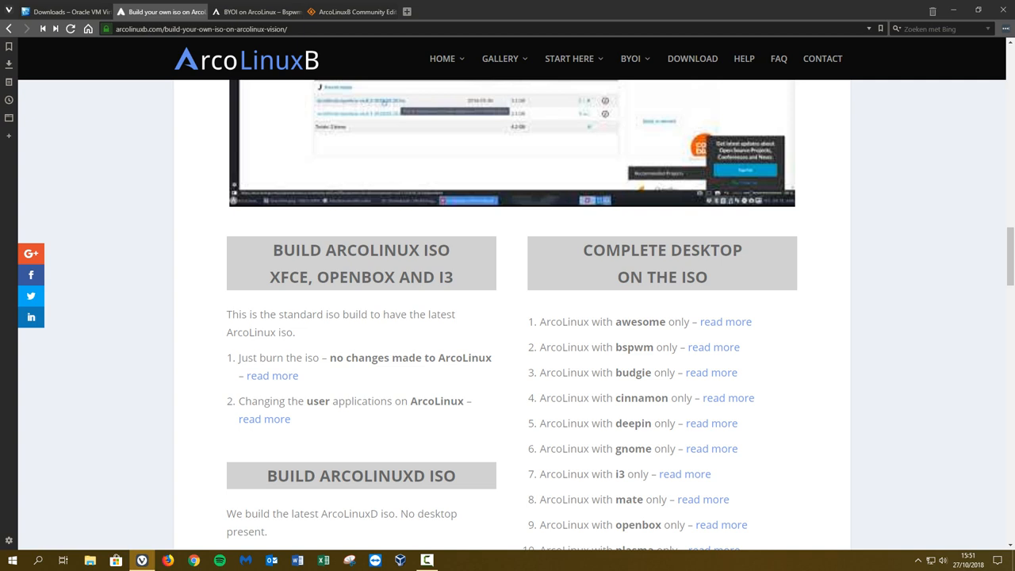
{"action": "scroll", "scroll_direction": "down", "scroll_amount": 3}
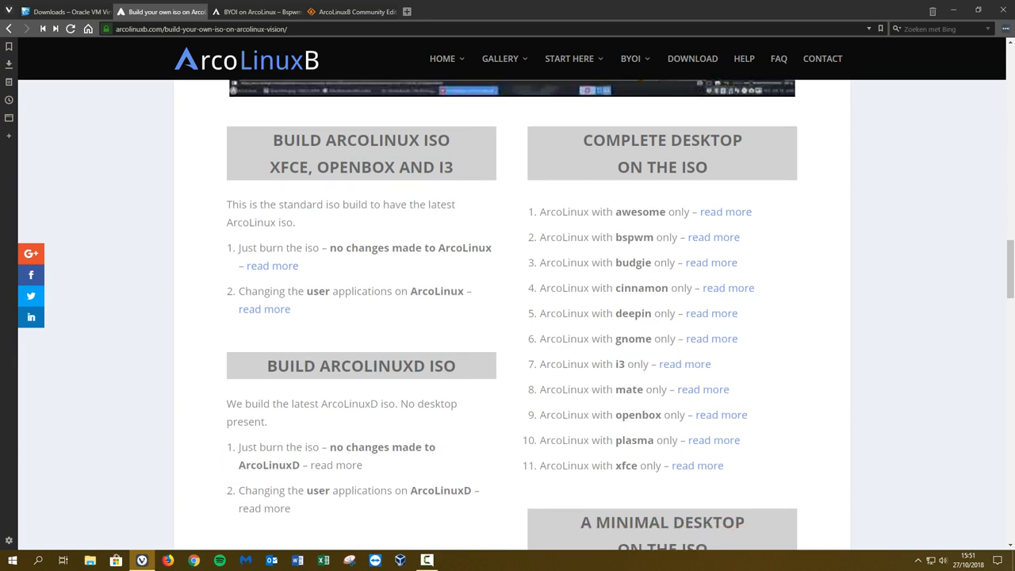
{"action": "scroll", "scroll_direction": "down", "scroll_amount": 3}
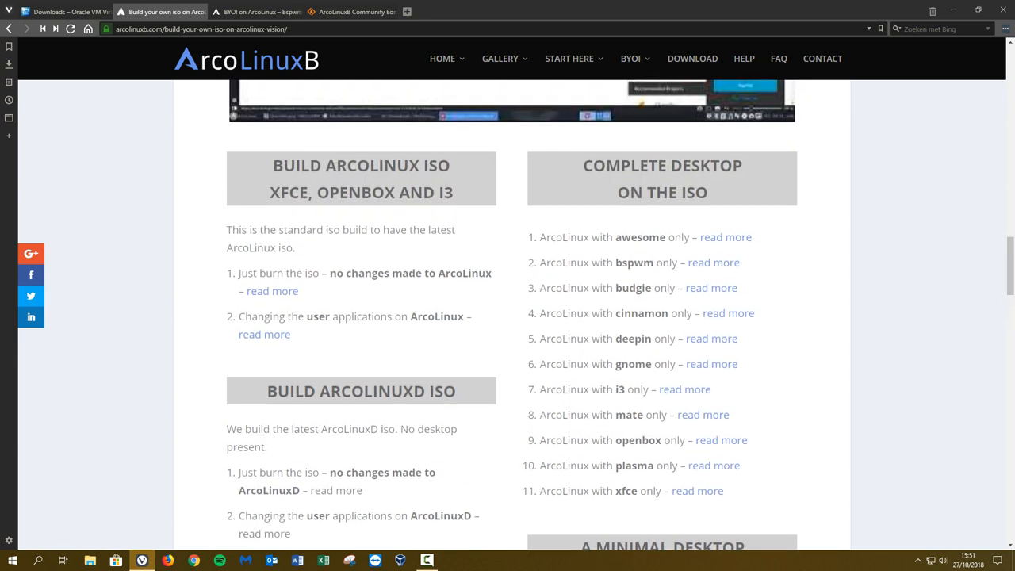
{"action": "scroll", "scroll_direction": "down", "scroll_amount": 3}
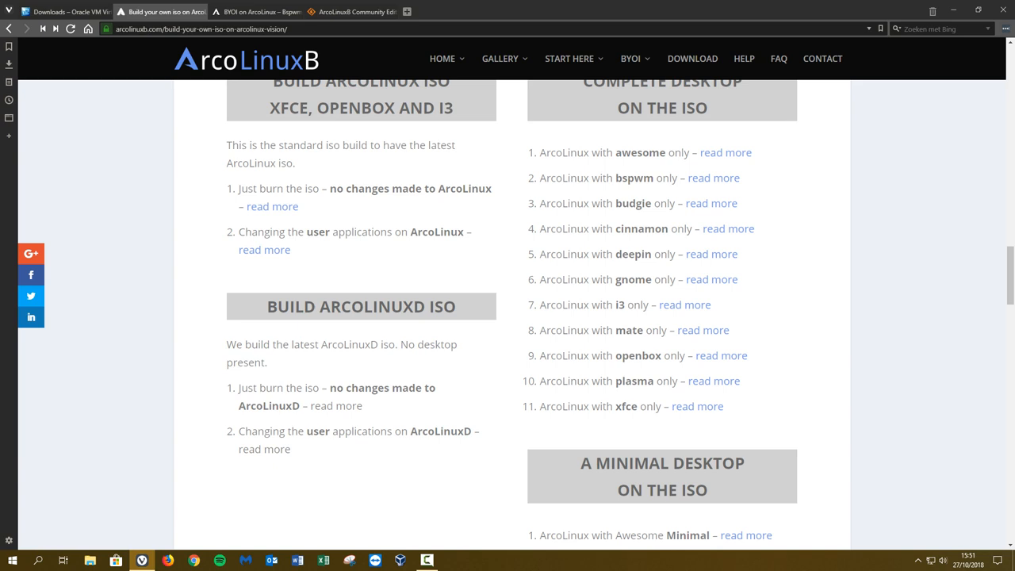
{"action": "scroll", "scroll_direction": "down", "scroll_amount": 3}
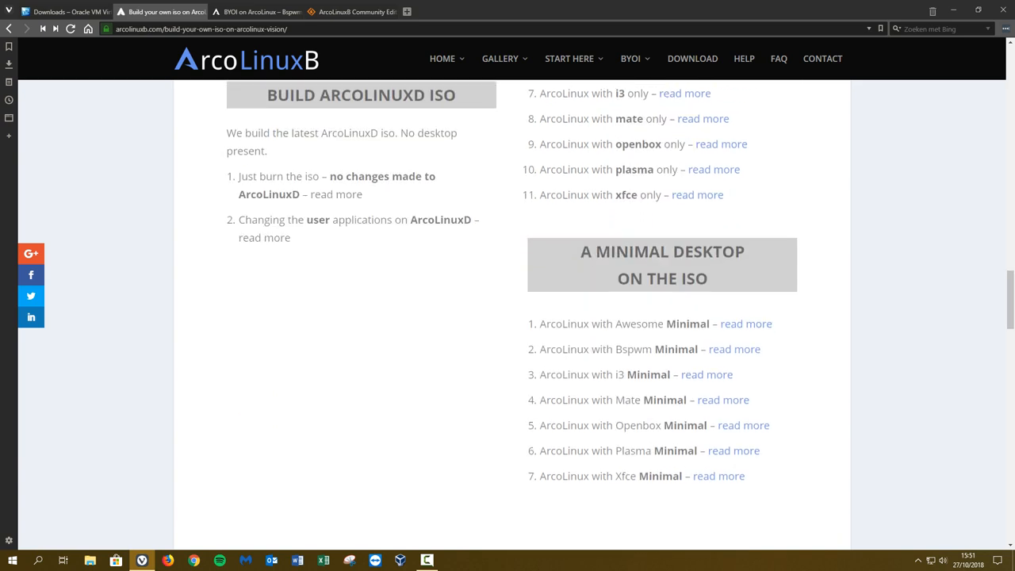
{"action": "scroll", "scroll_direction": "up", "scroll_amount": 3}
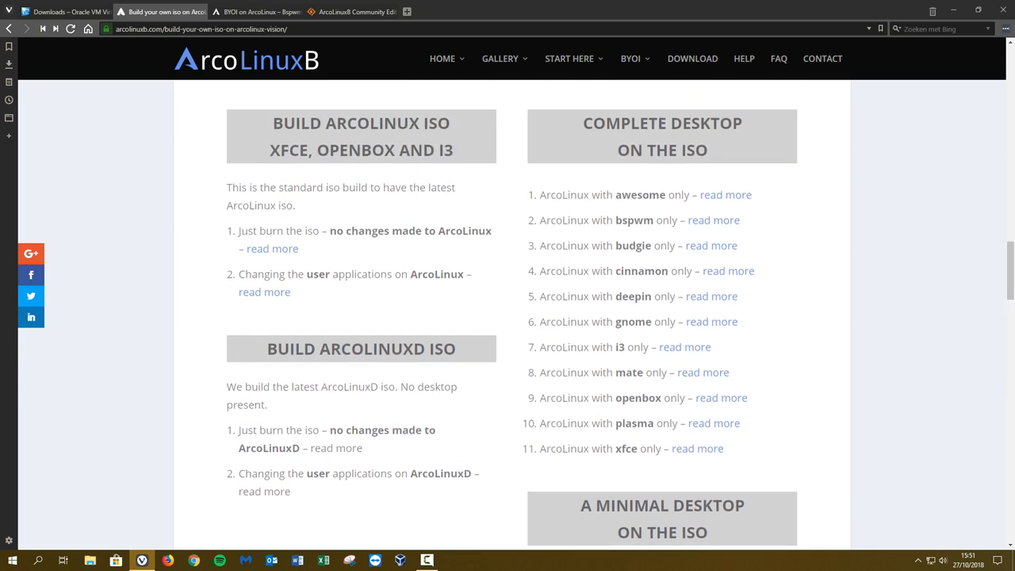
{"action": "scroll", "scroll_direction": "down", "scroll_amount": 3}
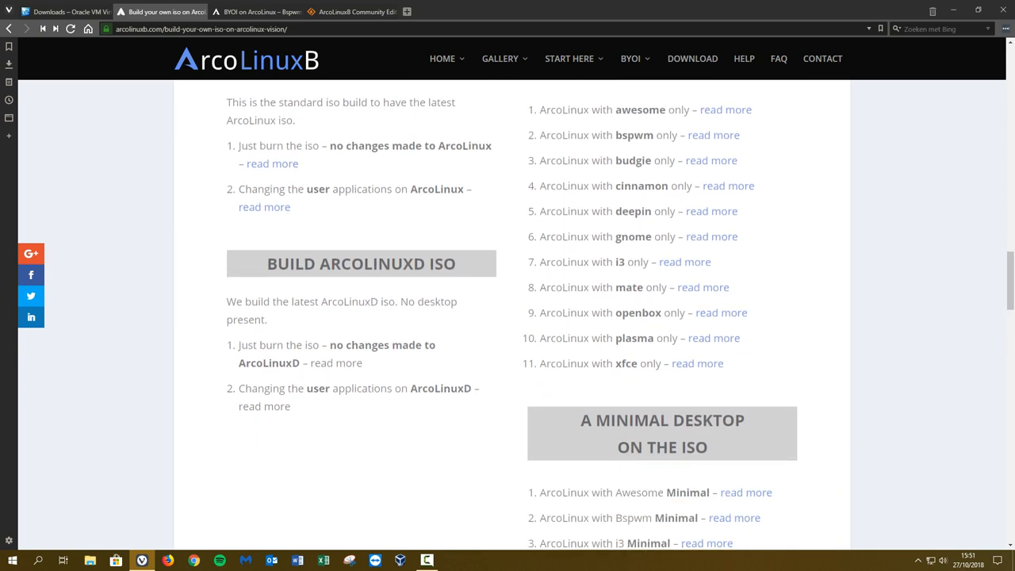
{"action": "scroll", "scroll_direction": "down", "scroll_amount": 3}
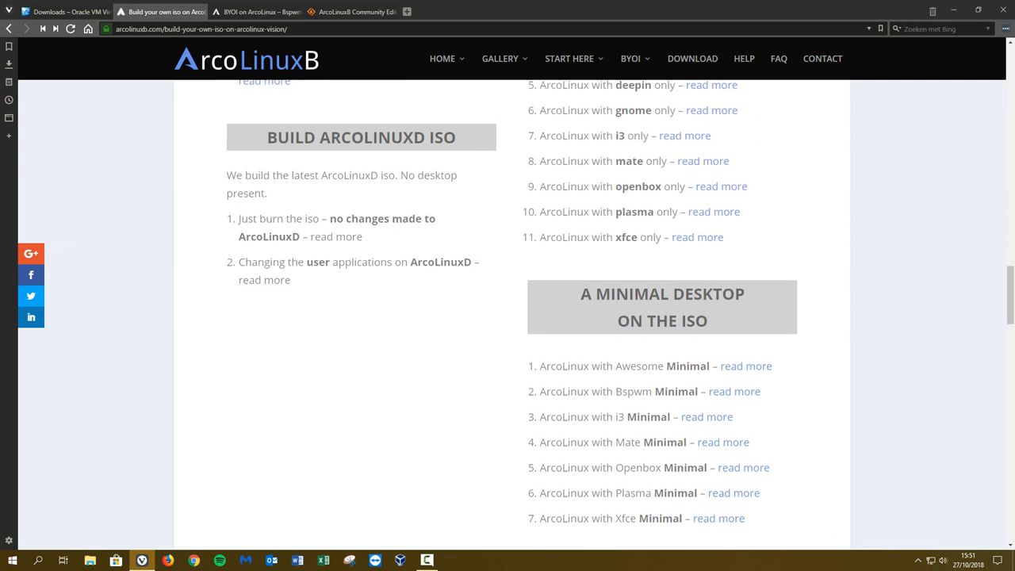
{"action": "scroll", "scroll_direction": "down", "scroll_amount": 3}
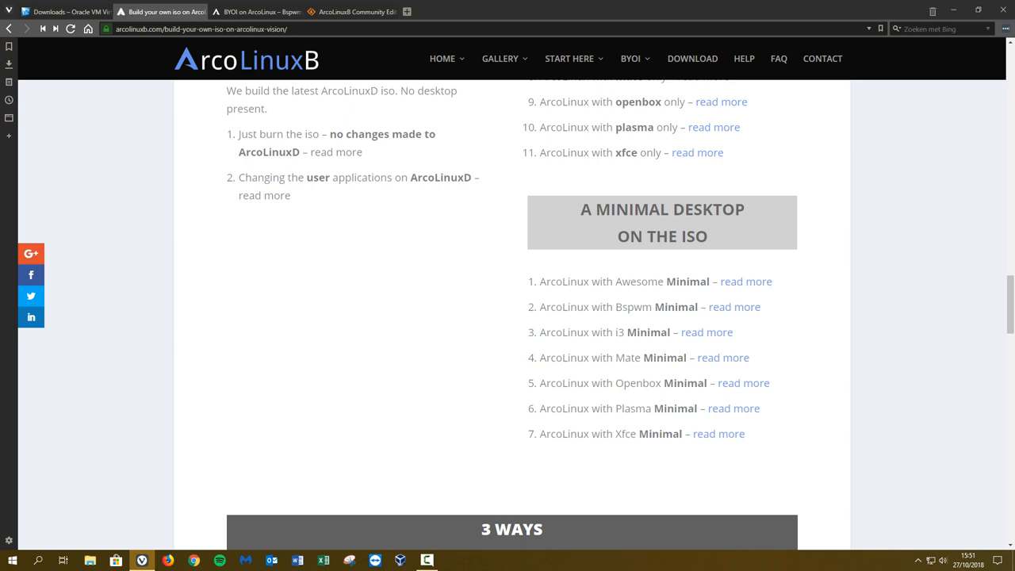
{"action": "mouse_move", "coordinate": [254, 11]}
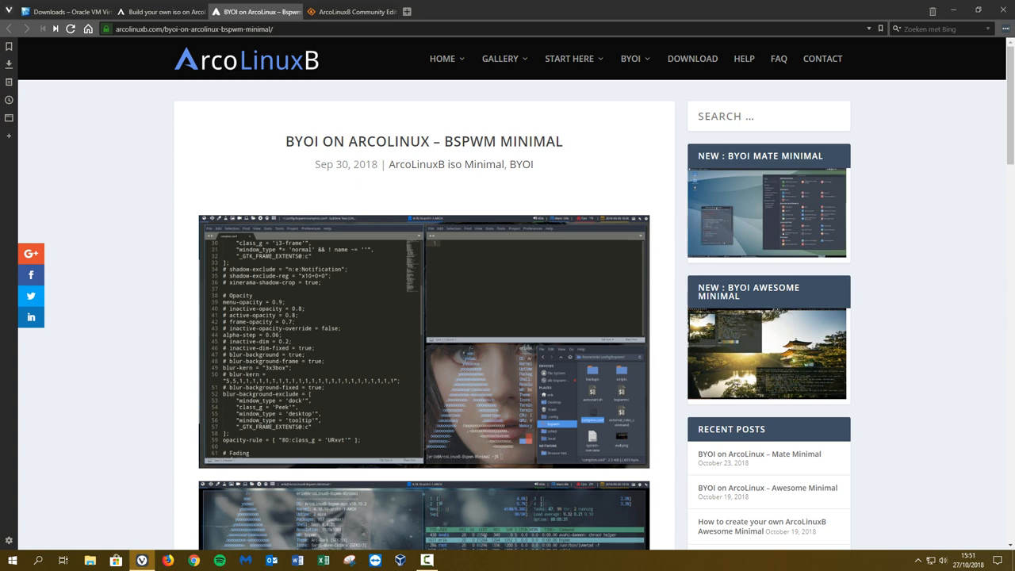
- Scroll through the Bspwm Minimal build procedure and autologin notes
{"action": "scroll", "scroll_direction": "down", "scroll_amount": 3}
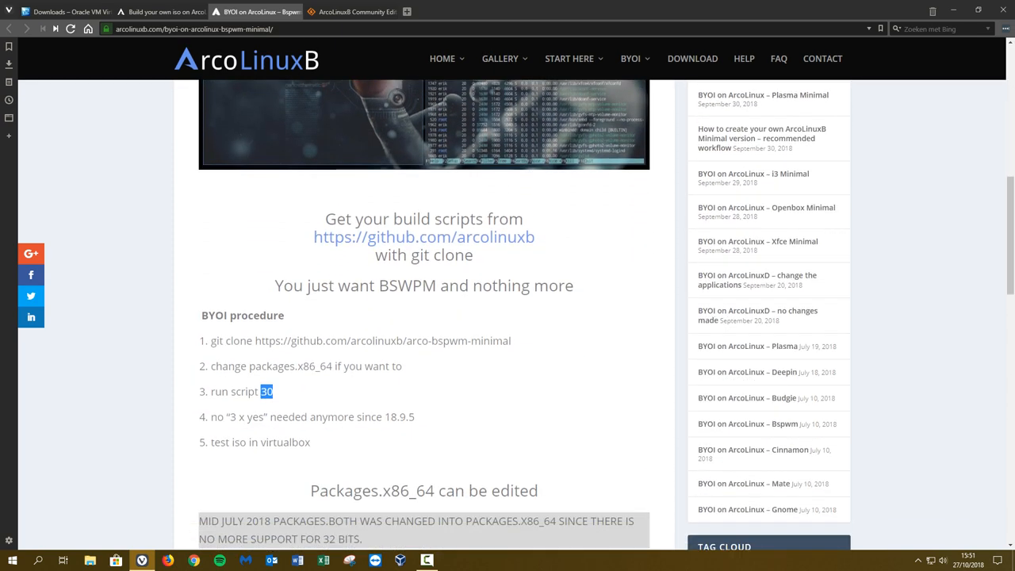
{"action": "scroll", "scroll_direction": "down", "scroll_amount": 3}
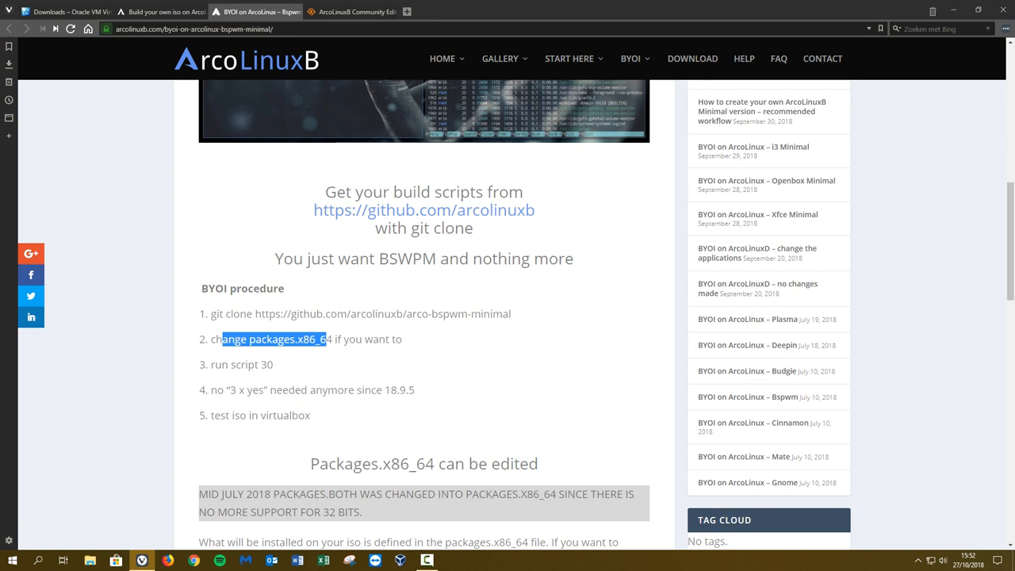
{"action": "scroll", "scroll_direction": "down", "scroll_amount": 3}
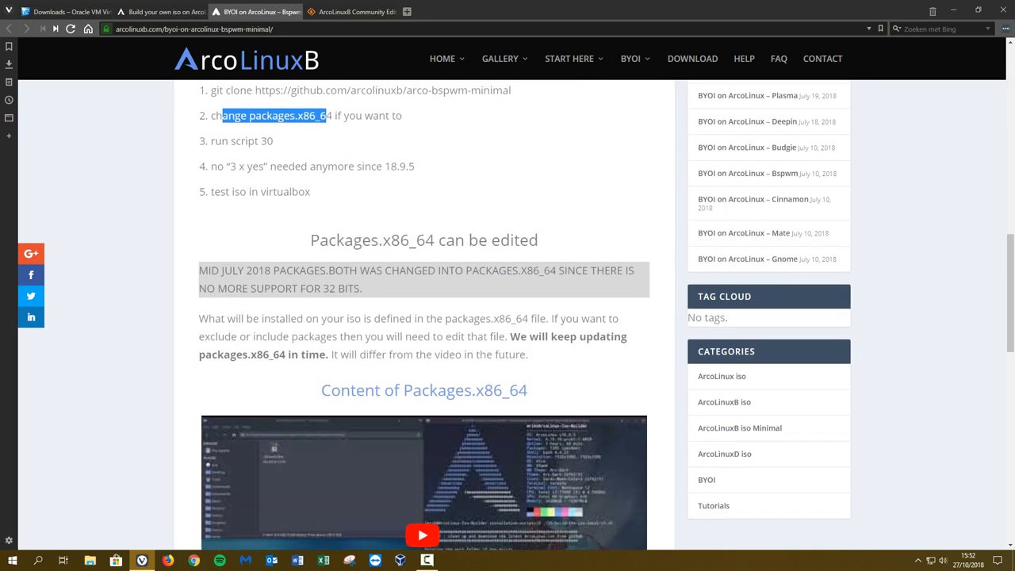
{"action": "scroll", "scroll_direction": "down", "scroll_amount": 3}
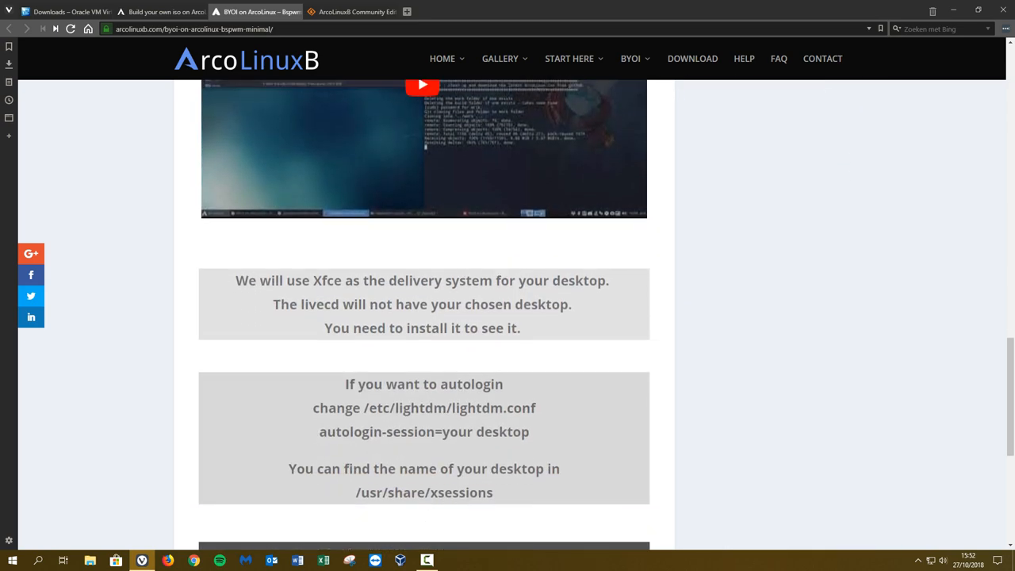
{"action": "scroll", "scroll_direction": "down", "scroll_amount": 3}
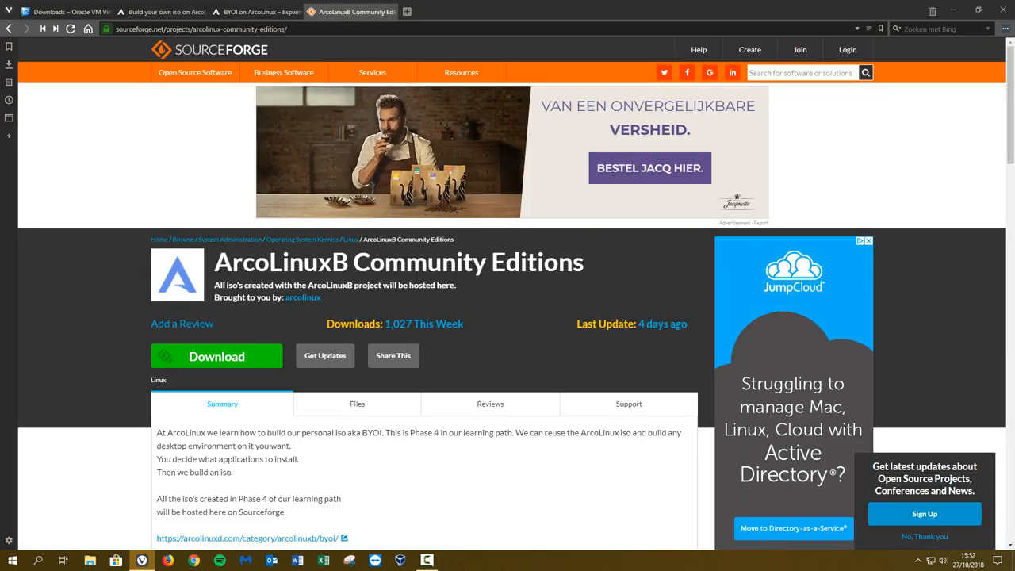
{"action": "scroll", "scroll_direction": "down", "scroll_amount": 3}
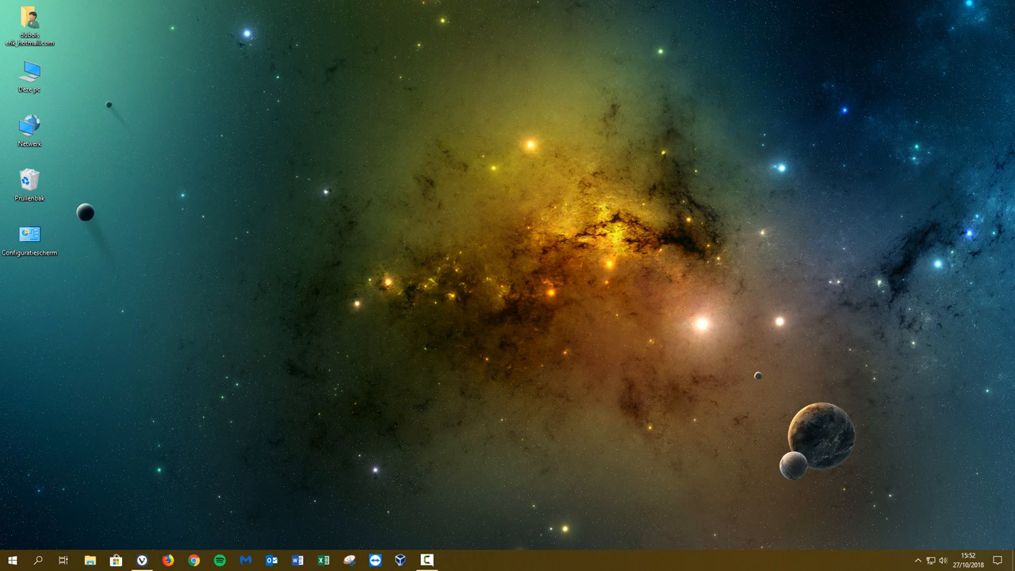
- Start the ArcoLinuxB Mate Minimal machine from VirtualBox Manager so its MATE desktop boots
{"action": "left_click", "coordinate": [374, 562]}
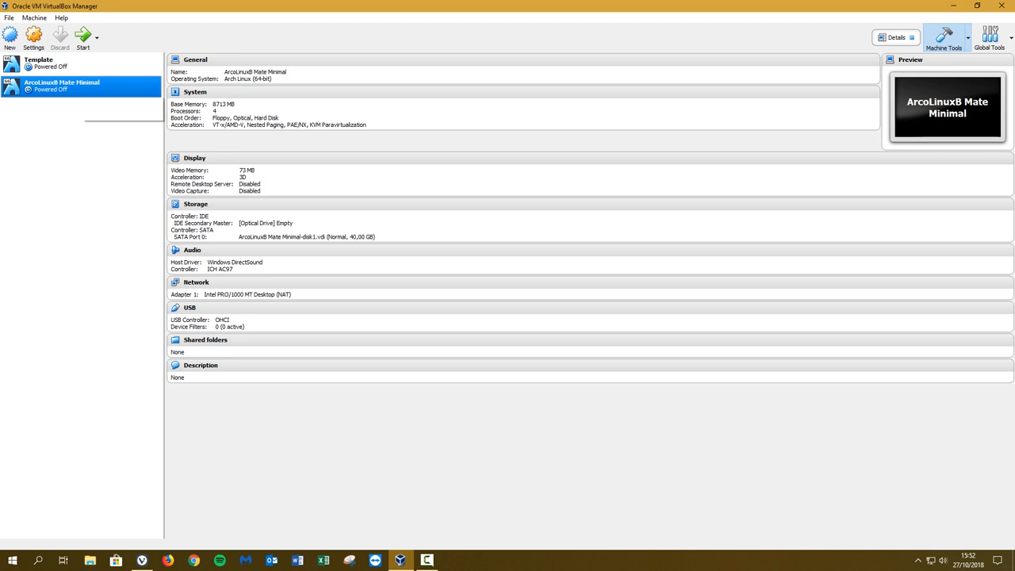
{"action": "mouse_move", "coordinate": [508, 181]}
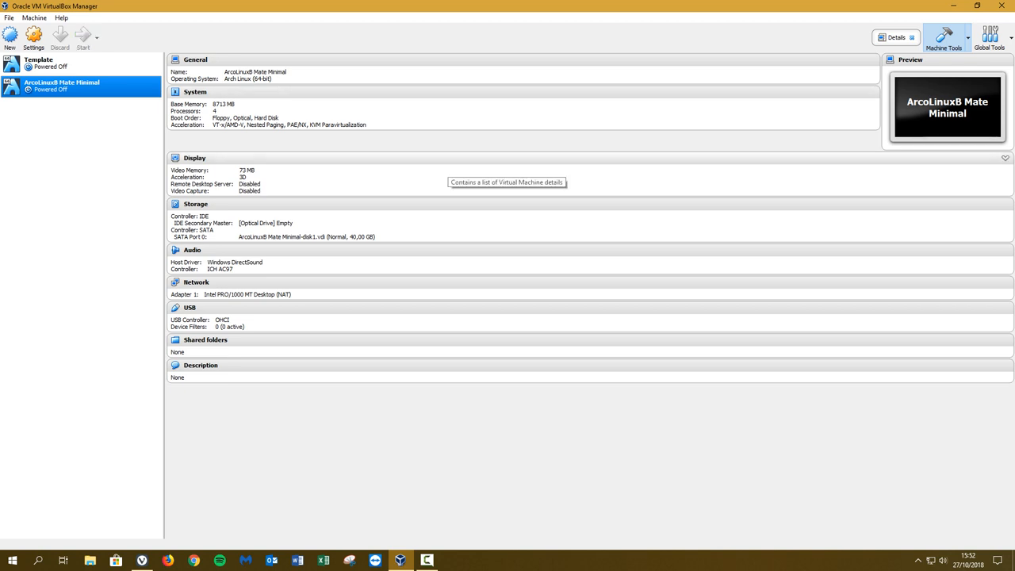
{"action": "left_click", "coordinate": [82, 35]}
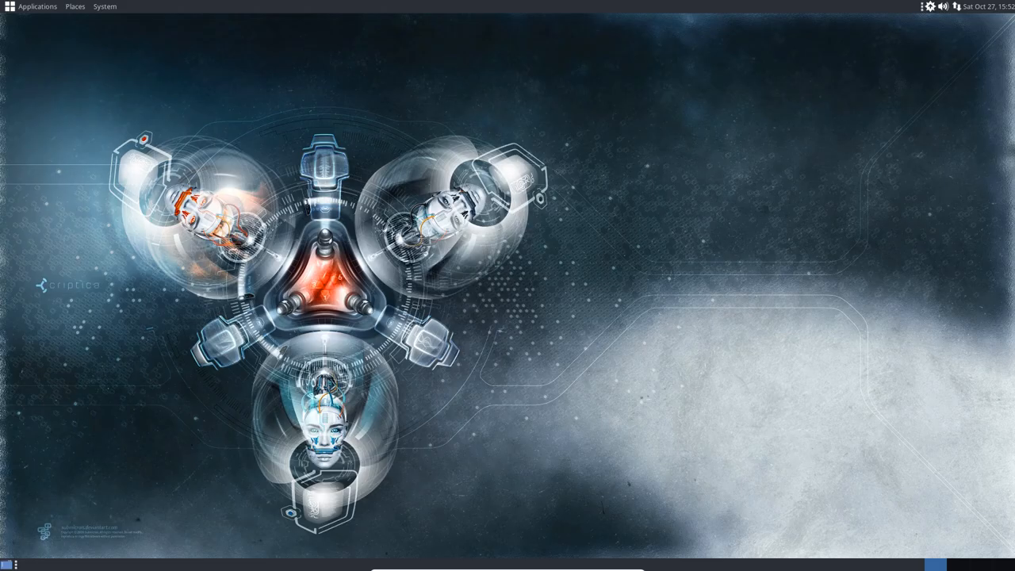
- Browse the MATE Applications categories and look at the Control Center under System
{"action": "left_click", "coordinate": [38, 6]}
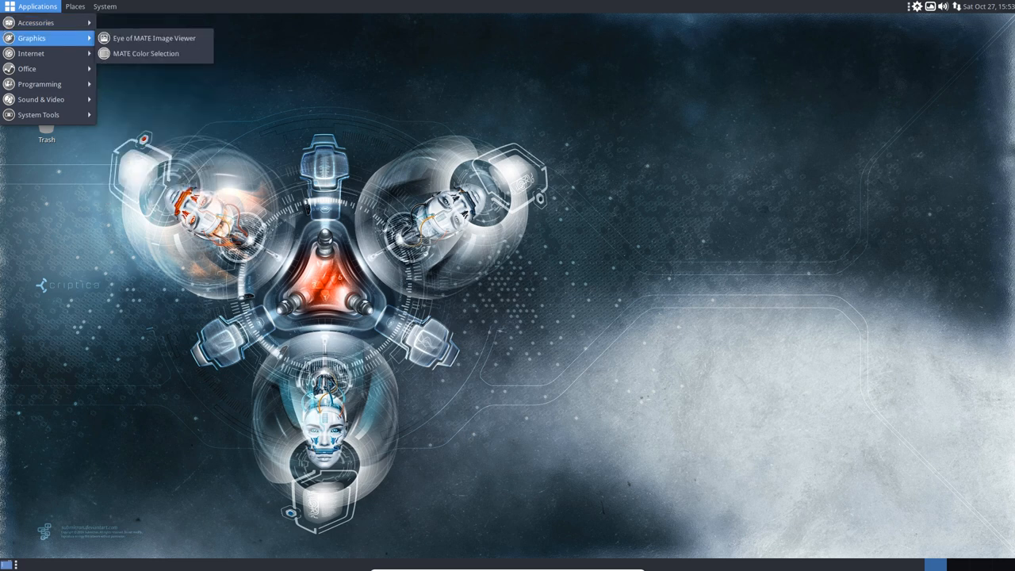
{"action": "mouse_move", "coordinate": [27, 68]}
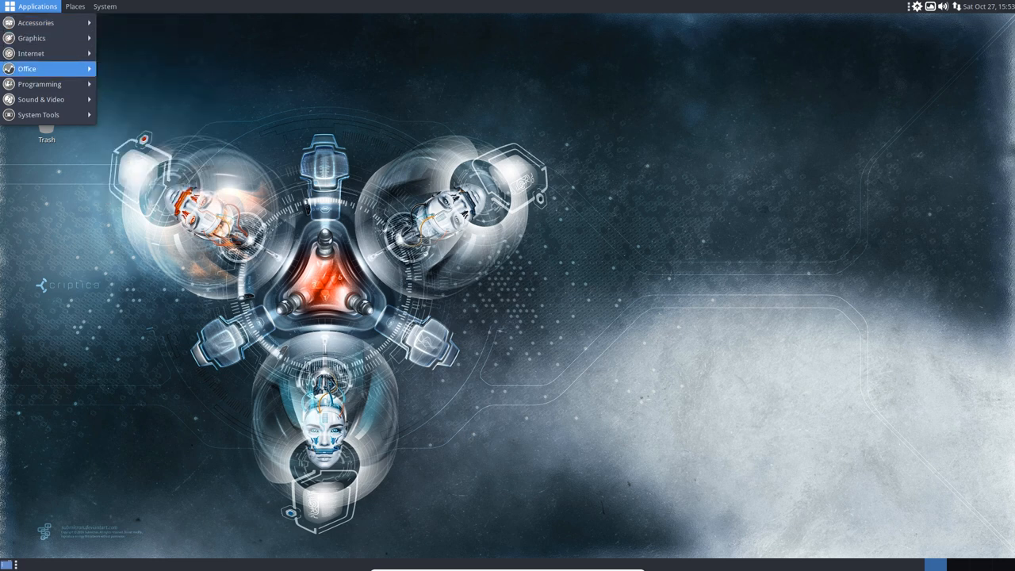
{"action": "mouse_move", "coordinate": [40, 84]}
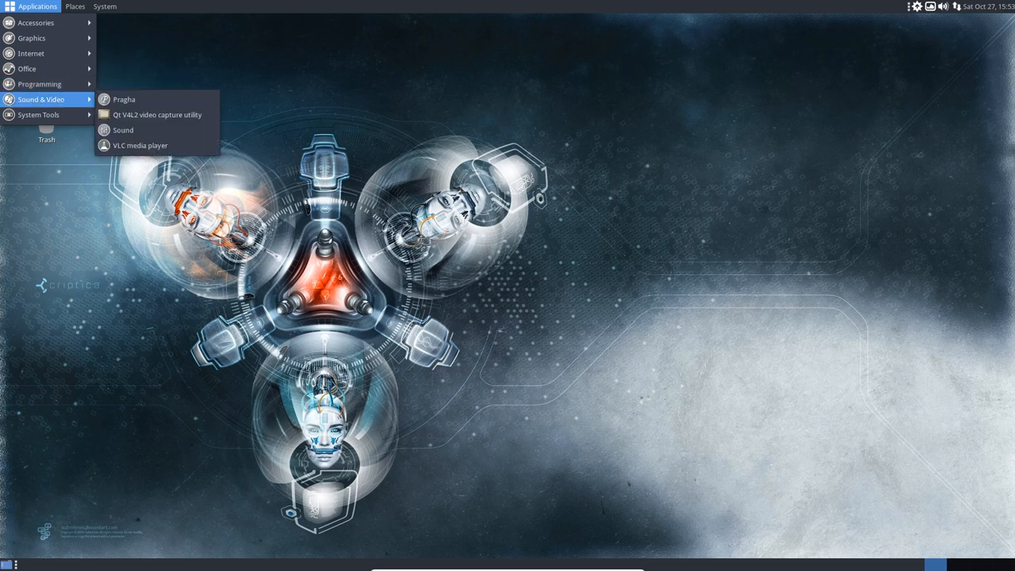
{"action": "mouse_move", "coordinate": [124, 130]}
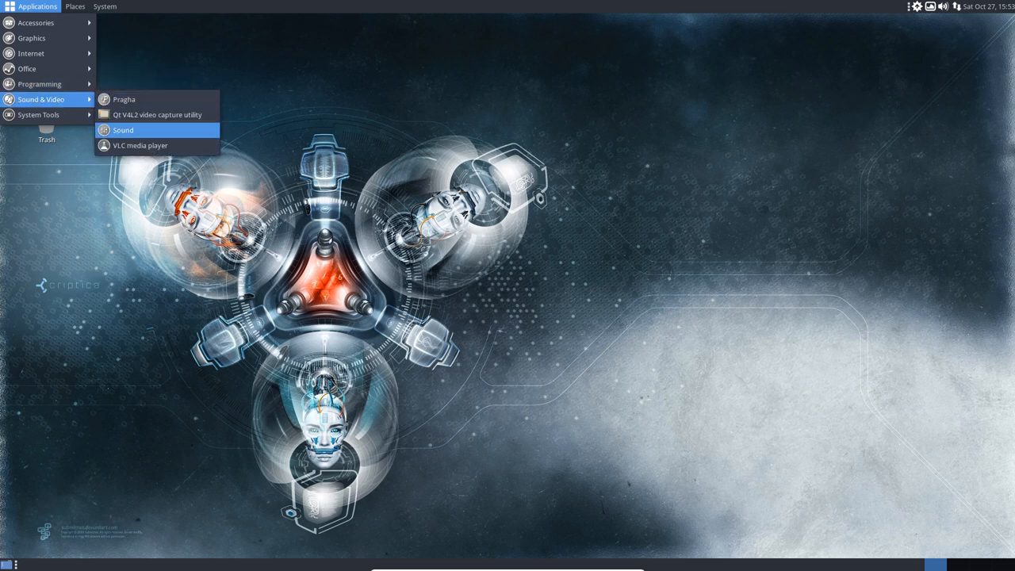
{"action": "mouse_move", "coordinate": [38, 114]}
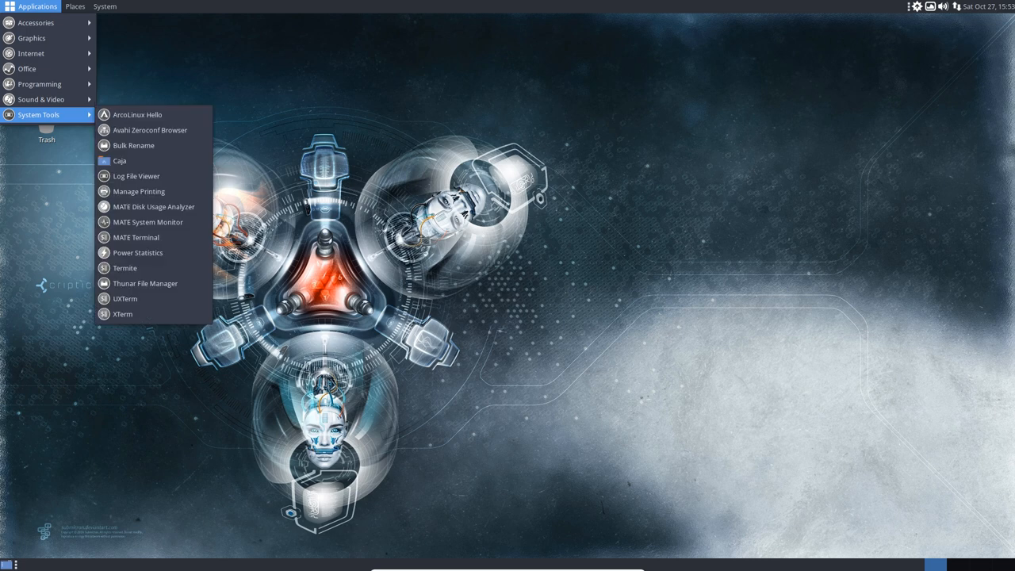
{"action": "mouse_move", "coordinate": [40, 84]}
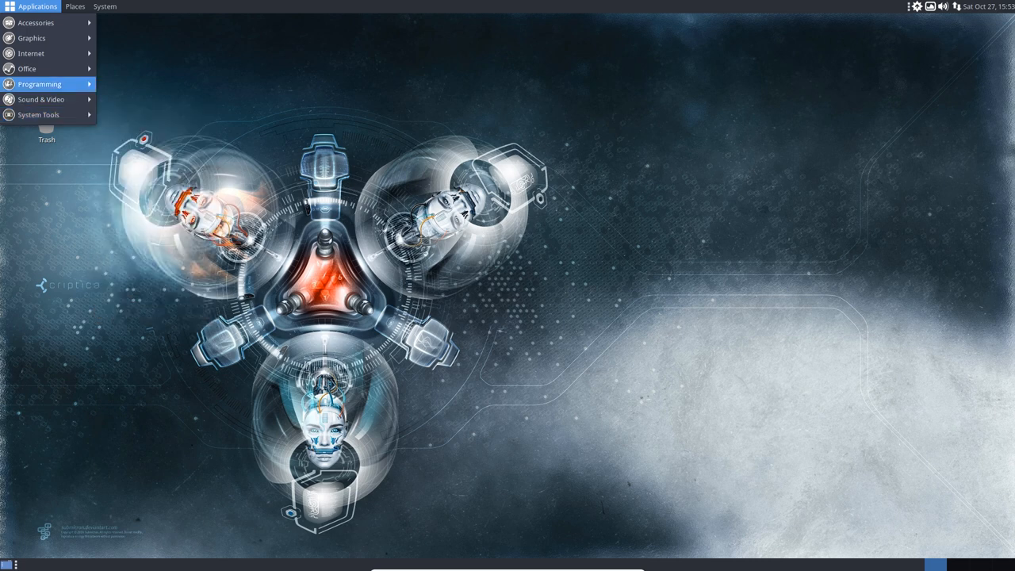
{"action": "left_click", "coordinate": [105, 6]}
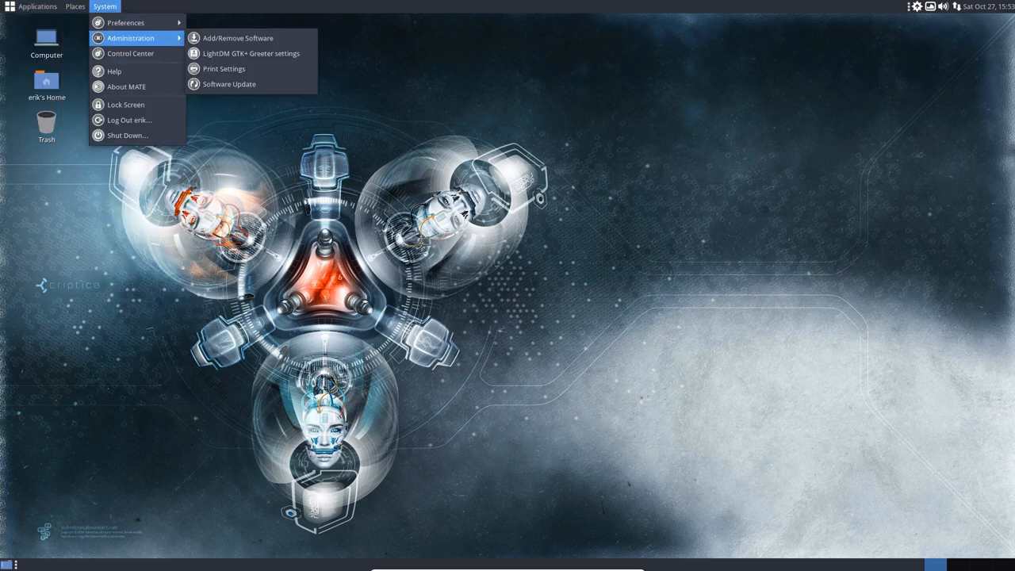
{"action": "left_click", "coordinate": [130, 54]}
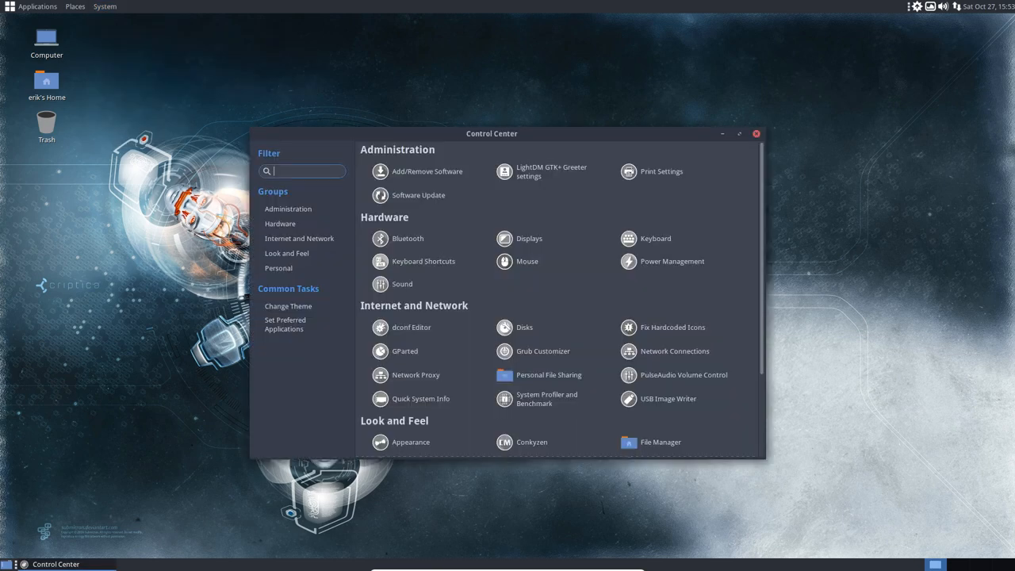
{"action": "left_click", "coordinate": [756, 133]}
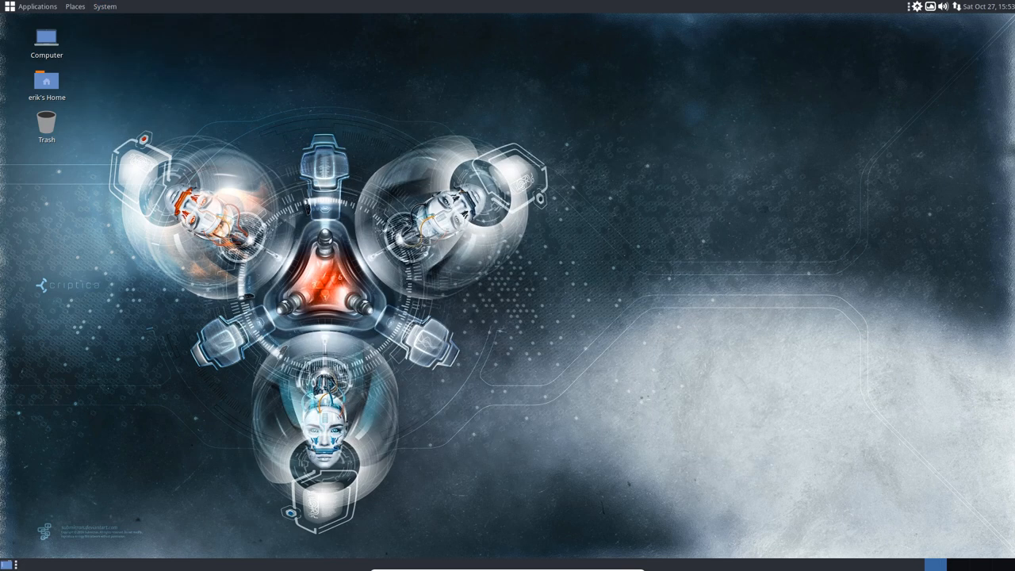
- Shut down the MATE Minimal guest from the System menu
{"action": "left_click", "coordinate": [105, 7]}
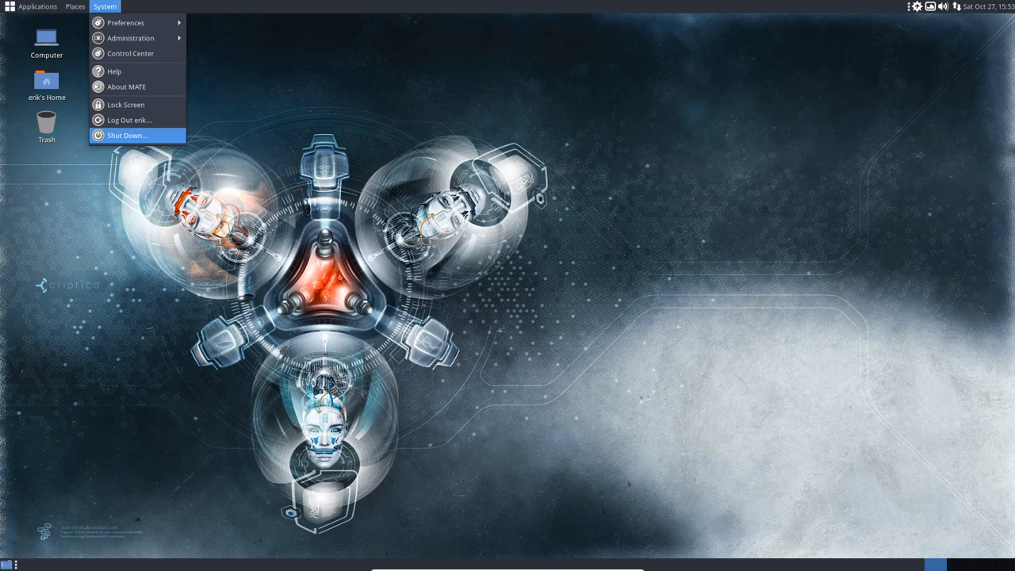
{"action": "left_click", "coordinate": [127, 134]}
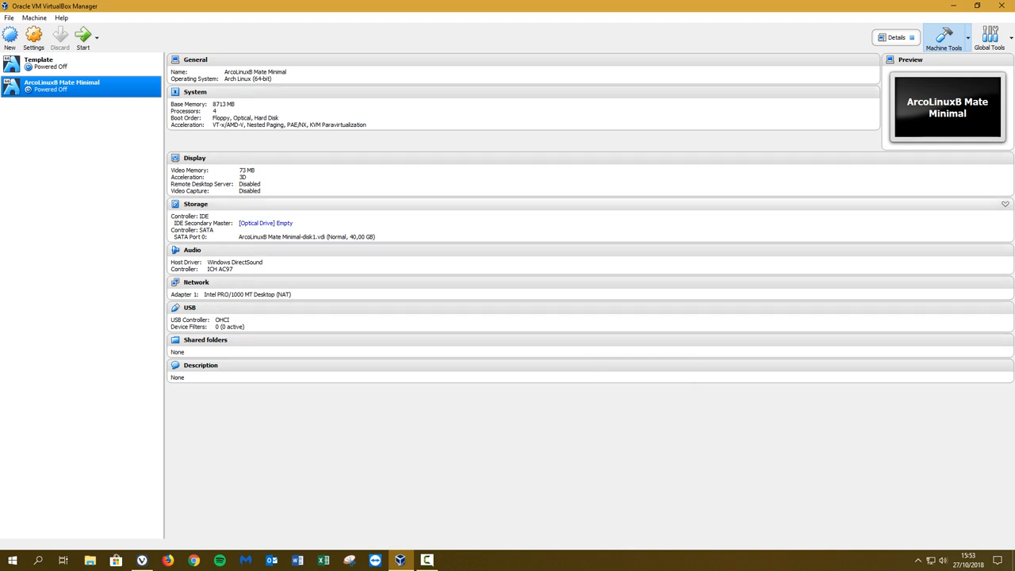
{"action": "mouse_move", "coordinate": [305, 237]}
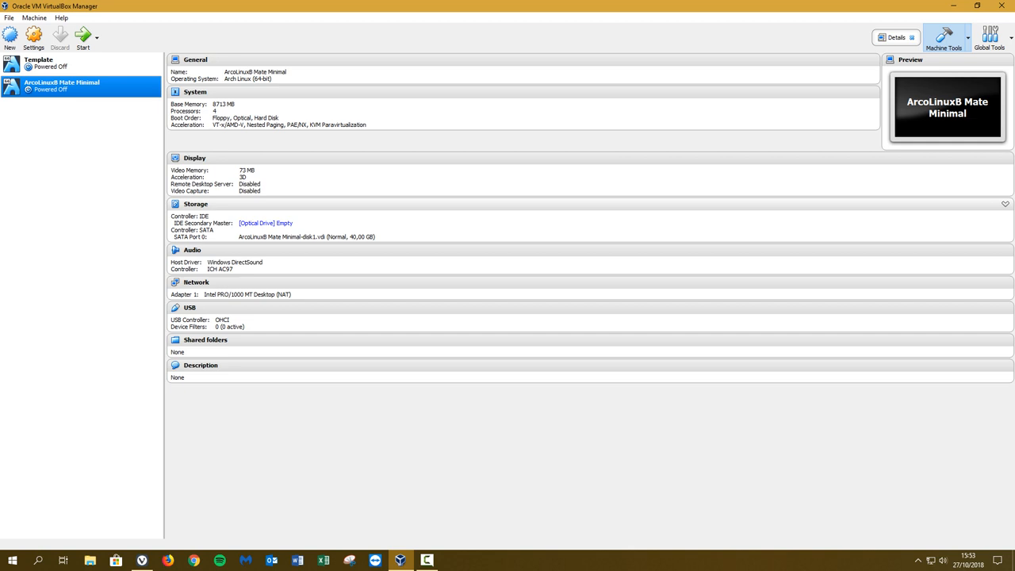
- Insert the arcolinuxb-bspwm-min ISO into the Mate Minimal machine's optical drive
{"action": "left_click", "coordinate": [264, 223]}
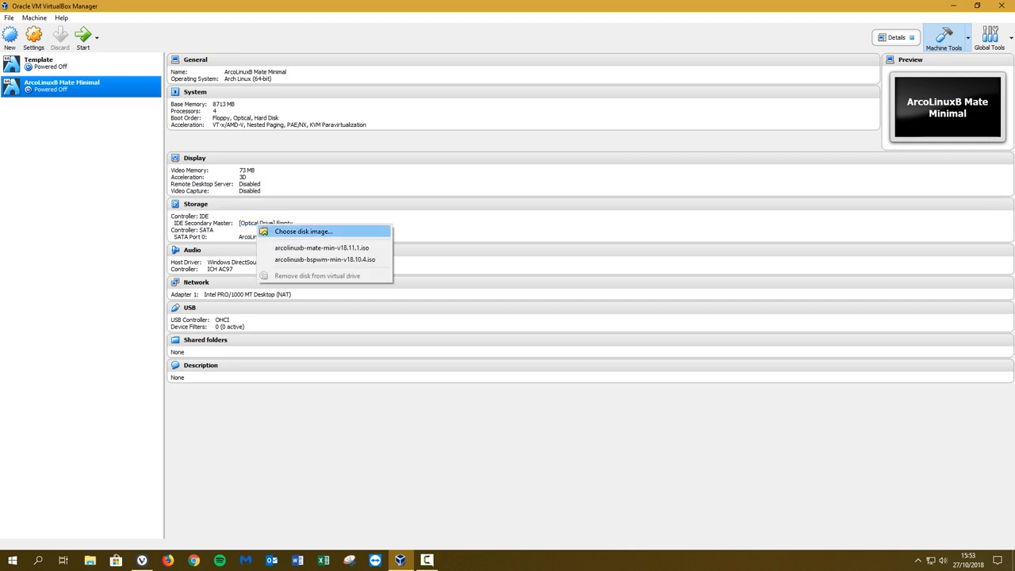
{"action": "left_click", "coordinate": [324, 260]}
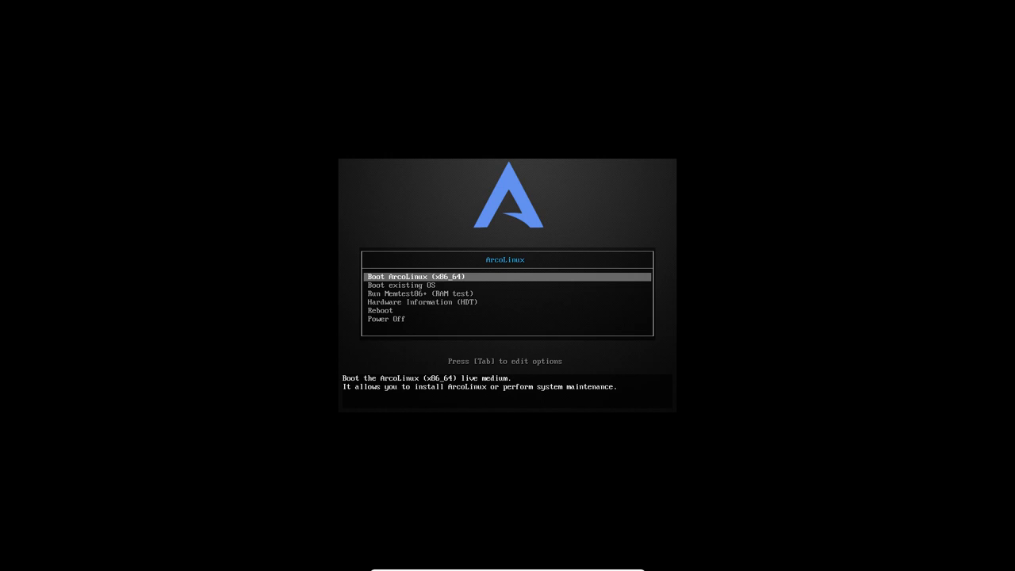
- Boot 'Boot ArcoLinux (x86_64)' from the live-medium menu
{"action": "key", "text": "Return"}
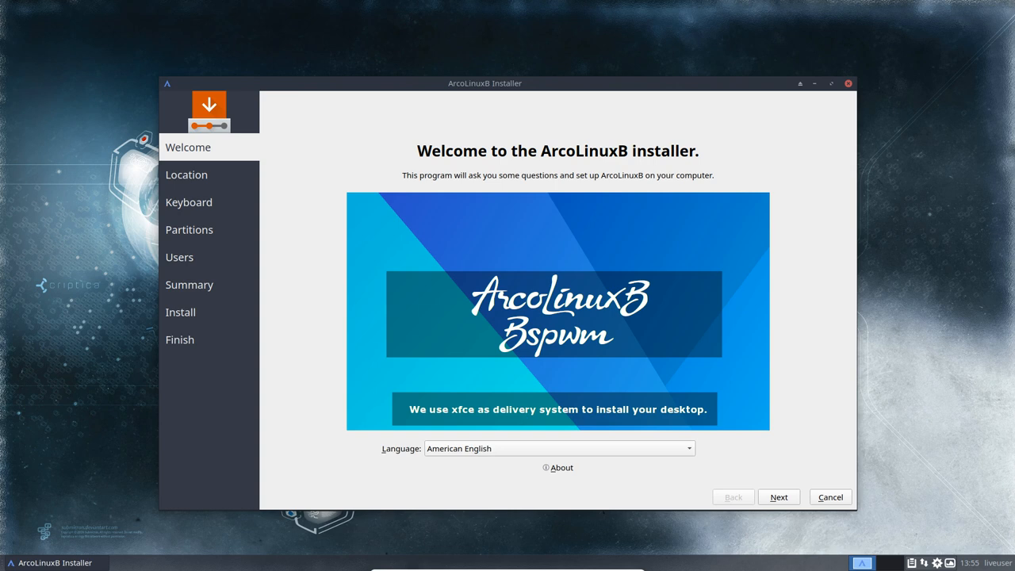
- Proceed from the Welcome page and set the installer location to Europe/Brussels
{"action": "left_click", "coordinate": [780, 497]}
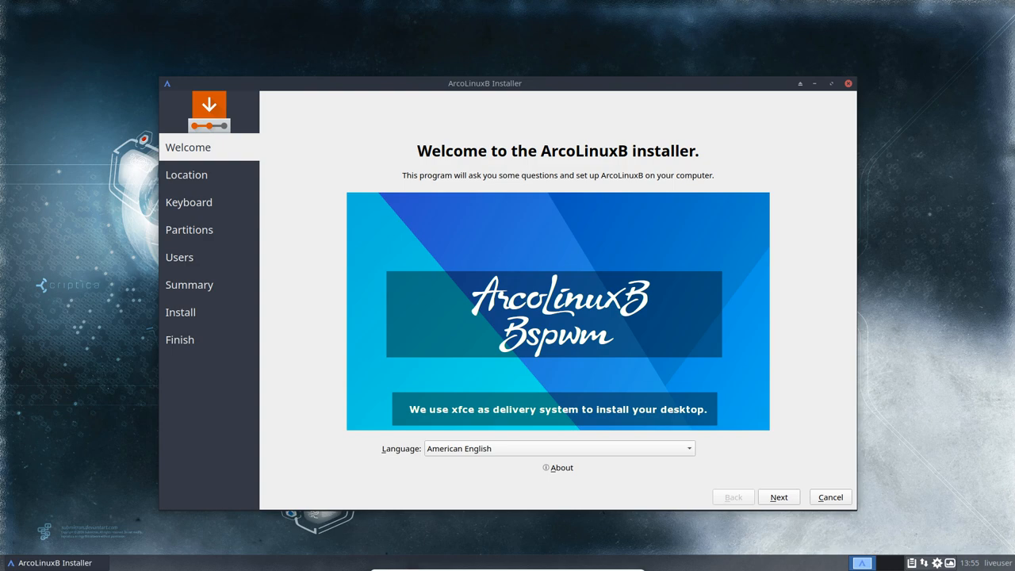
{"action": "left_click", "coordinate": [559, 447]}
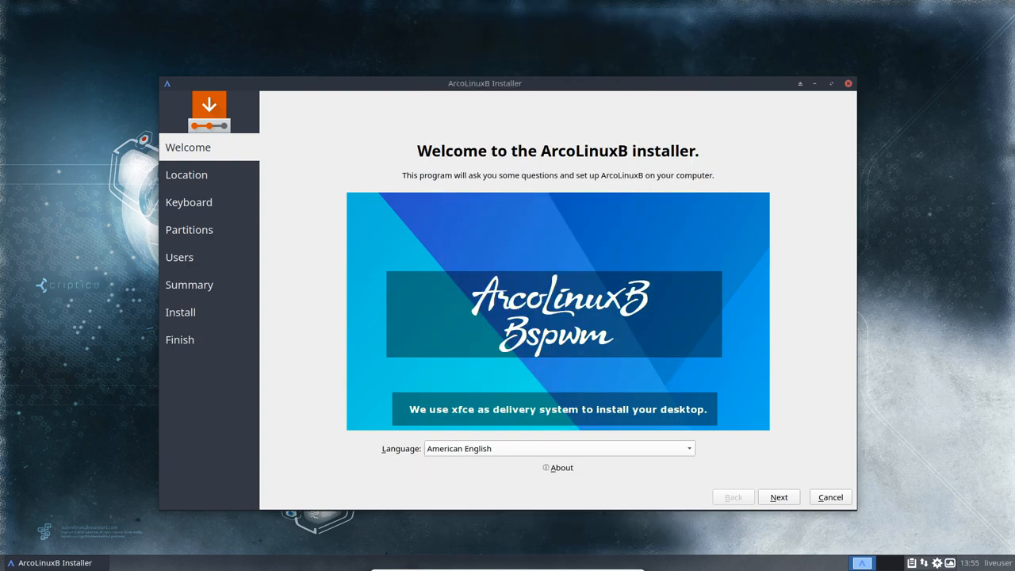
{"action": "left_click", "coordinate": [777, 496]}
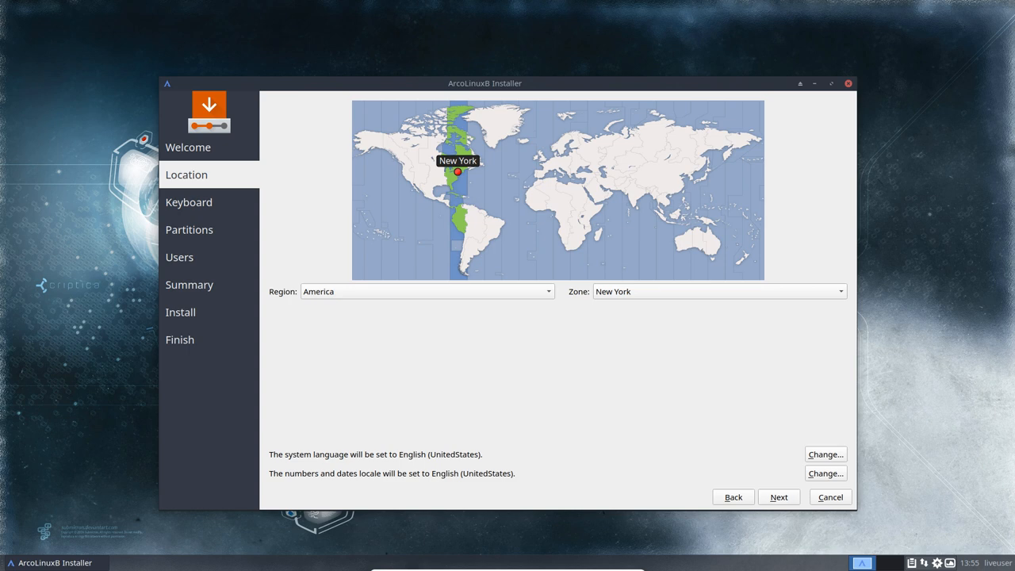
{"action": "left_click", "coordinate": [548, 162]}
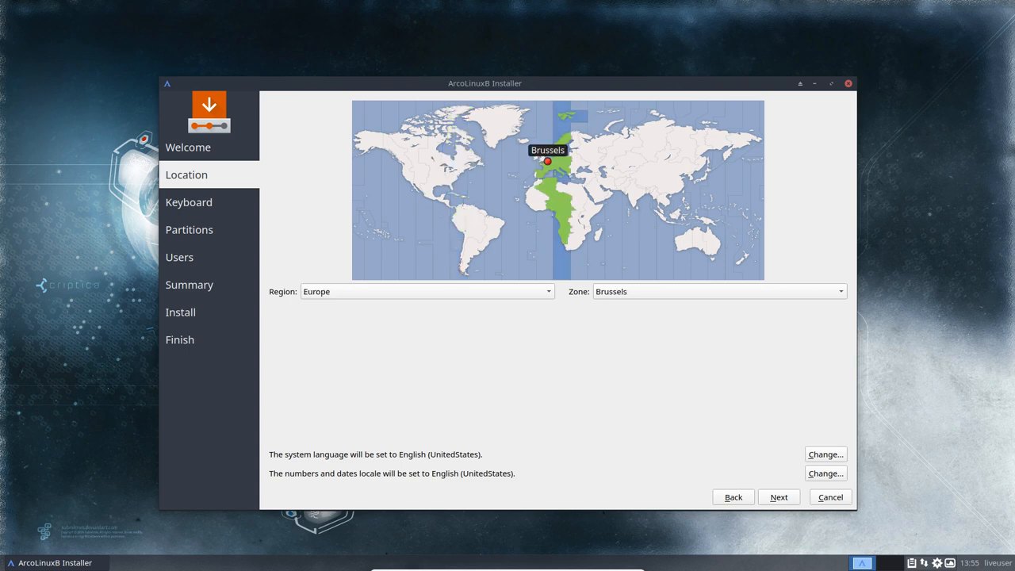
{"action": "left_click", "coordinate": [189, 203]}
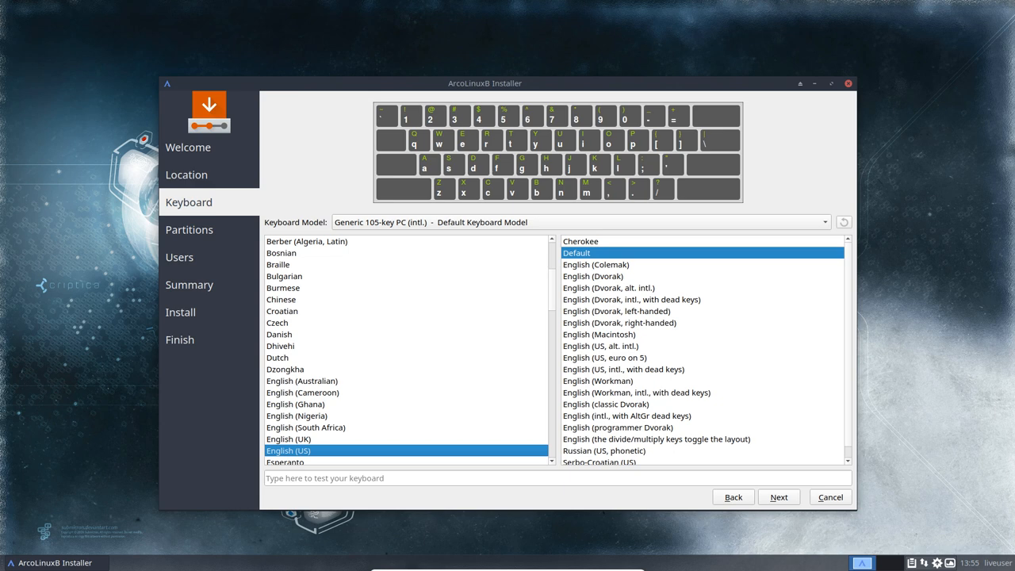
- Choose the Belgian keyboard layout and continue to the Partitions page
{"action": "left_click", "coordinate": [278, 264]}
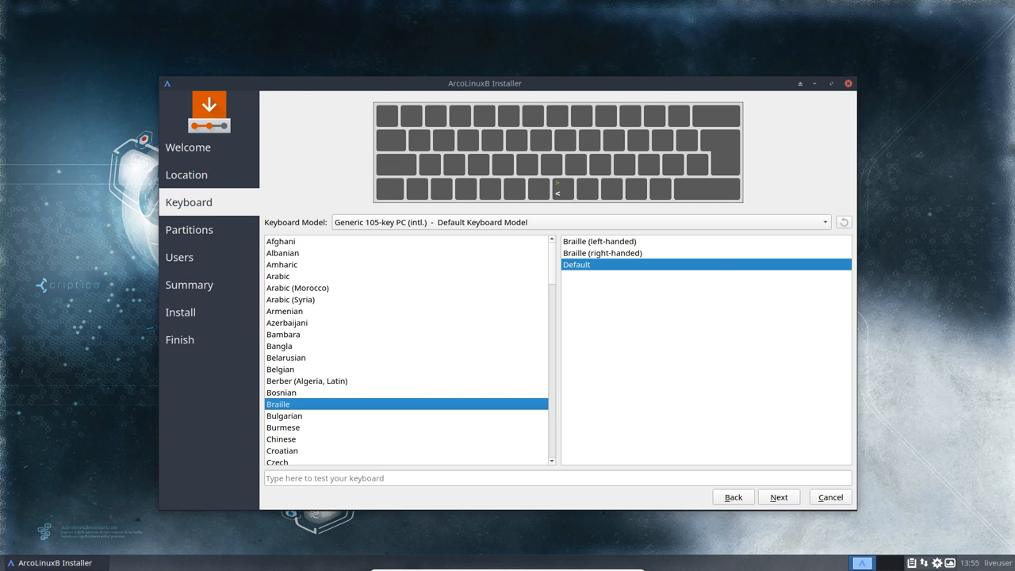
{"action": "left_click", "coordinate": [279, 368]}
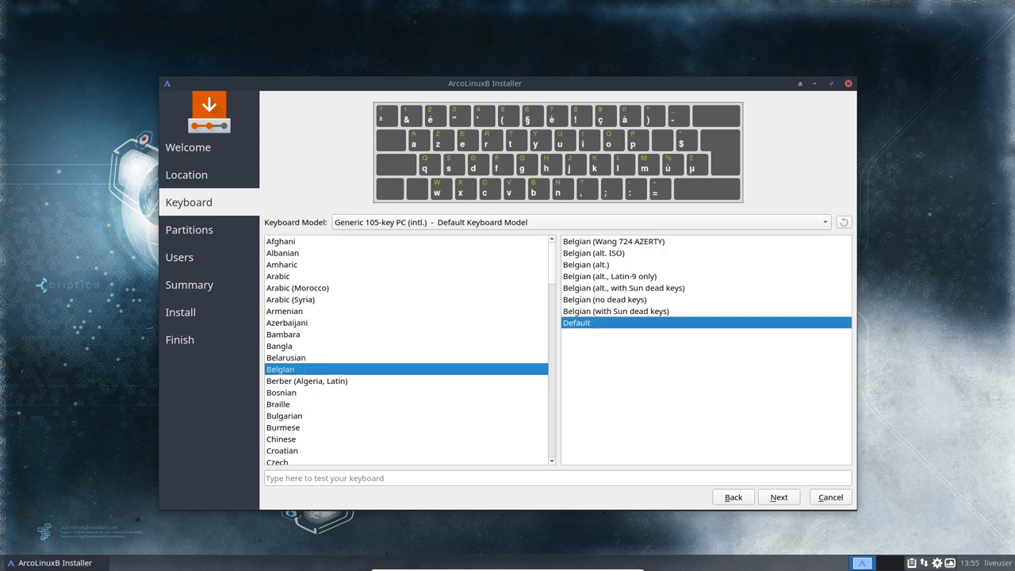
{"action": "left_click", "coordinate": [778, 497]}
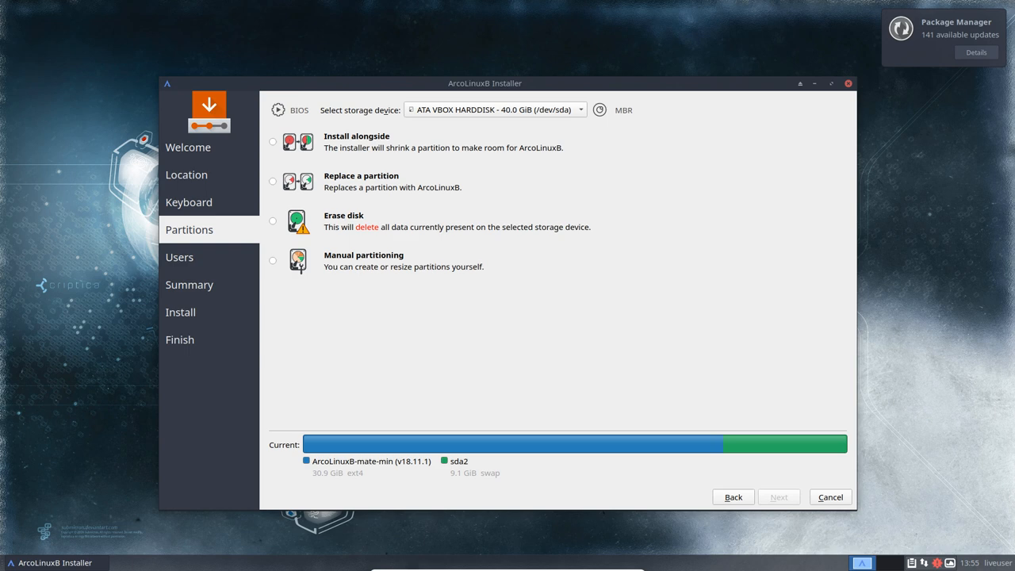
- Choose Install alongside and shrink the MATE Minimal partition to about 15 GB, giving the new partition about 16 GB
{"action": "left_click", "coordinate": [273, 141]}
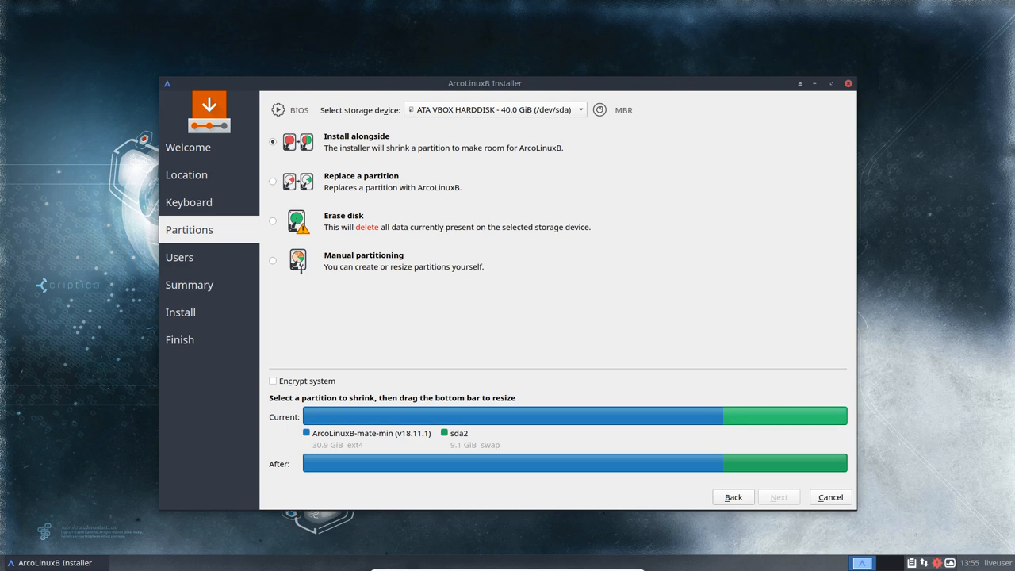
{"action": "left_click_drag", "start_coordinate": [841, 463], "coordinate": [729, 463]}
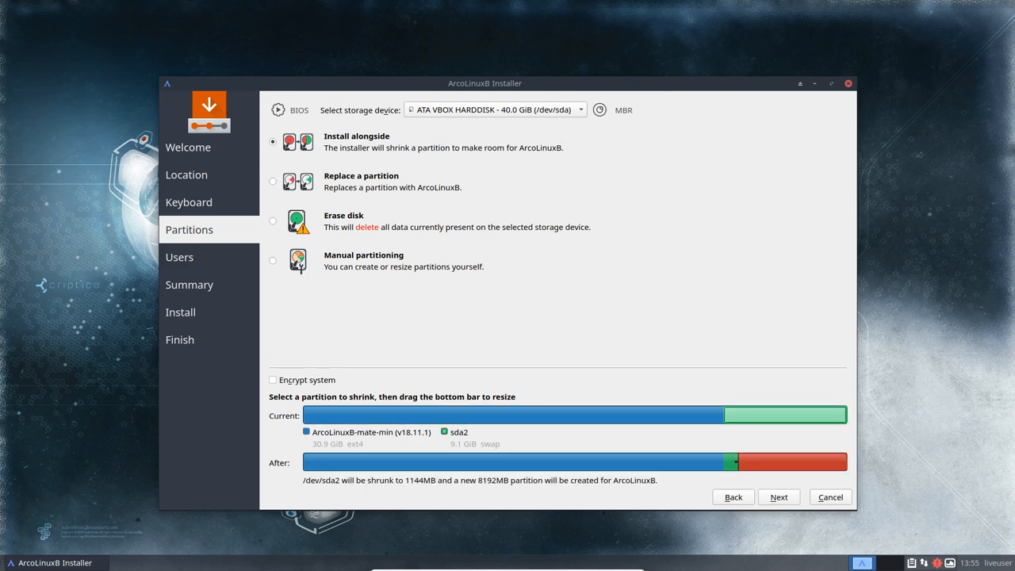
{"action": "left_click_drag", "start_coordinate": [729, 464], "coordinate": [511, 463]}
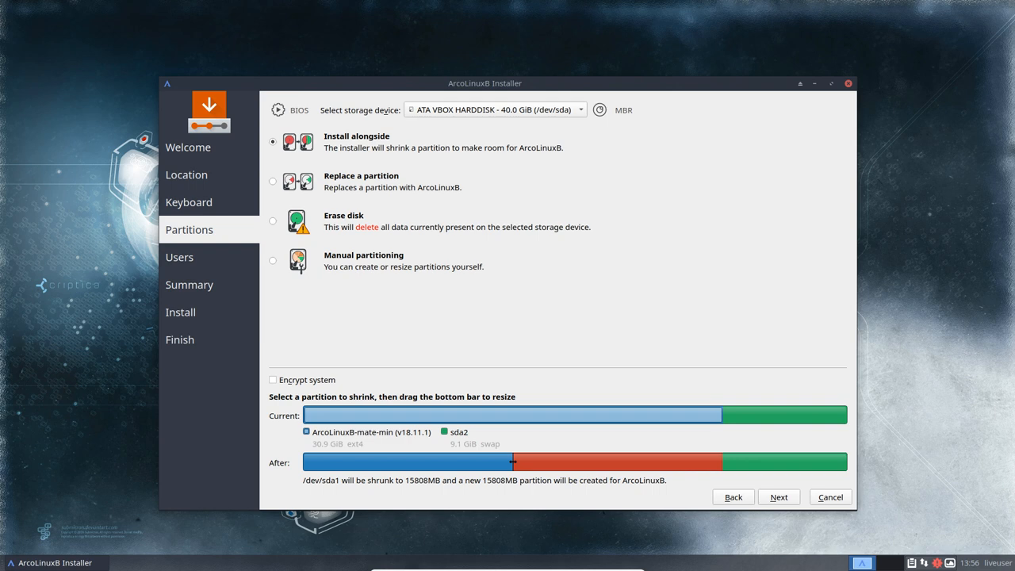
{"action": "left_click_drag", "start_coordinate": [511, 461], "coordinate": [409, 462]}
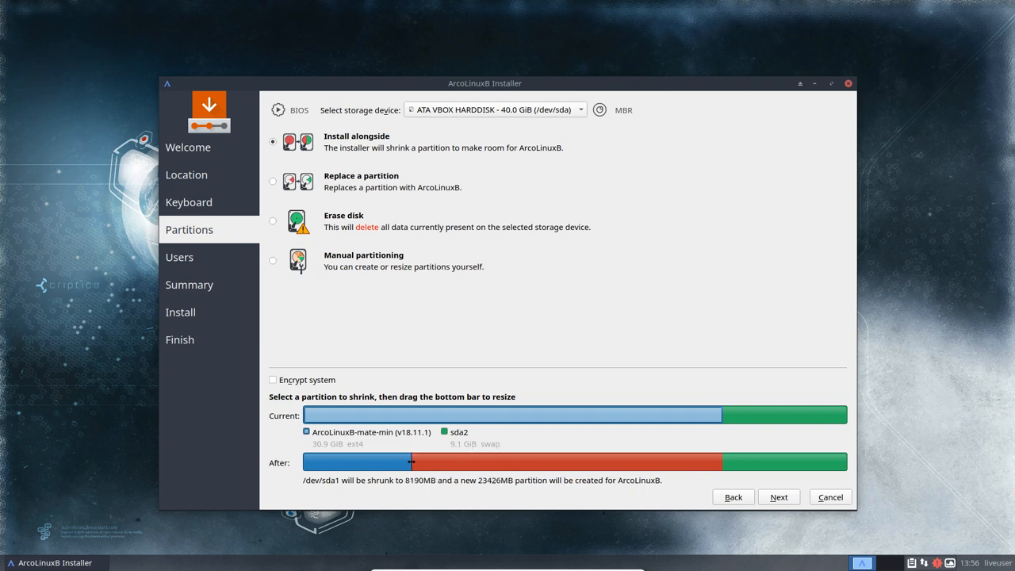
{"action": "left_click_drag", "start_coordinate": [411, 462], "coordinate": [498, 462]}
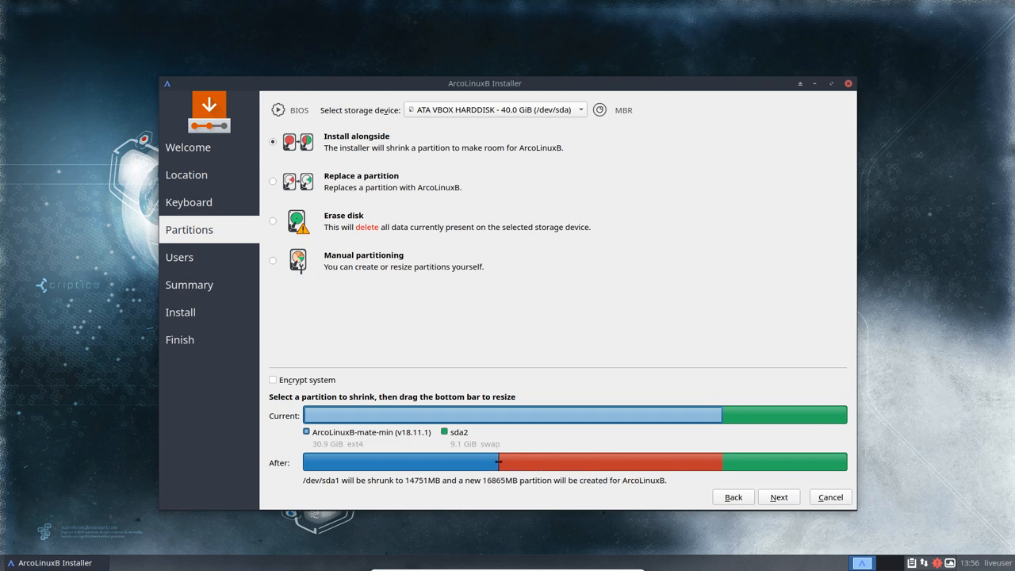
{"action": "left_click_drag", "start_coordinate": [498, 462], "coordinate": [505, 461]}
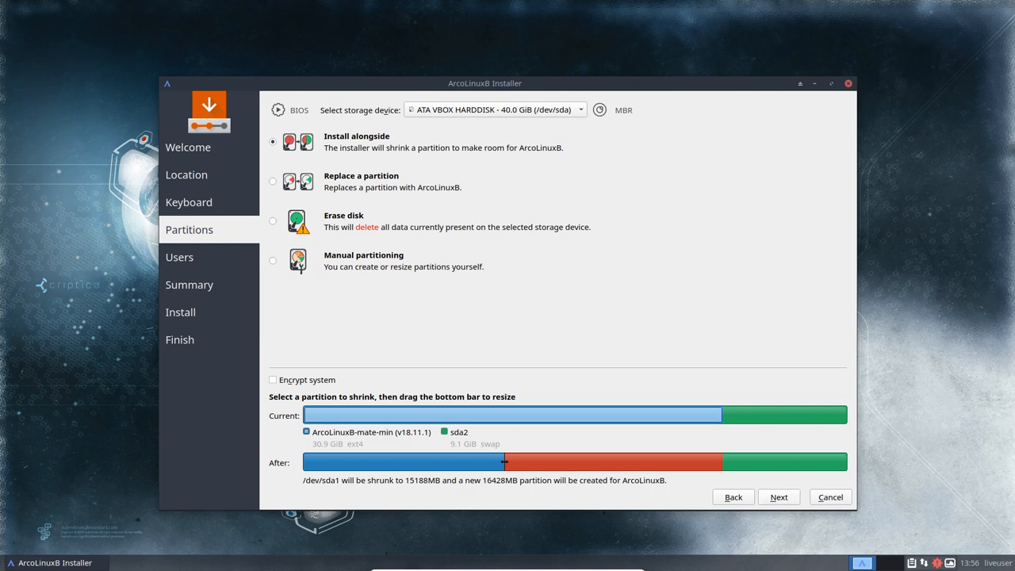
{"action": "left_click_drag", "start_coordinate": [505, 464], "coordinate": [511, 463]}
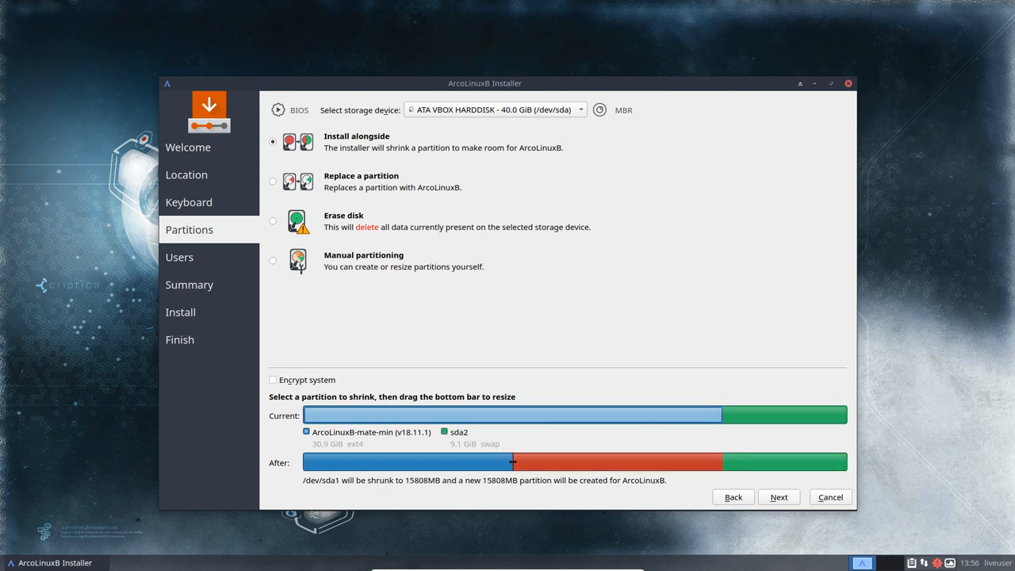
{"action": "left_click_drag", "start_coordinate": [514, 463], "coordinate": [508, 464]}
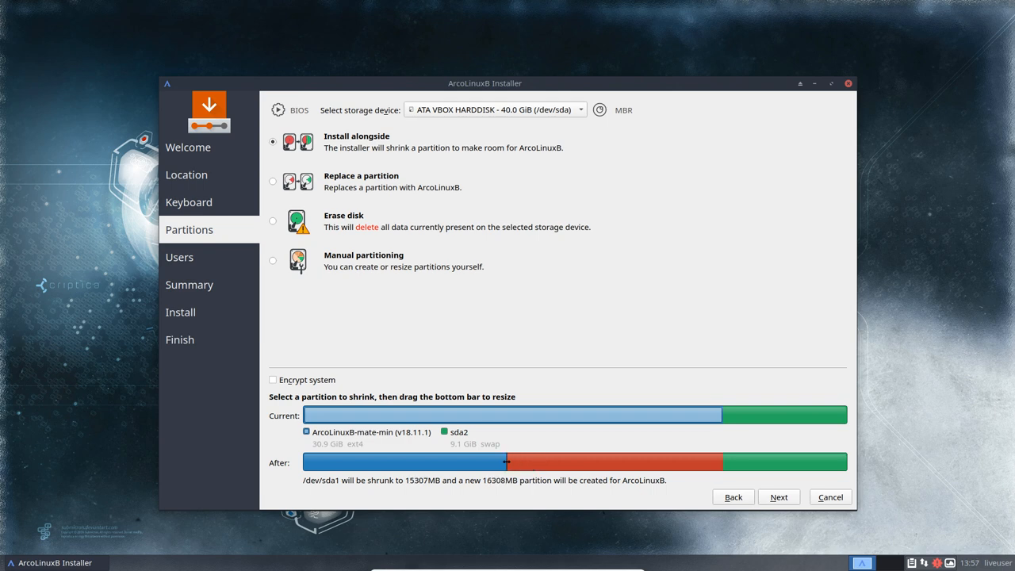
- Fill in user eri, hostname ArcoLinuxB-Bspwm-Minimal and password with auto-login and shared admin password, reaching the Summary
{"action": "left_click", "coordinate": [777, 497]}
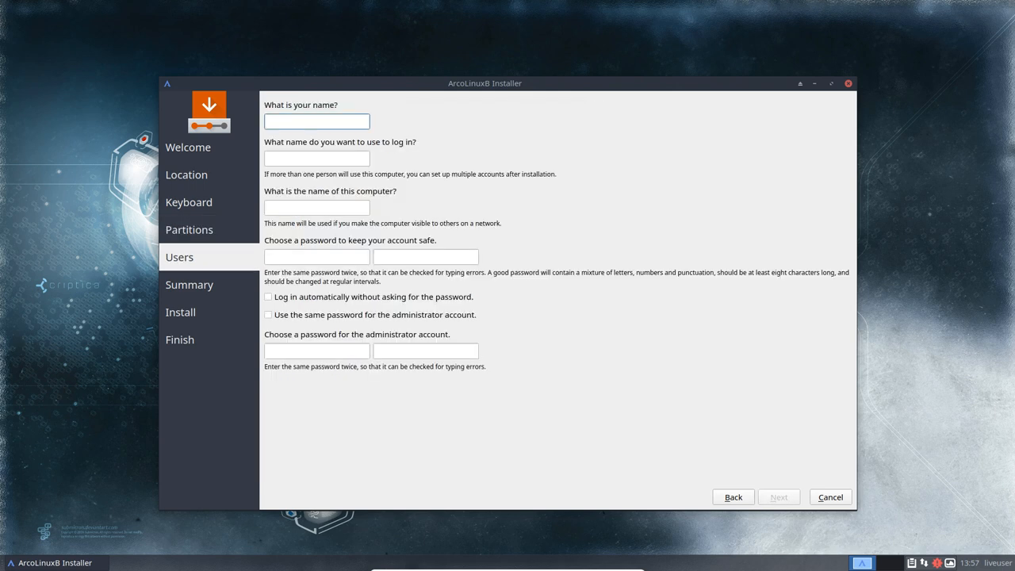
{"action": "type", "text": "erik"}
{"action": "left_click", "coordinate": [316, 208]}
{"action": "type", "text": "ArcoLinuxB-Bspwm"}
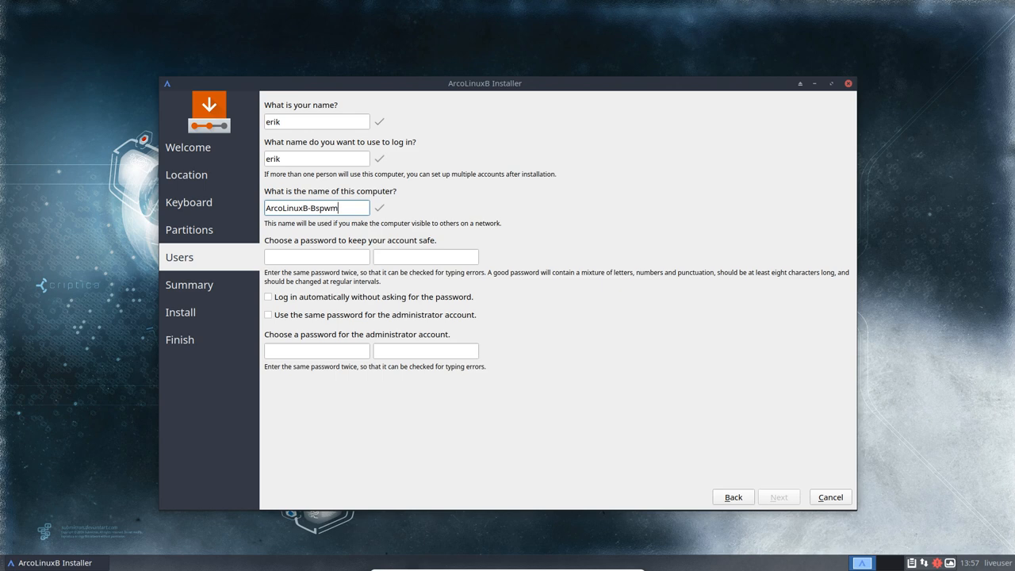
{"action": "type", "text": "-Minim"}
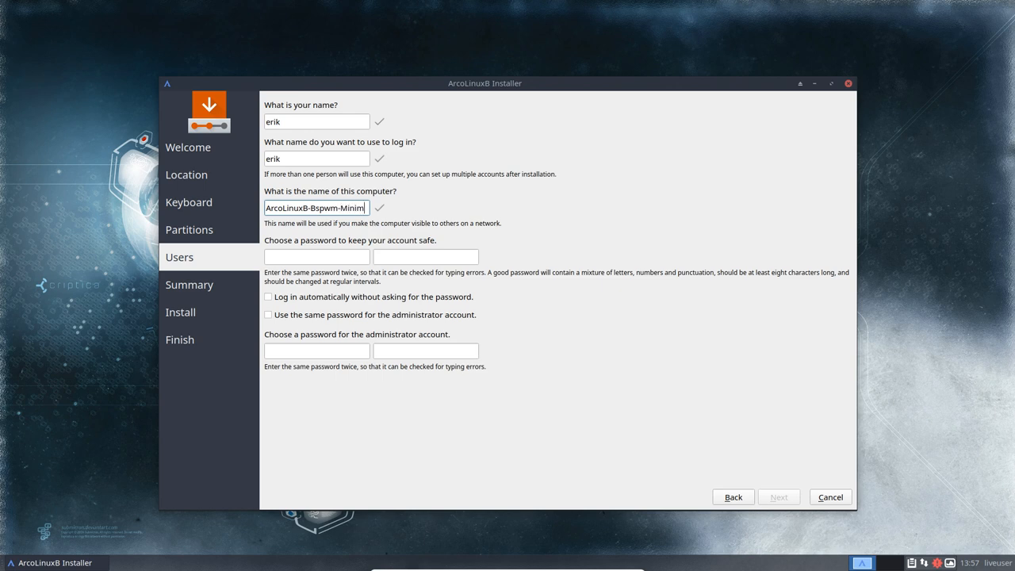
{"action": "type", "text": "••••"}
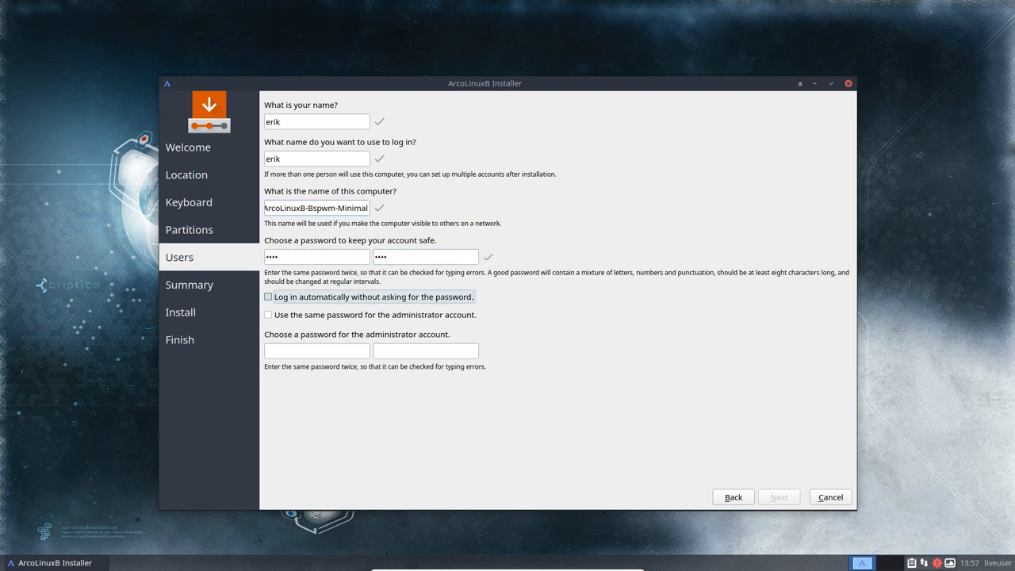
{"action": "left_click", "coordinate": [266, 314]}
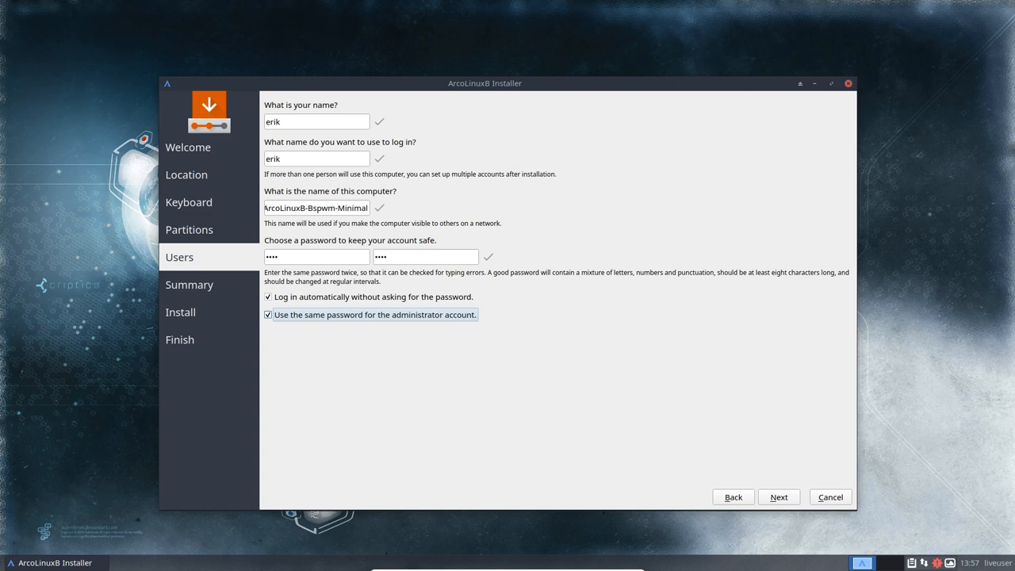
{"action": "left_click", "coordinate": [268, 314]}
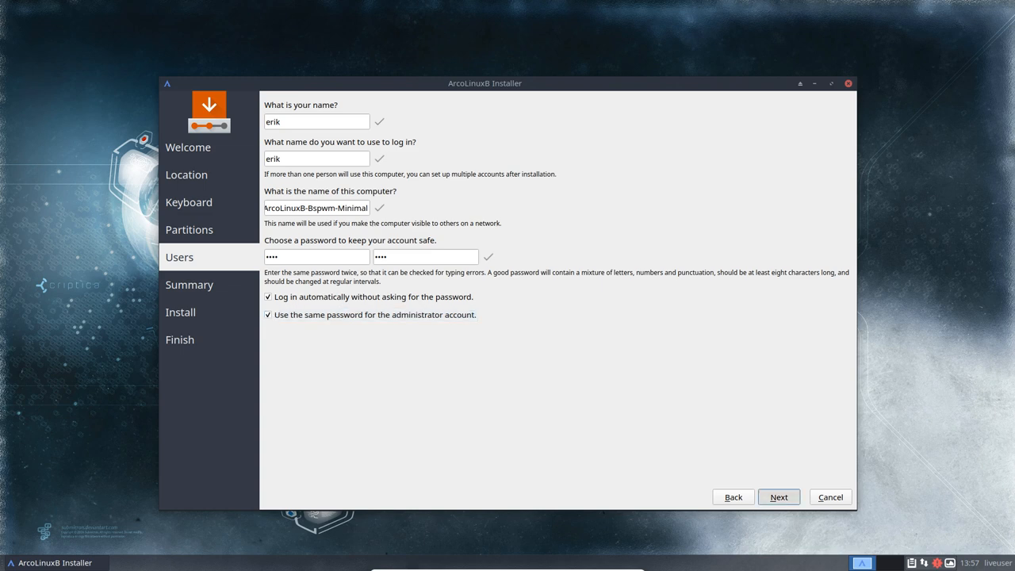
{"action": "left_click", "coordinate": [778, 496]}
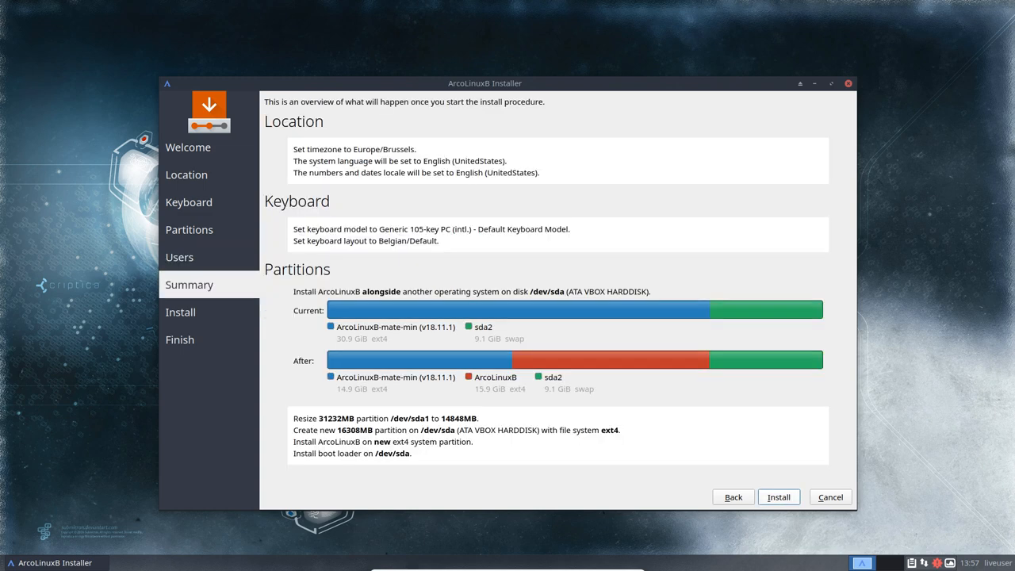
- Switch to Chrome and scroll the ArcoLinuxB bspwm minimal article to the autologin notes
{"action": "left_click", "coordinate": [778, 497]}
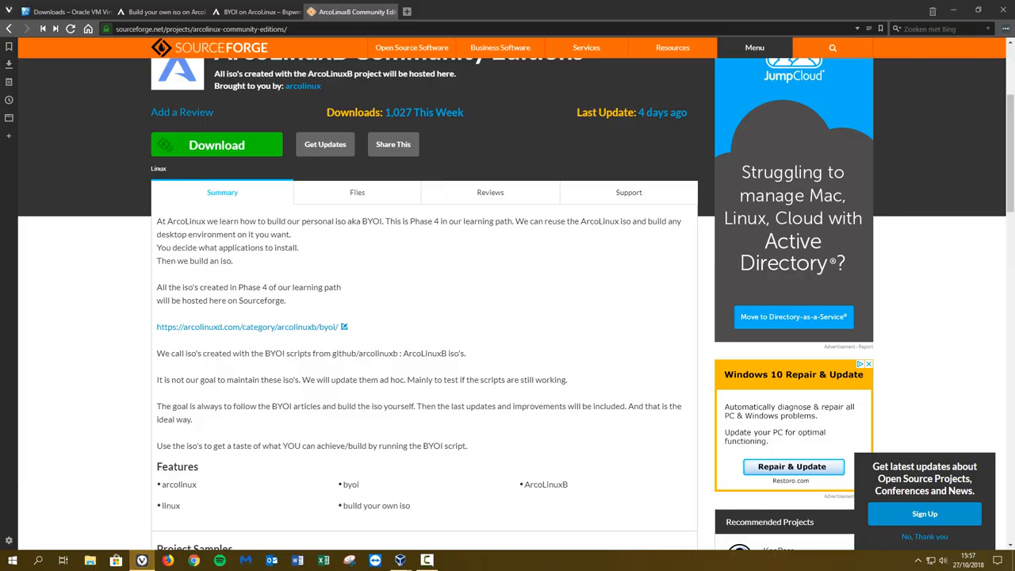
{"action": "left_click", "coordinate": [262, 11]}
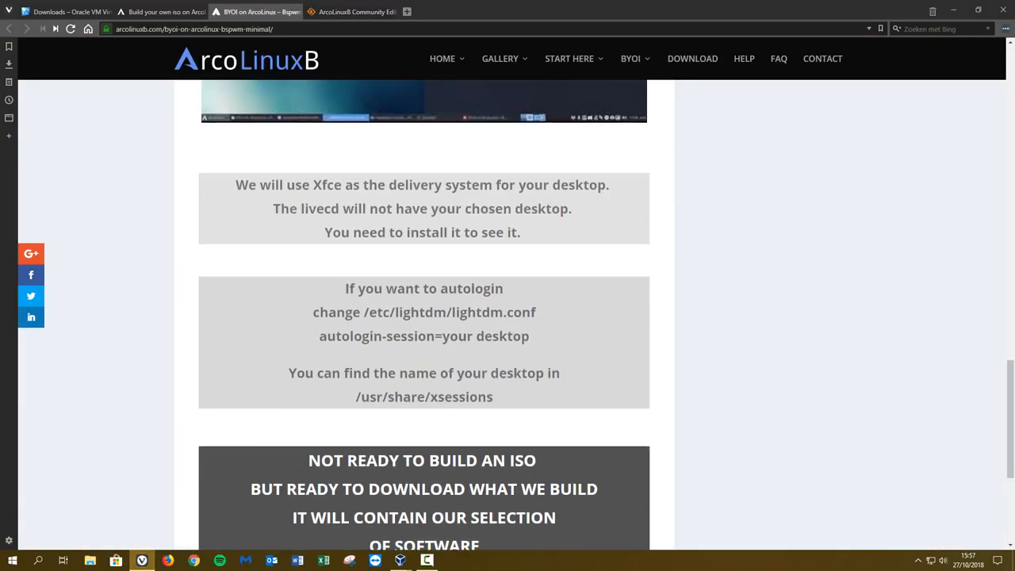
{"action": "scroll", "scroll_direction": "down", "scroll_amount": 3}
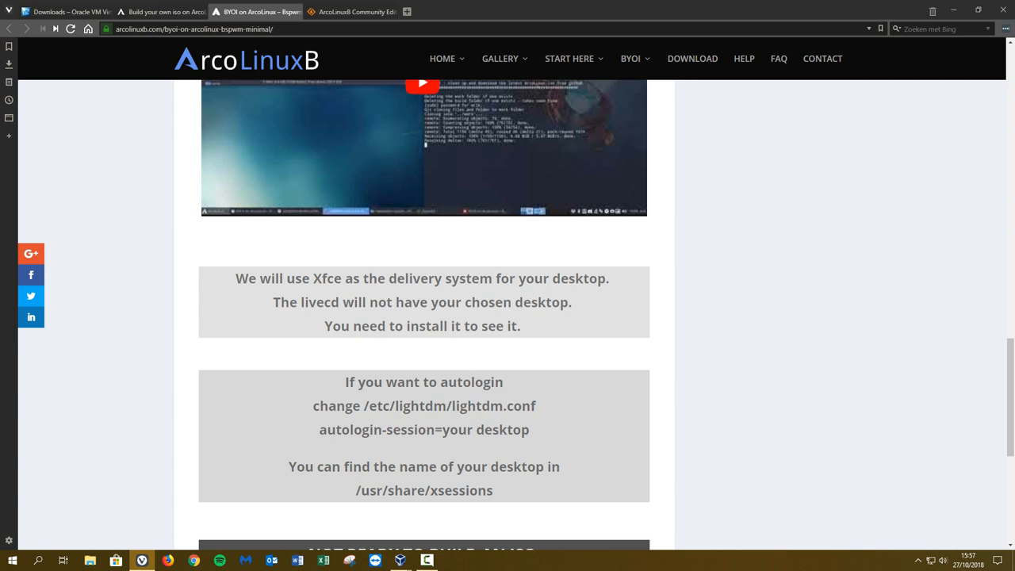
{"action": "scroll", "scroll_direction": "down", "scroll_amount": 3}
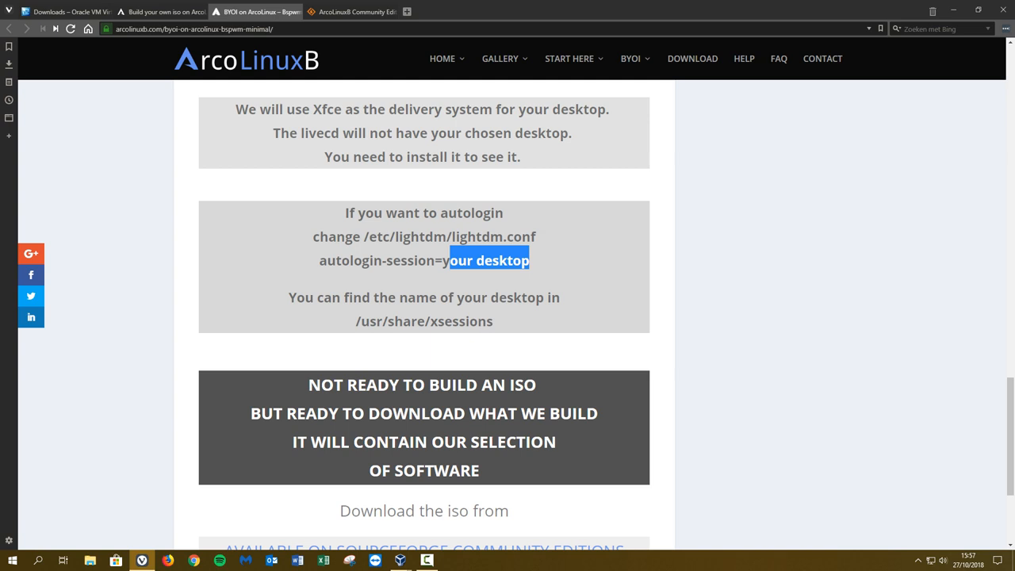
- Highlight the 'your desktop' placeholder in the autologin-session line of lightdm.conf
{"action": "left_click", "coordinate": [489, 261]}
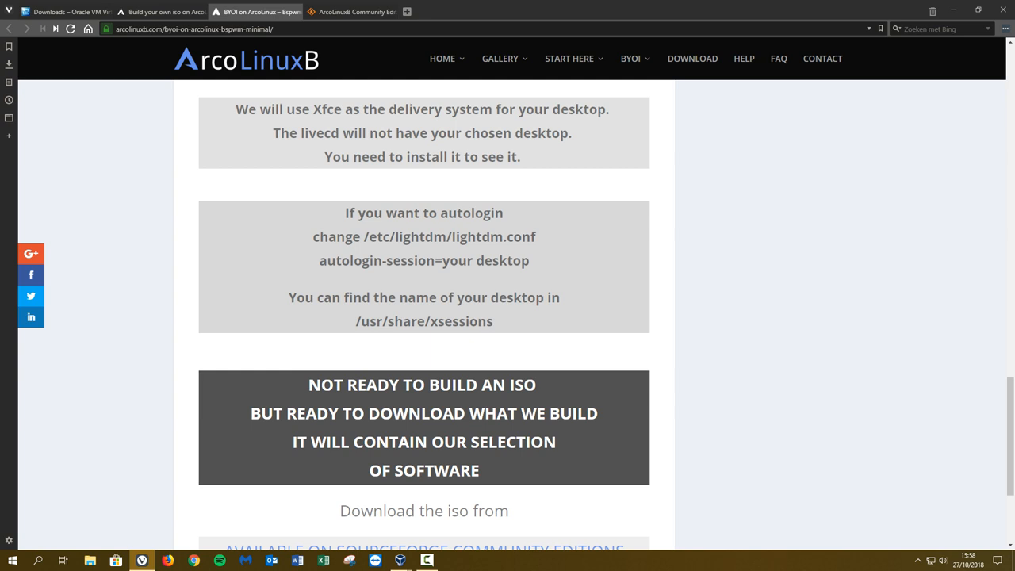
{"action": "double_click", "coordinate": [460, 260]}
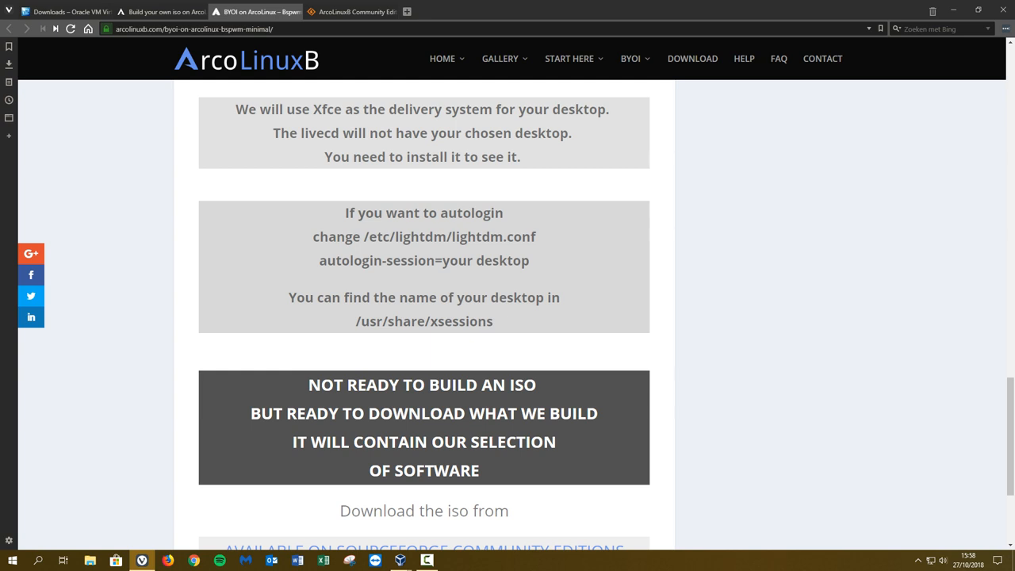
{"action": "left_click_drag", "start_coordinate": [362, 321], "coordinate": [469, 321]}
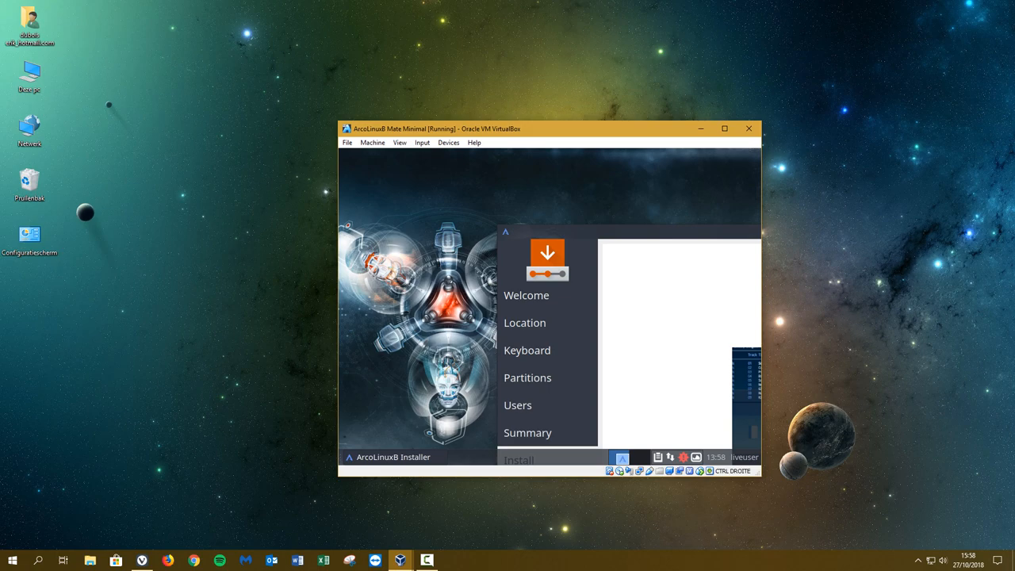
- On the Calamares Finish page choose 'Restart now' and complete the installation with Done
{"action": "left_click", "coordinate": [724, 127]}
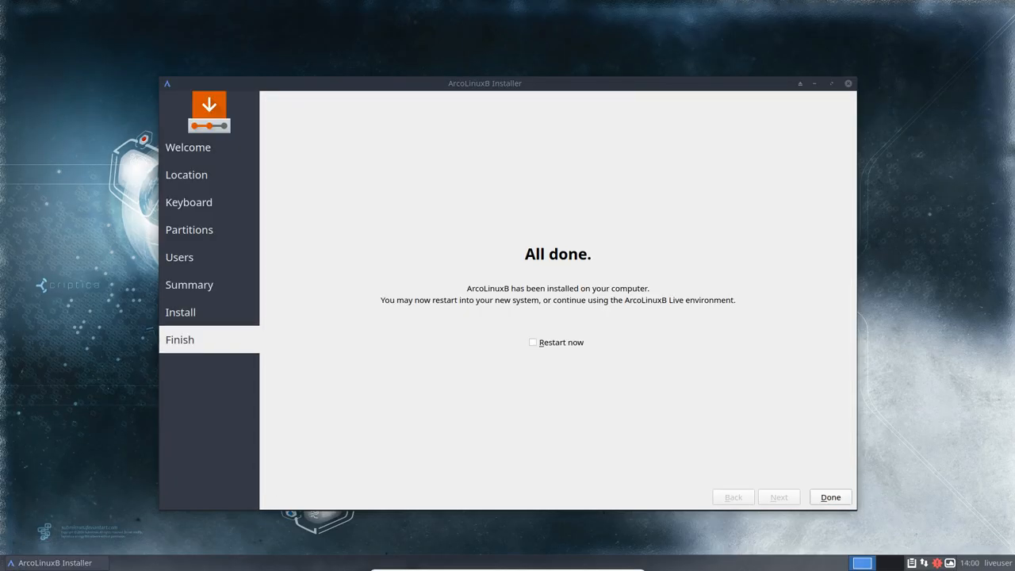
{"action": "left_click", "coordinate": [533, 343]}
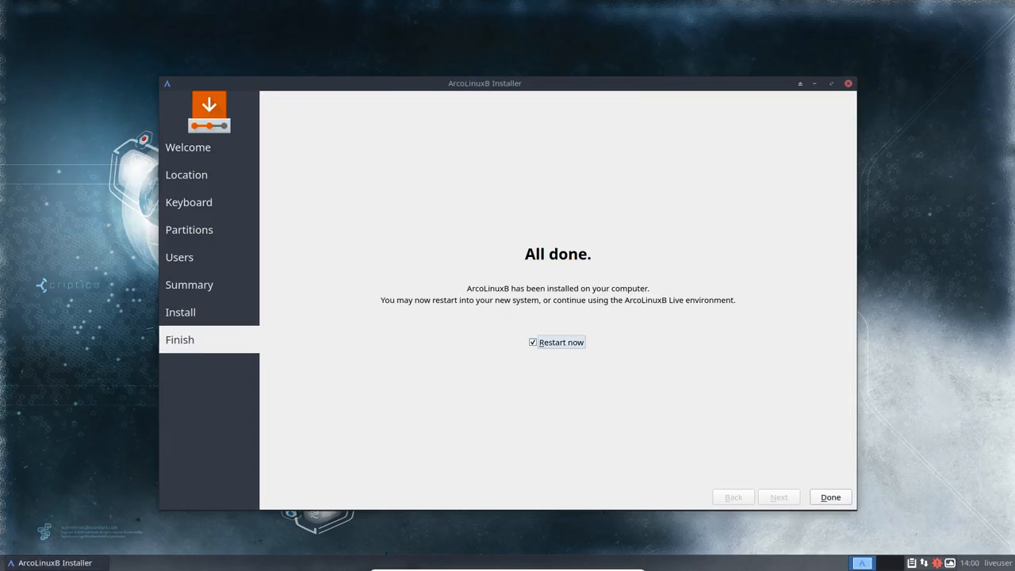
{"action": "left_click", "coordinate": [830, 498]}
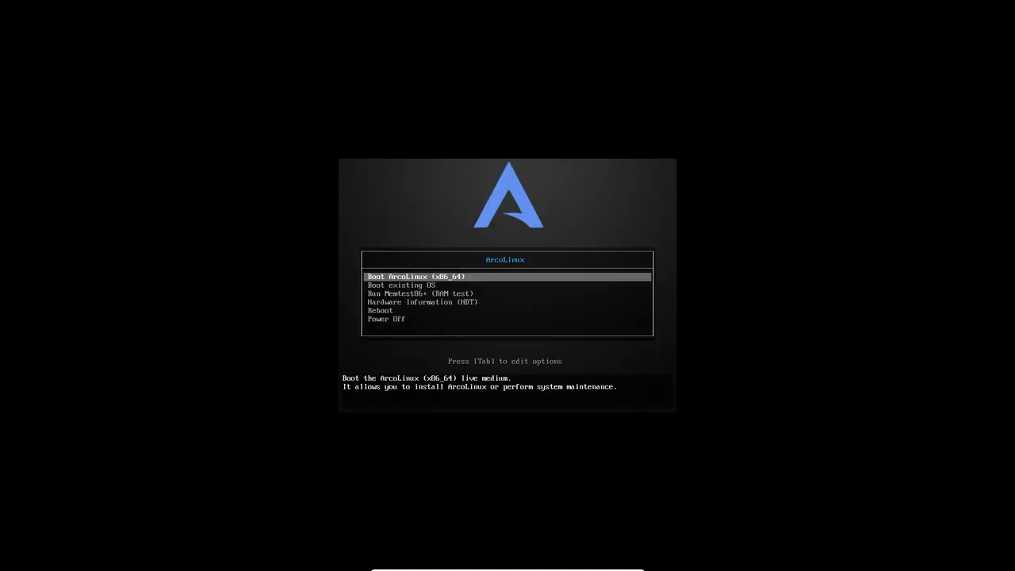
- Remove the installer ISO from the optical drive and boot to the dual-system GRUB menu
{"action": "key", "text": "Down"}
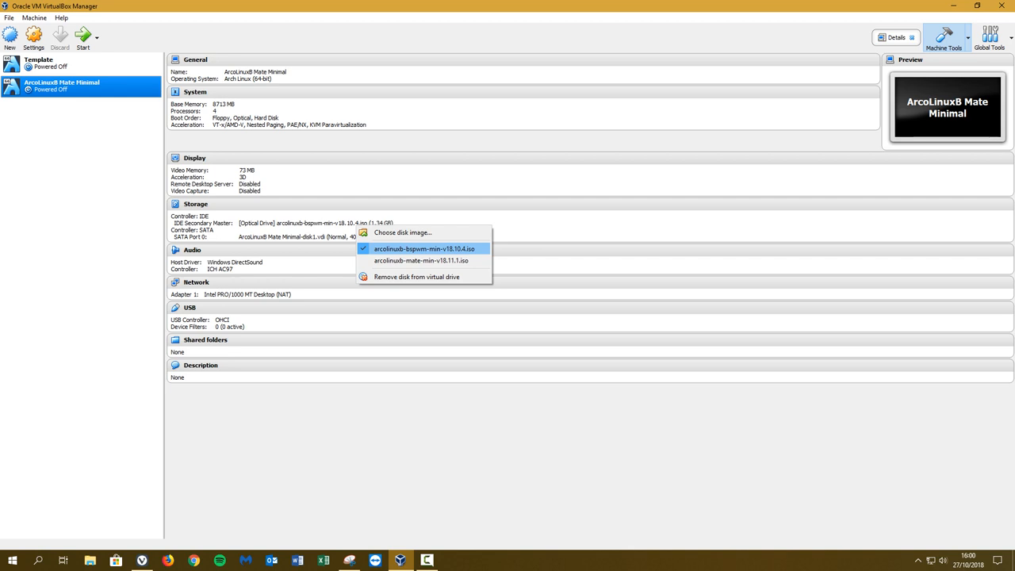
{"action": "left_click", "coordinate": [416, 276]}
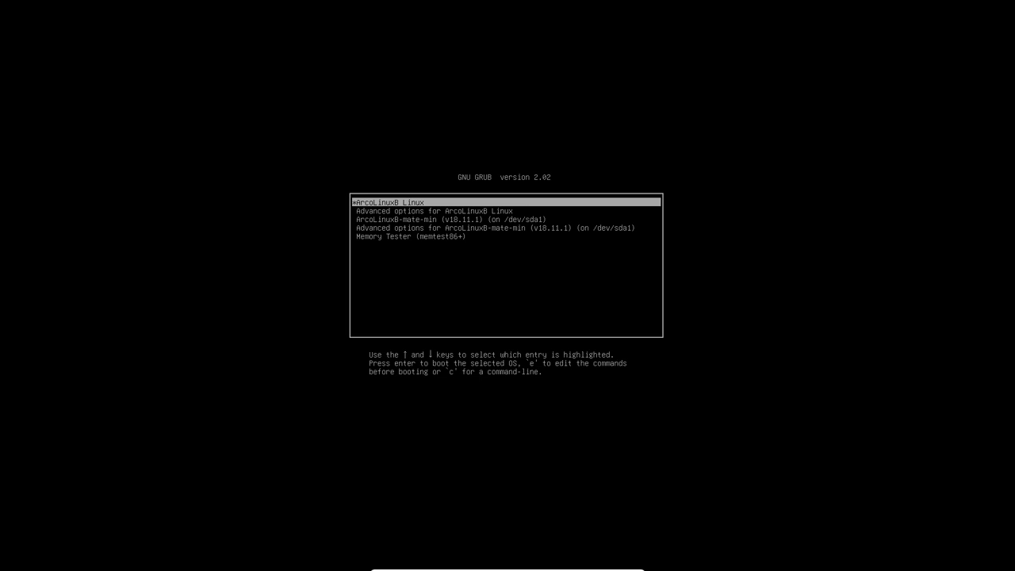
- Move between the GRUB entries and boot ArcoLinuxB Linux to its login screen
{"action": "key", "text": "Down"}
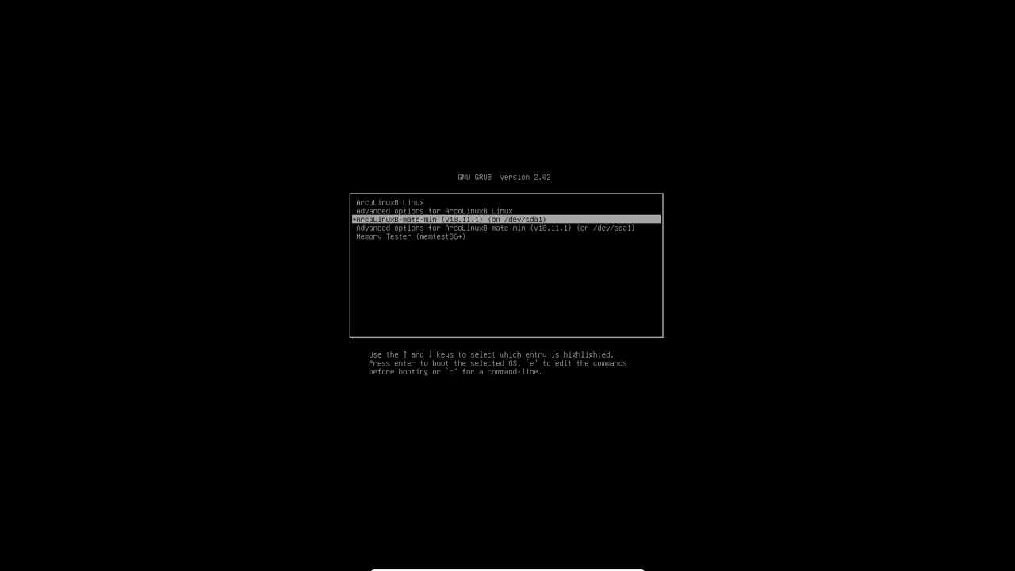
{"action": "key", "text": "Up"}
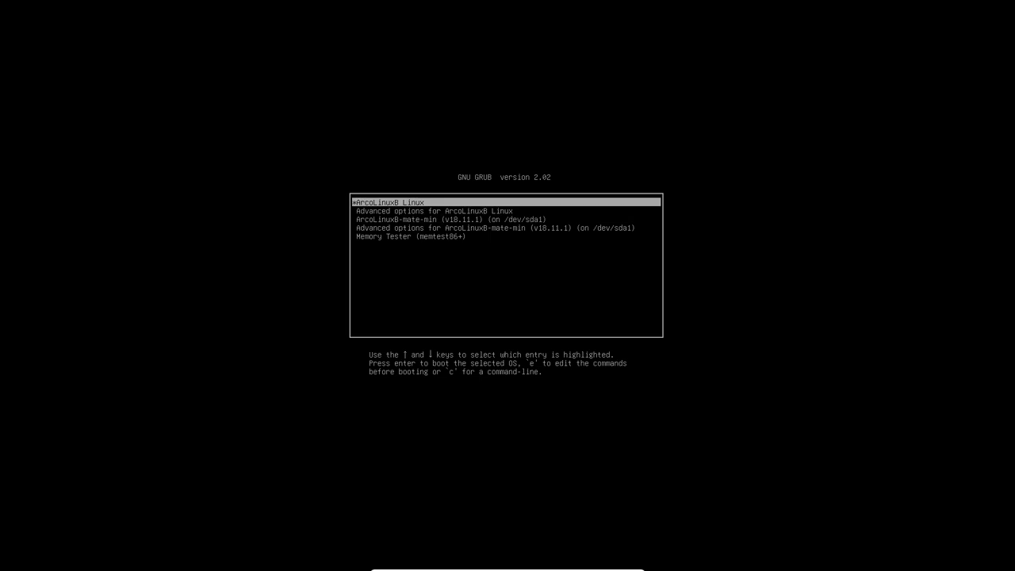
{"action": "key", "text": "Down"}
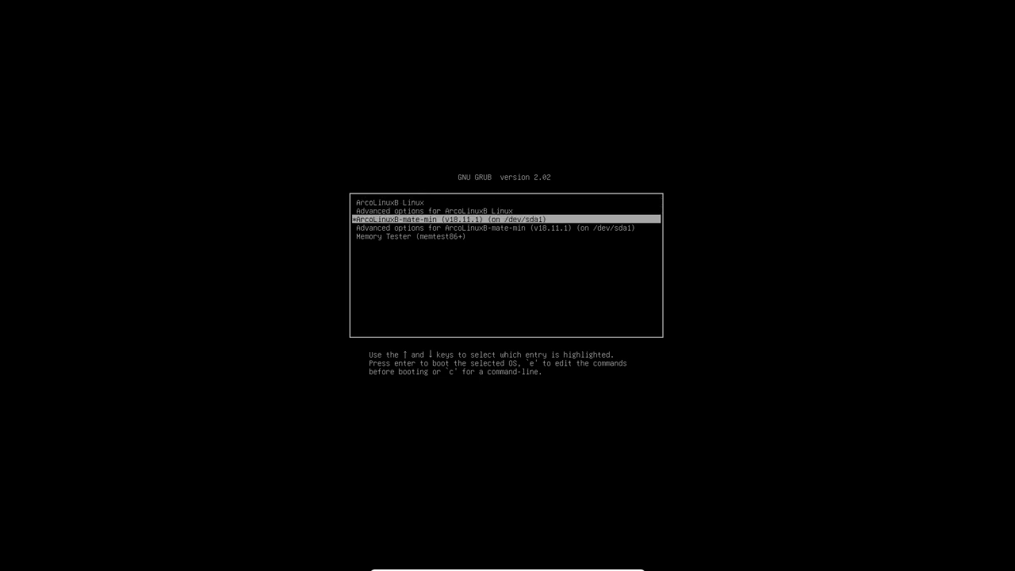
{"action": "key", "text": "Up"}
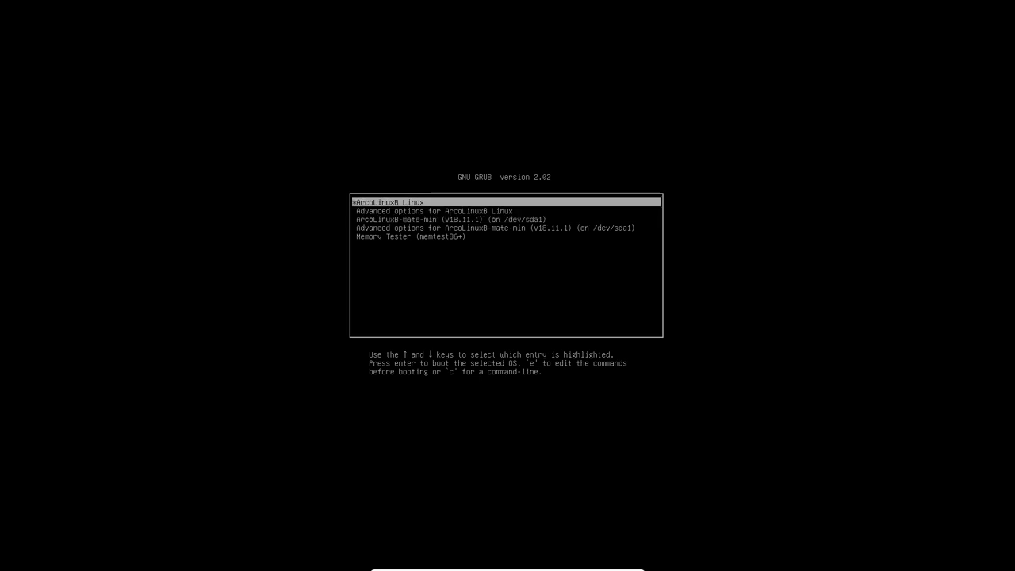
{"action": "key", "text": "Return"}
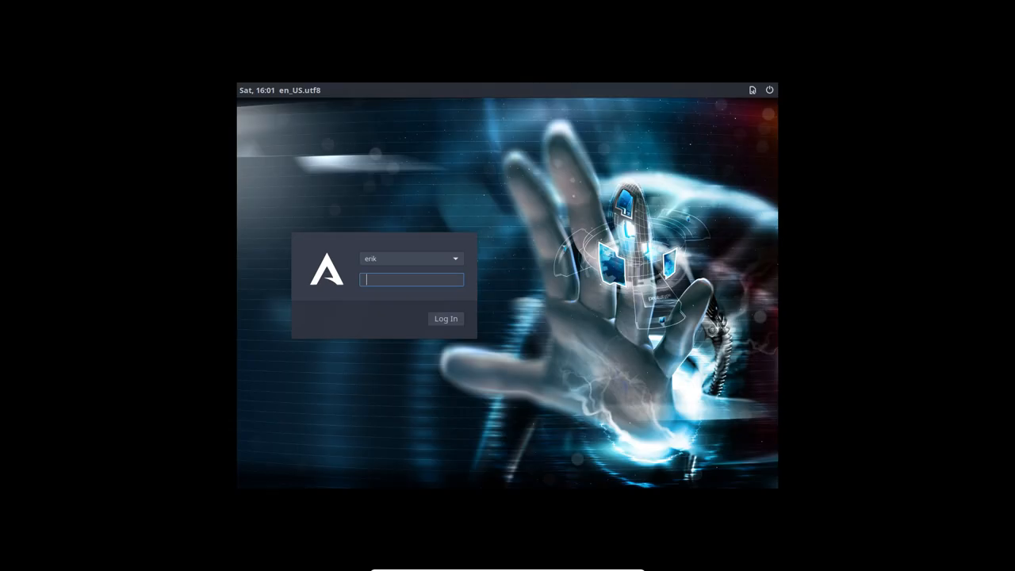
- Log in, log out of the bspwm session, and log back in to the Bspwm Minimal desktop
{"action": "left_click", "coordinate": [446, 318]}
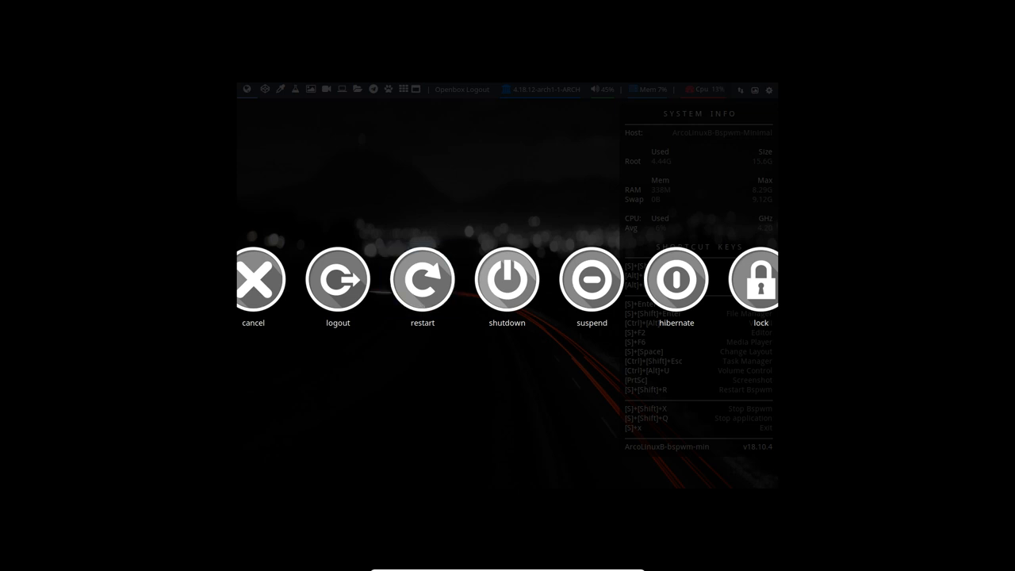
{"action": "left_click", "coordinate": [337, 279]}
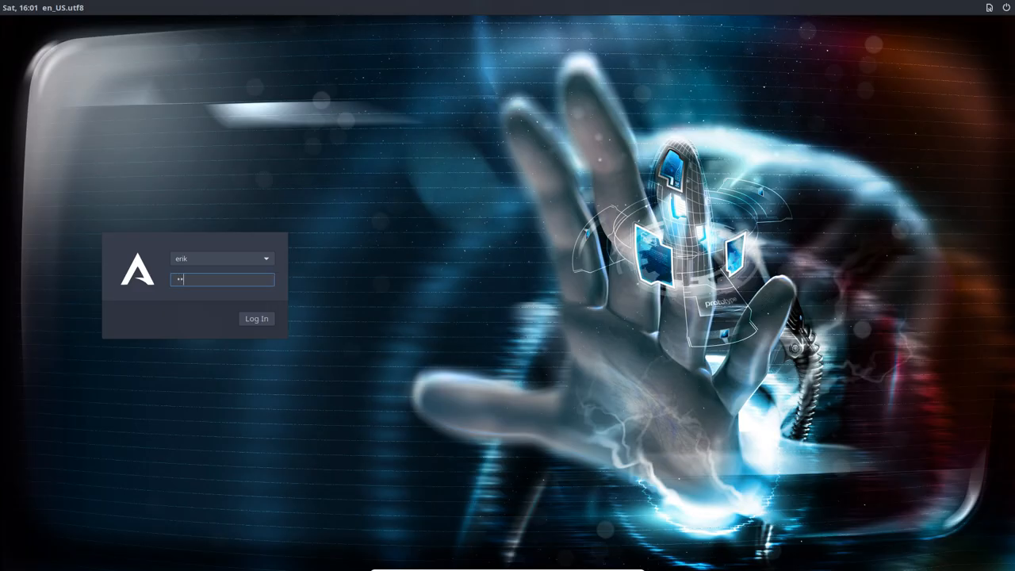
{"action": "left_click", "coordinate": [257, 317]}
{"action": "type", "text": "u"}
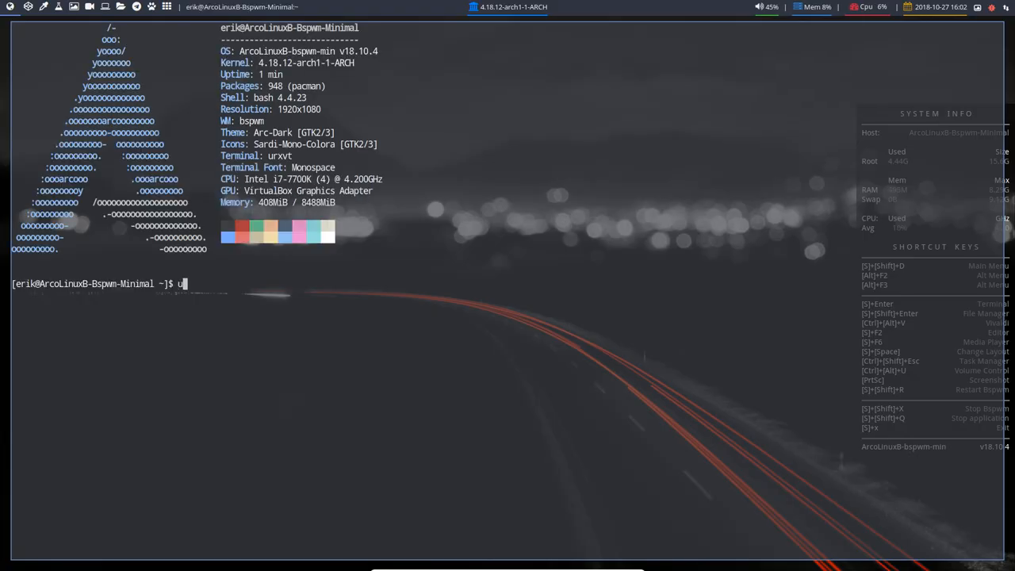
- Run the update command in the terminal and cancel it with Ctrl+C at the install prompt
{"action": "key", "text": "BackSpace"}
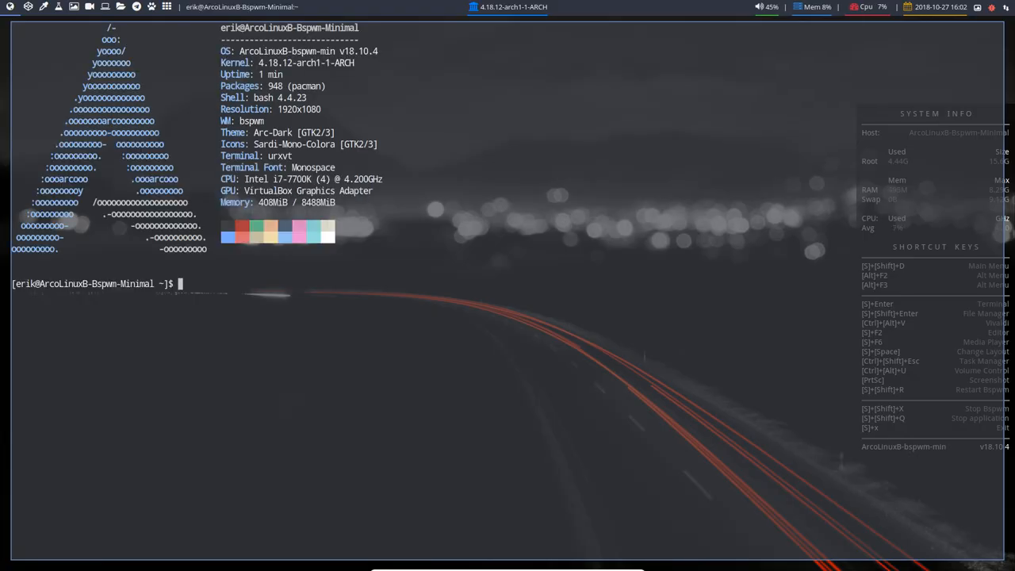
{"action": "type", "text": "k"}
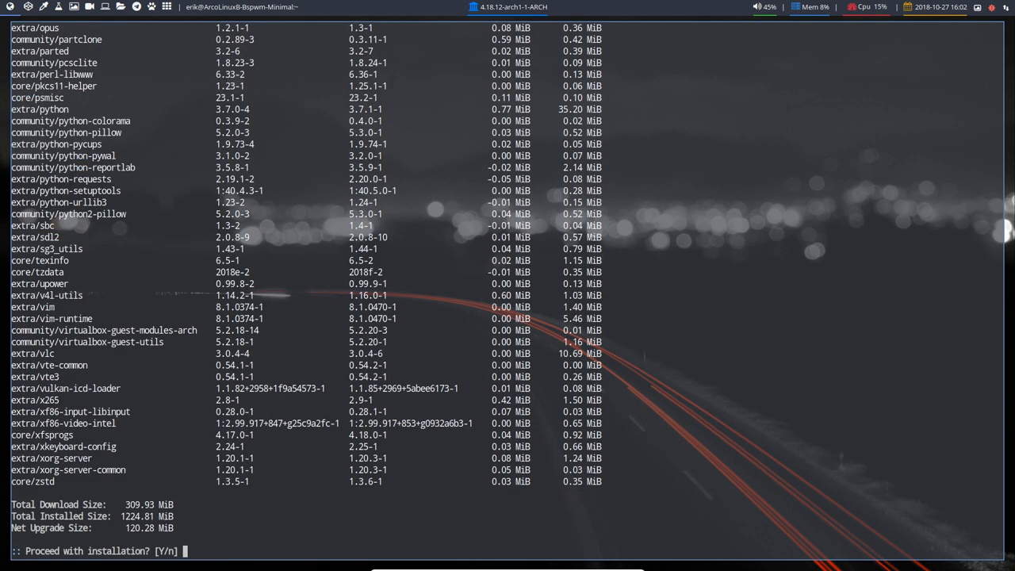
{"action": "key", "text": "ctrl+c"}
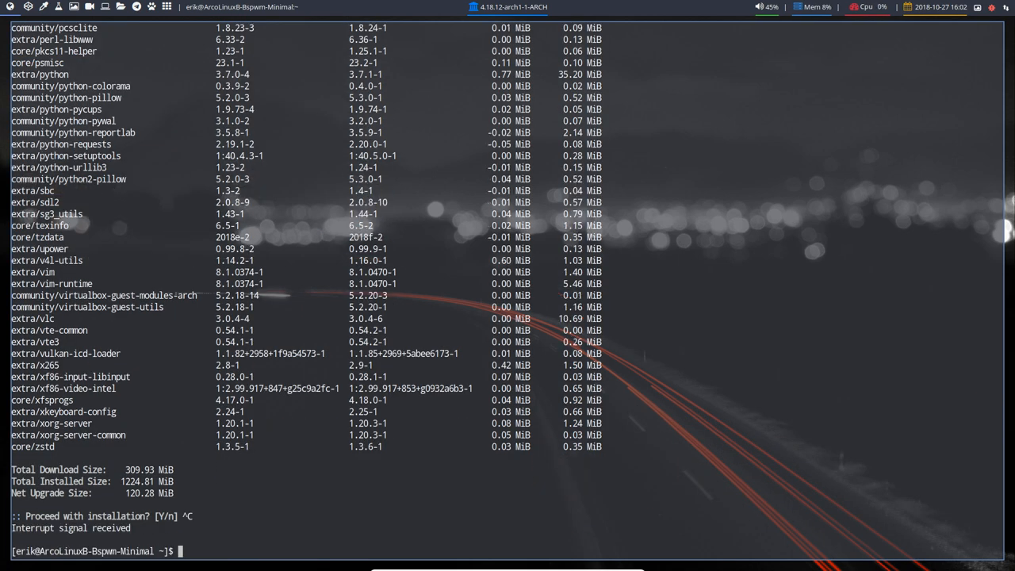
{"action": "type", "text": "pksyu"}
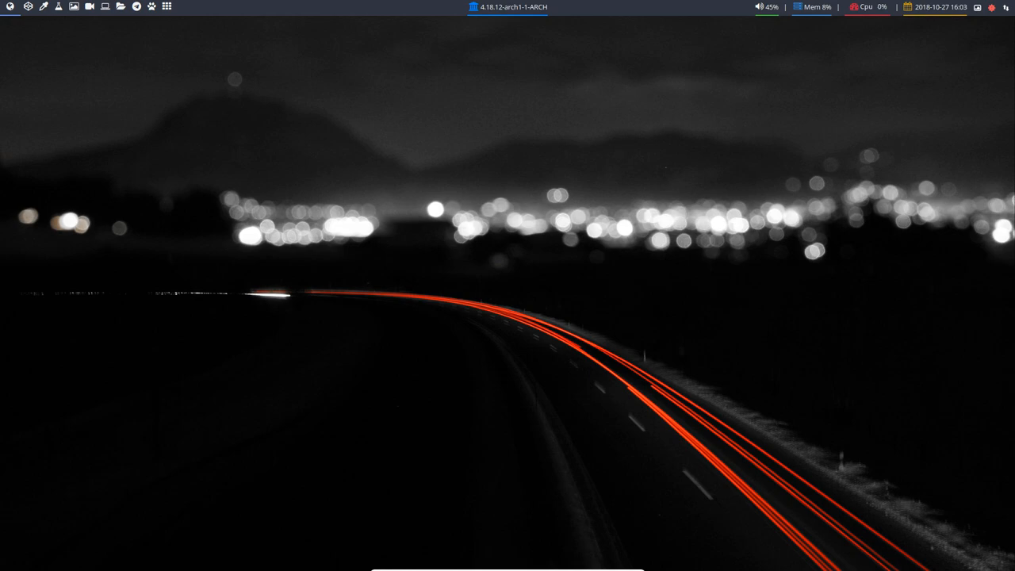
- Launch Thunar, go to the File System root and enter the usr folder
{"action": "left_click", "coordinate": [118, 7]}
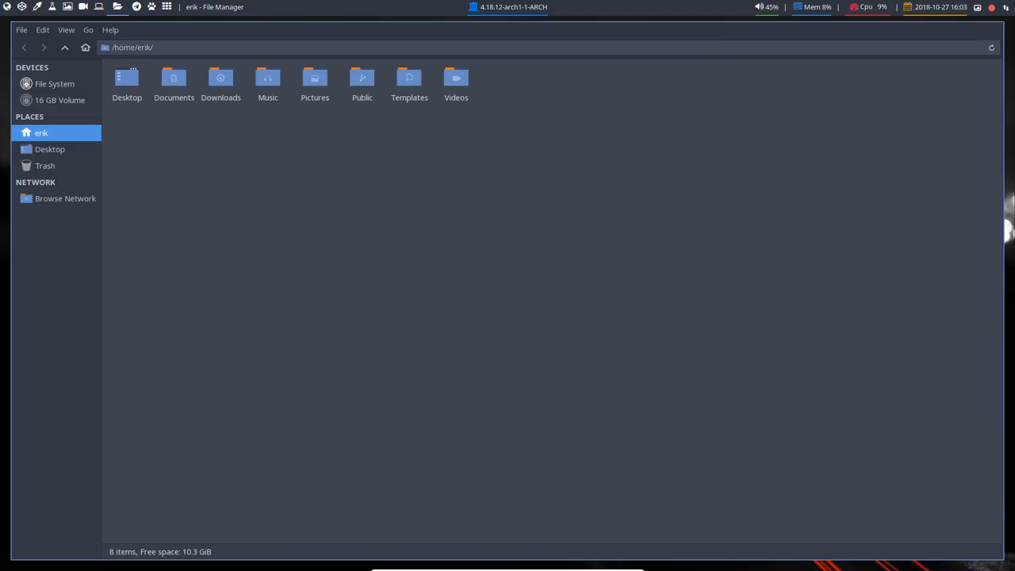
{"action": "left_click", "coordinate": [54, 83]}
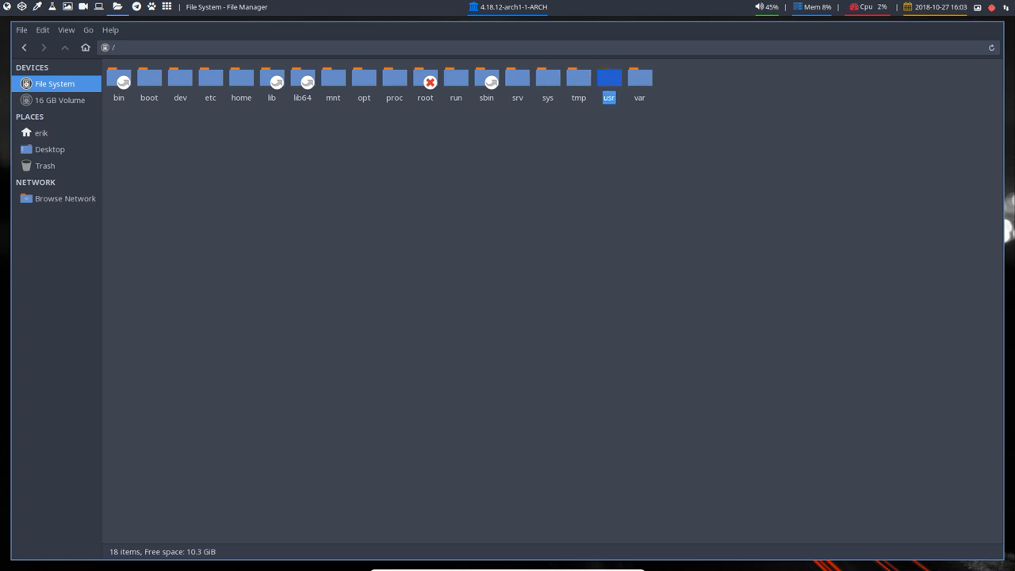
{"action": "double_click", "coordinate": [609, 79]}
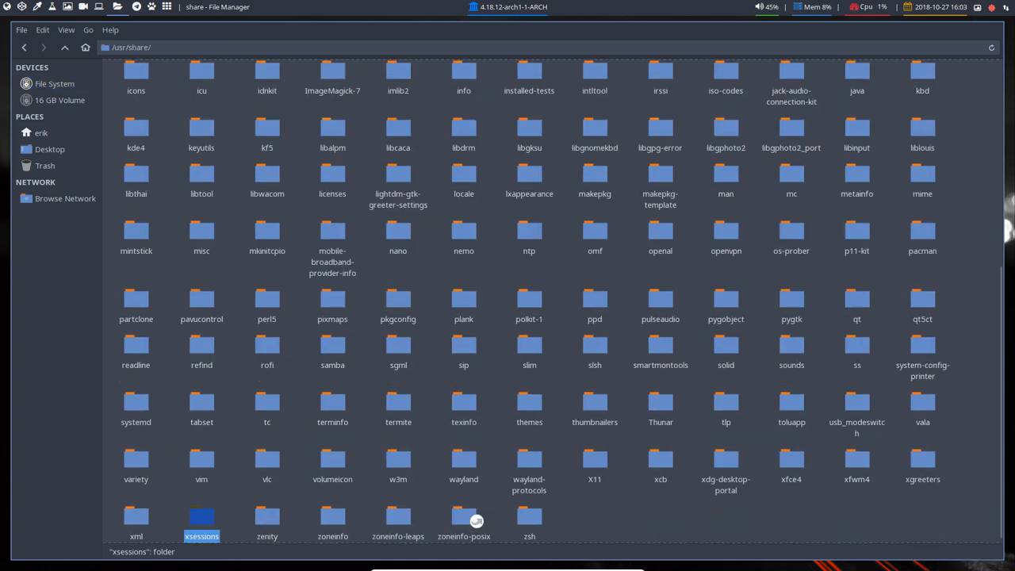
- Browse /usr/share/xsessions for session names, then go to /etc/lightdm and bring up options for lightdm.conf
{"action": "double_click", "coordinate": [202, 515]}
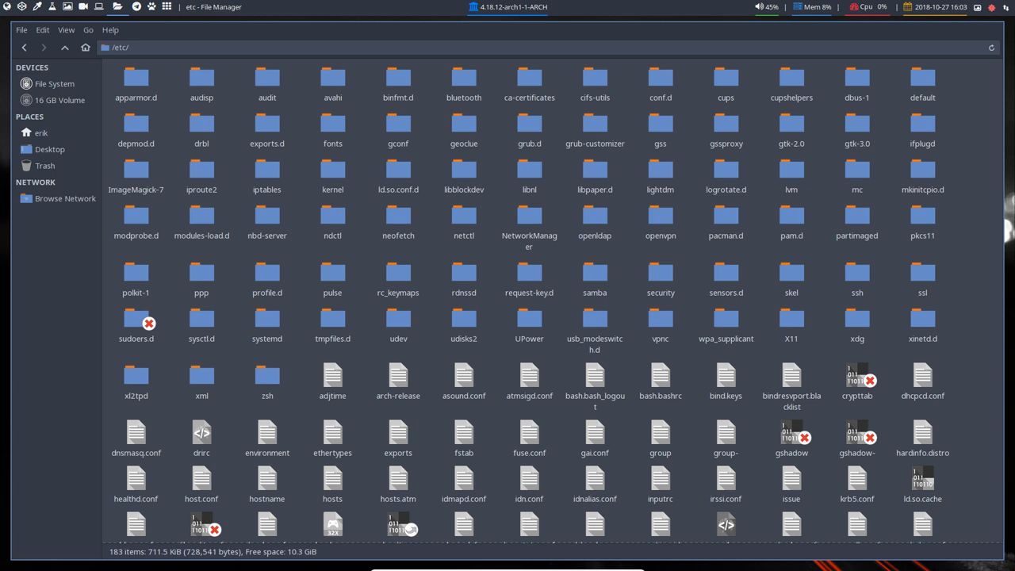
{"action": "double_click", "coordinate": [660, 173]}
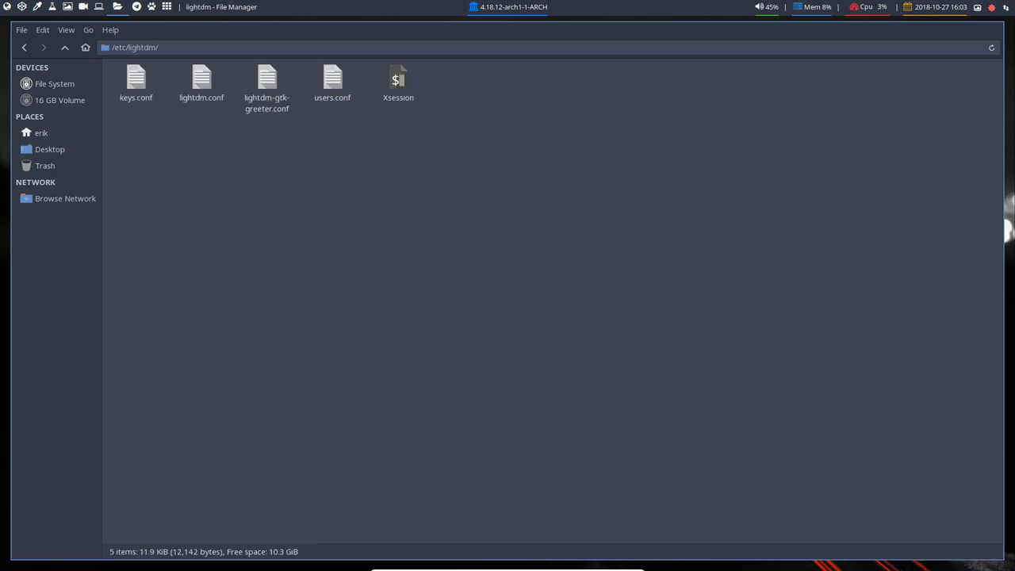
{"action": "right_click", "coordinate": [202, 83]}
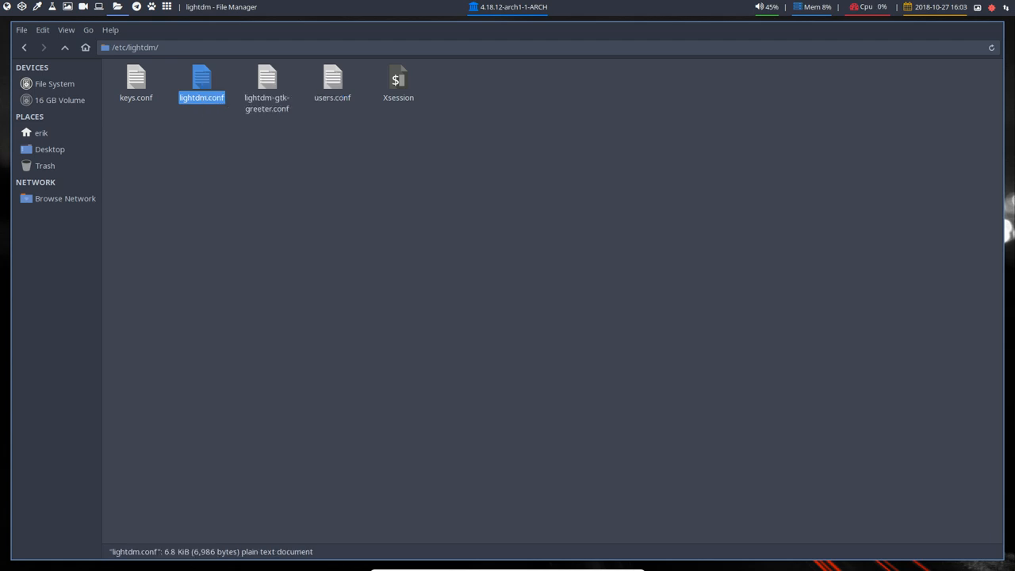
- Open lightdm.conf in Sublime Text and scroll down to the autologin settings
{"action": "double_click", "coordinate": [202, 79]}
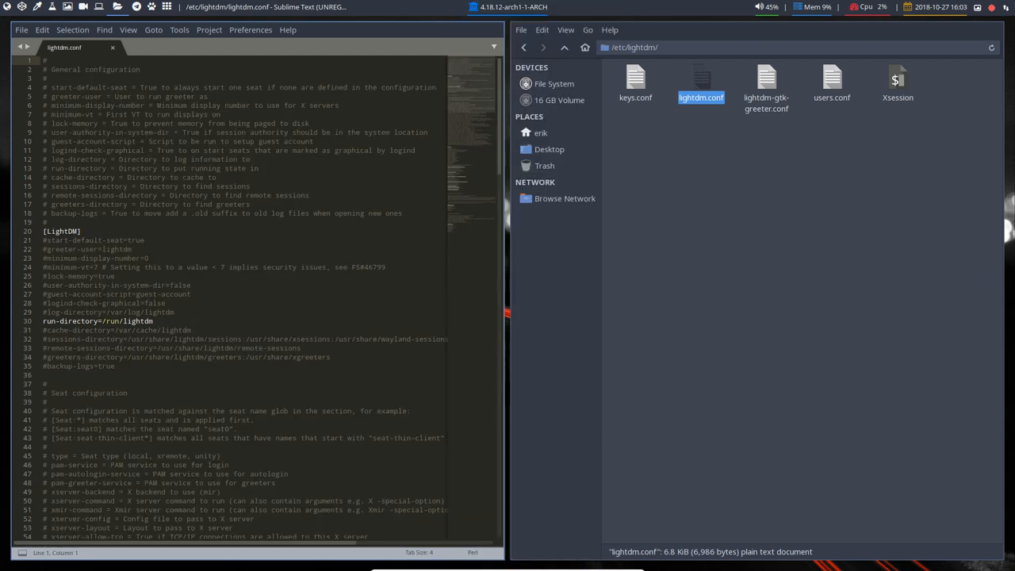
{"action": "scroll", "scroll_direction": "down", "scroll_amount": 3}
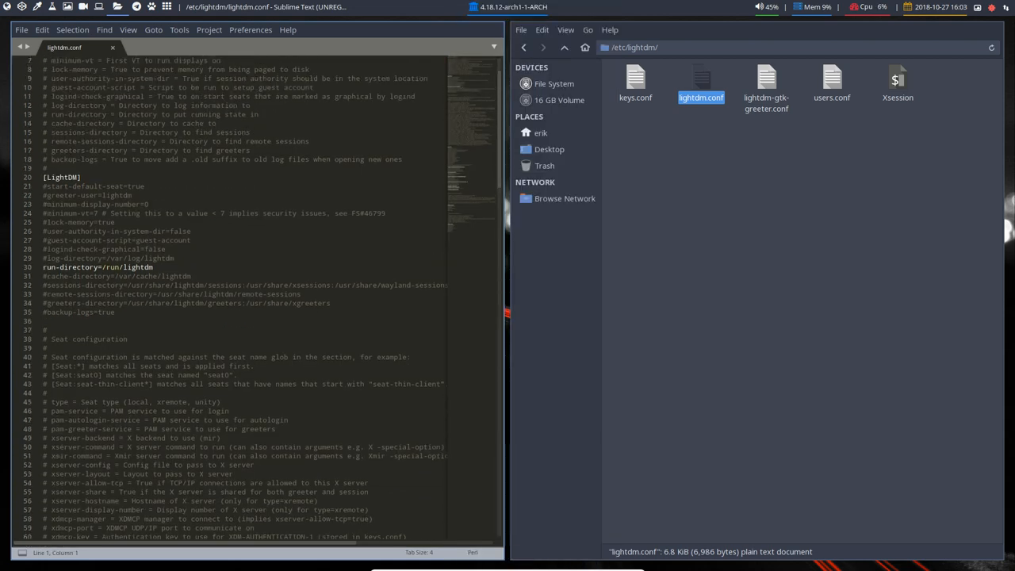
{"action": "scroll", "scroll_direction": "down", "scroll_amount": 3}
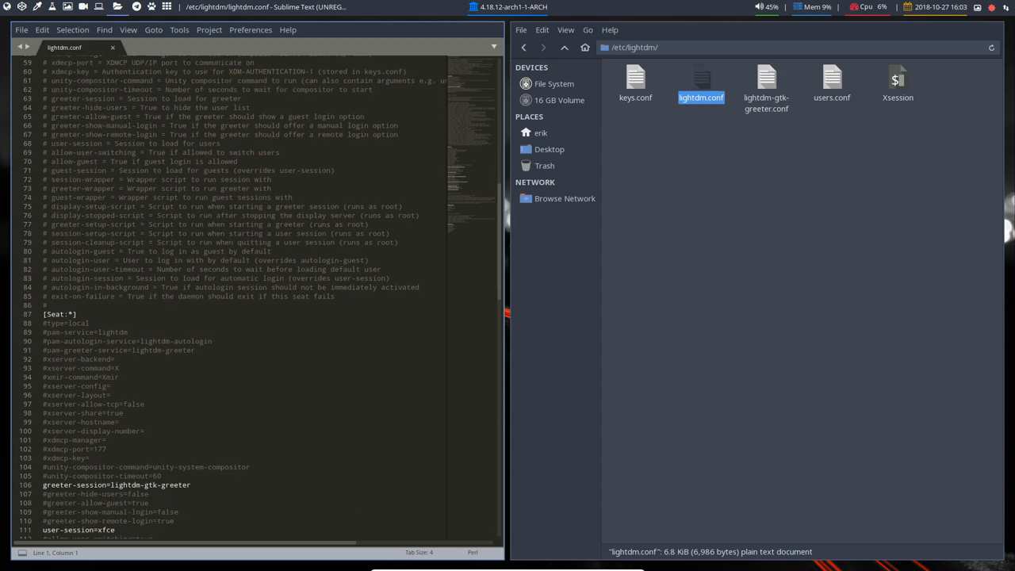
{"action": "scroll", "scroll_direction": "down", "scroll_amount": 3}
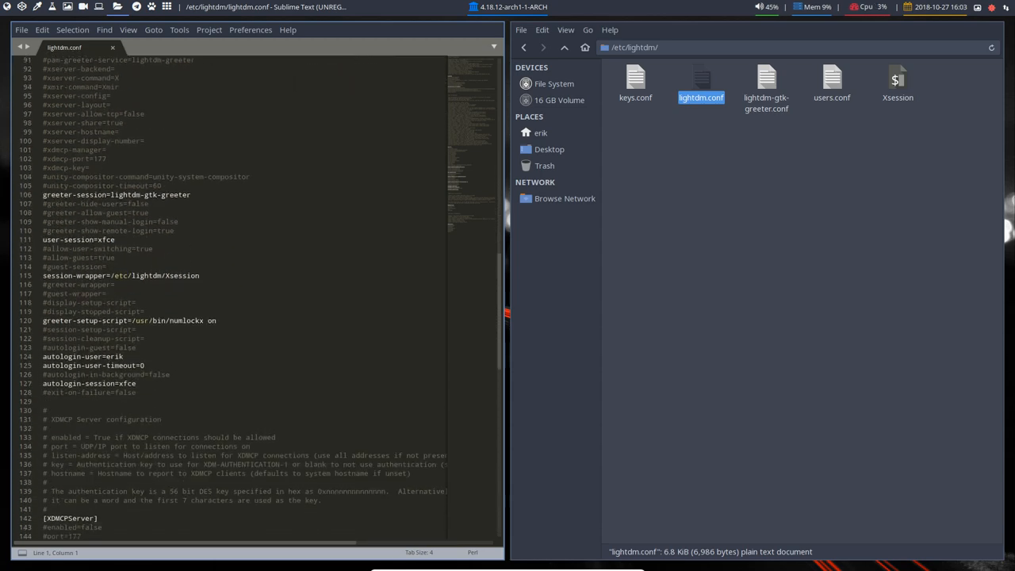
- Replace the xfce session names with bspwm for user-session and autologin-session, then save
{"action": "double_click", "coordinate": [127, 383]}
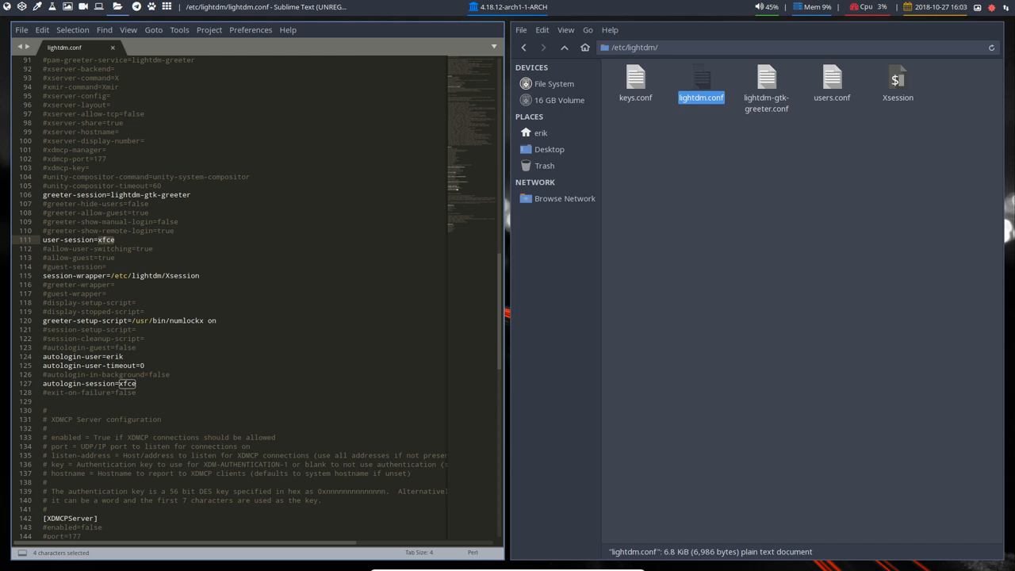
{"action": "type", "text": "bspwm"}
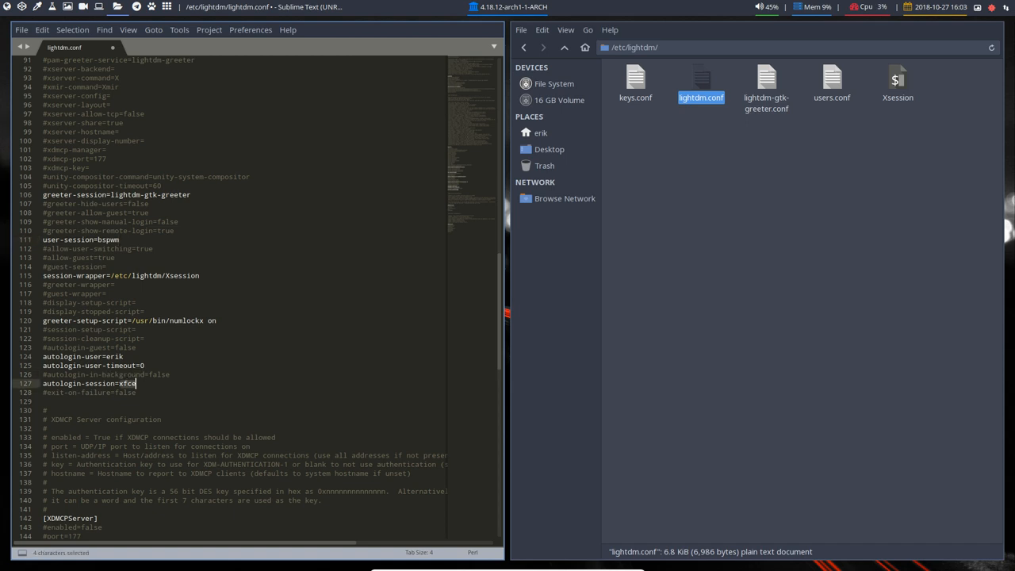
{"action": "type", "text": "bspwm"}
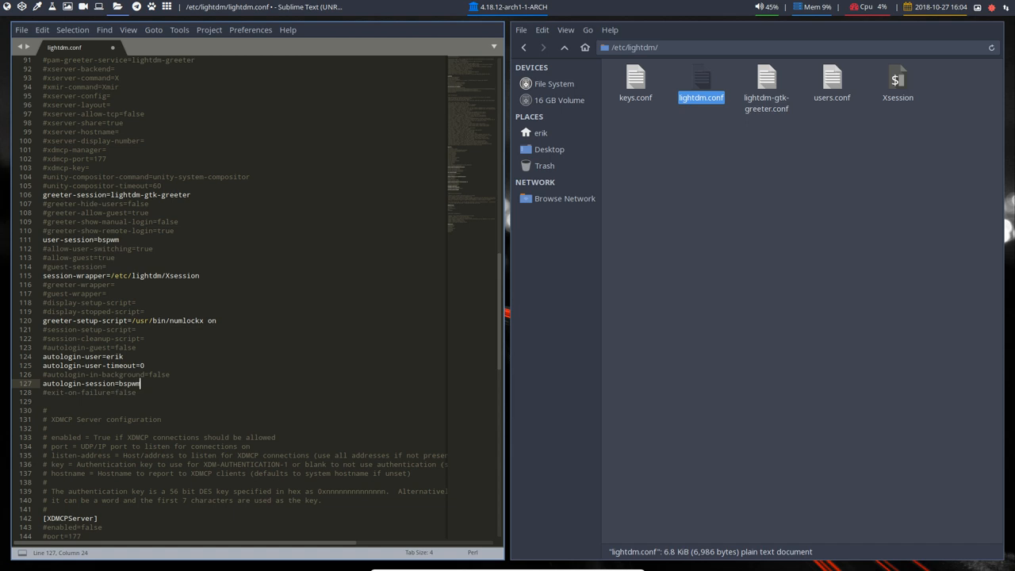
{"action": "key", "text": "ctrl+s"}
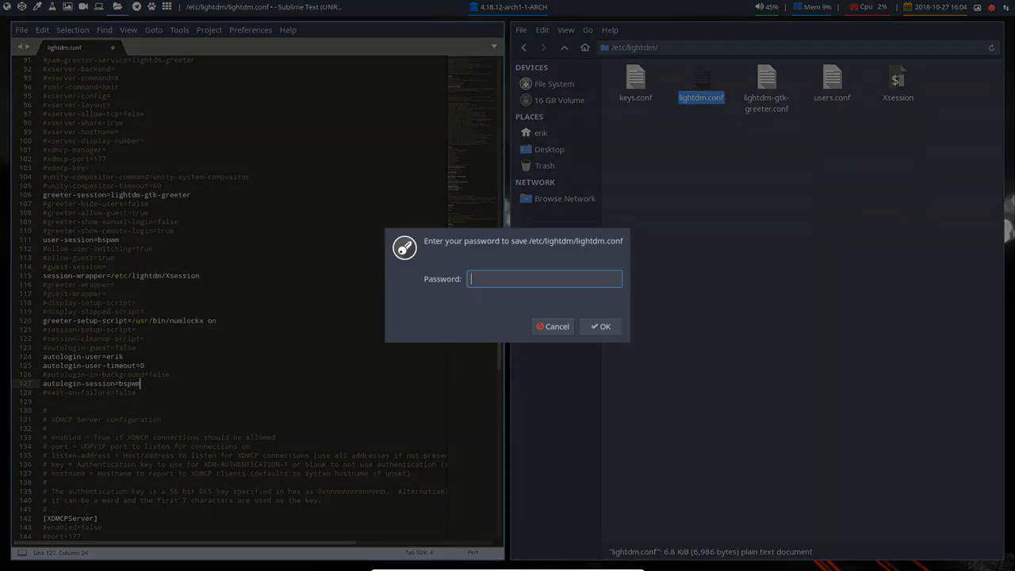
- Confirm the password to save lightdm.conf and restart the system into the bspwm desktop
{"action": "left_click", "coordinate": [605, 327]}
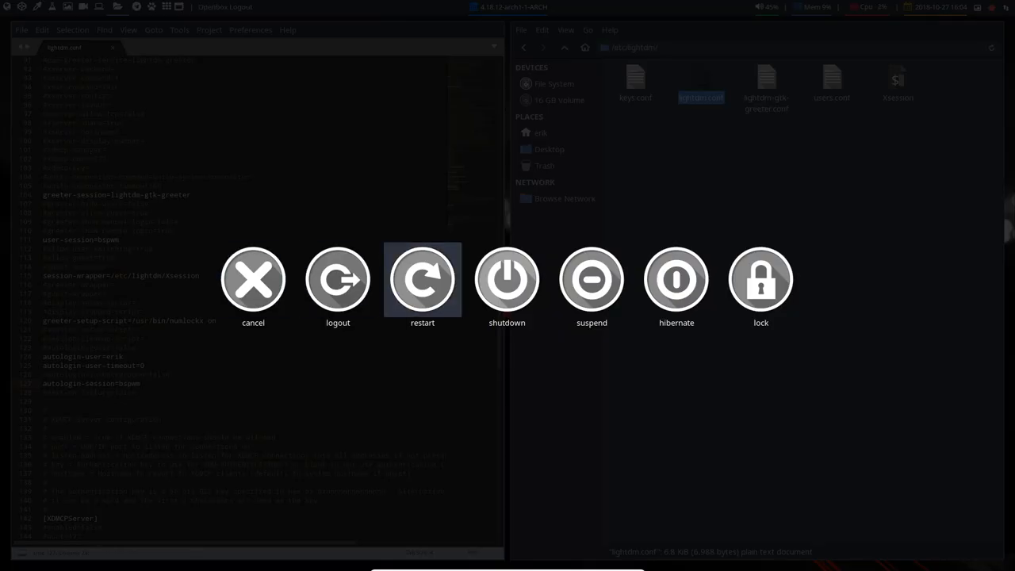
{"action": "left_click", "coordinate": [422, 280]}
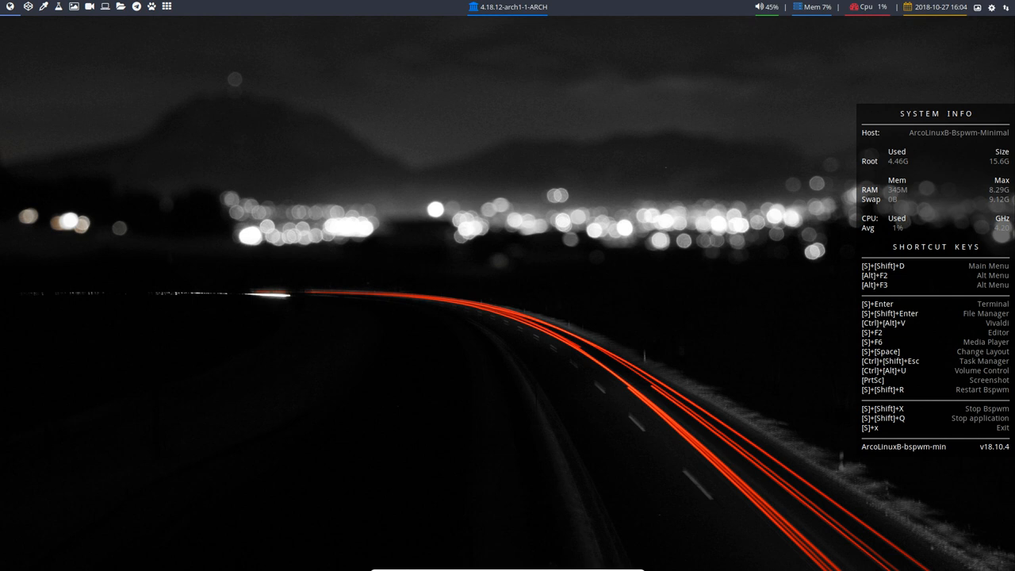
- Launch Grub Customizer from dmenu by searching 'grub'
{"action": "type", "text": "grub"}
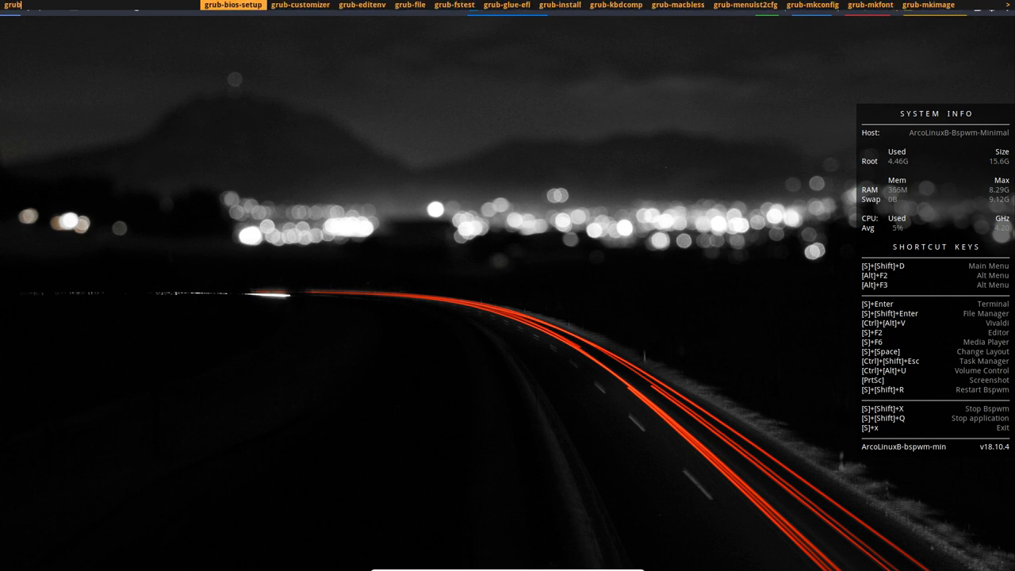
{"action": "left_click", "coordinate": [300, 5]}
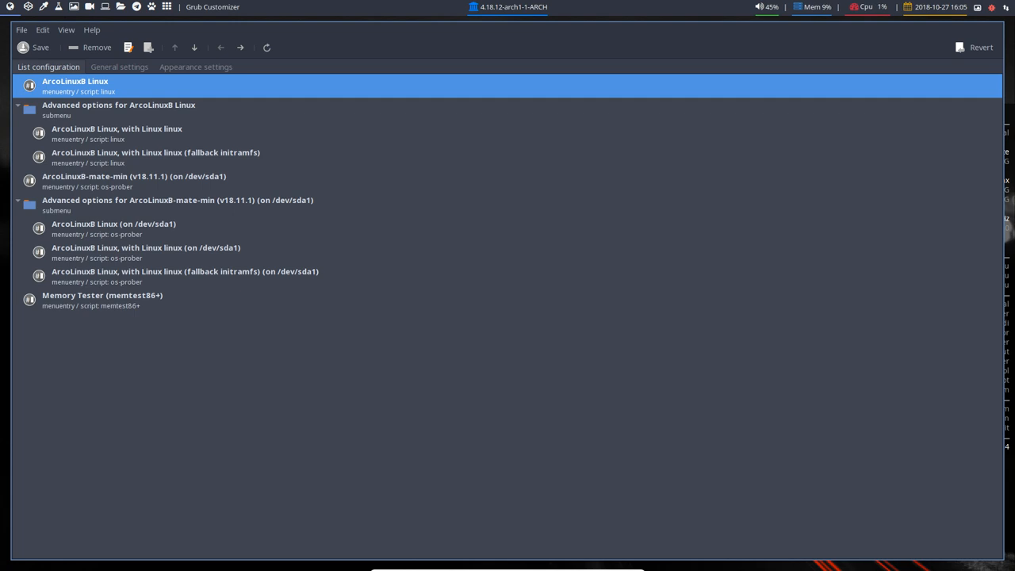
- Move the ArcoLinuxB-mate-min entry up step by step until it is first
{"action": "left_click", "coordinate": [117, 133]}
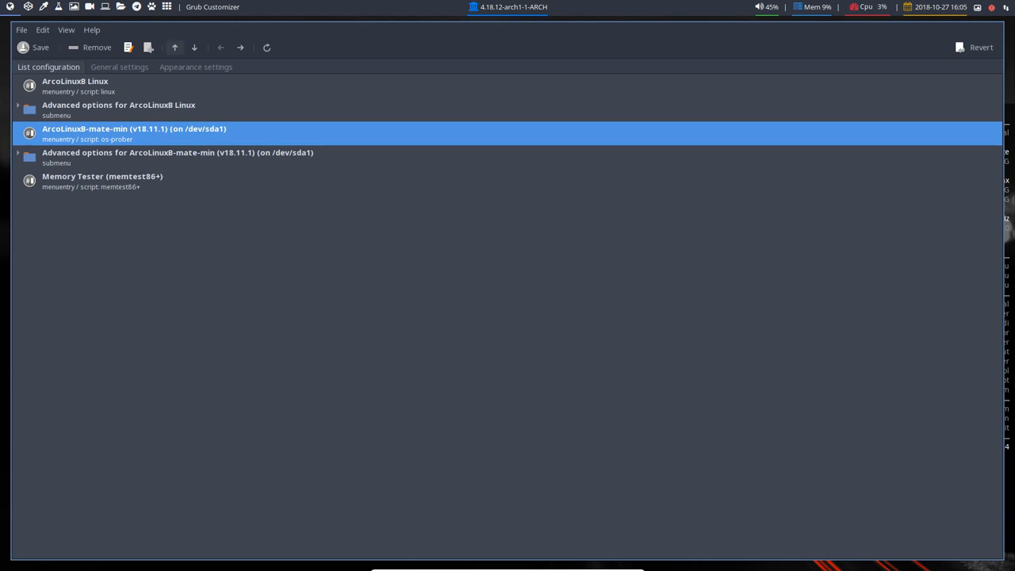
{"action": "left_click", "coordinate": [18, 105]}
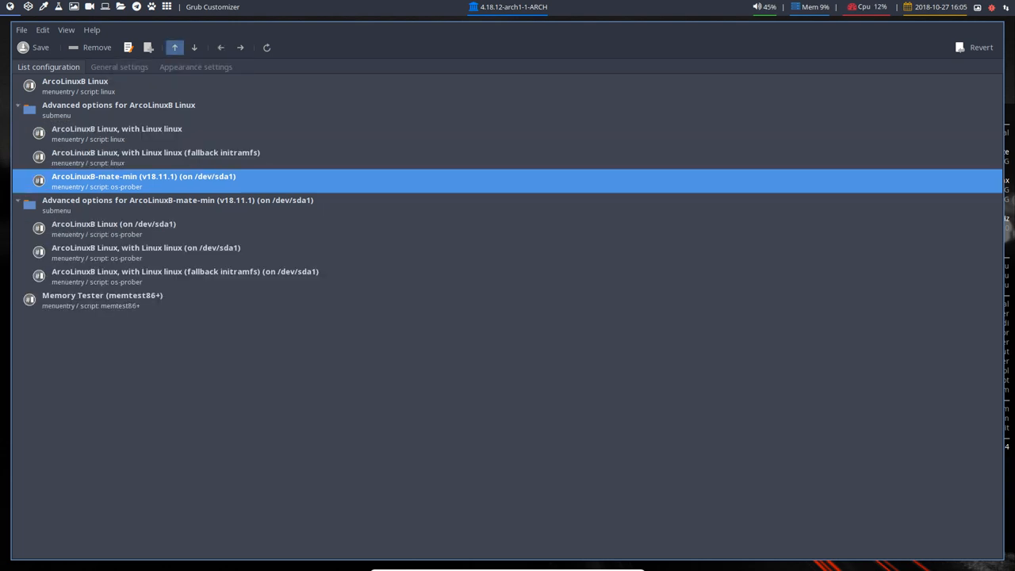
{"action": "left_click", "coordinate": [174, 48]}
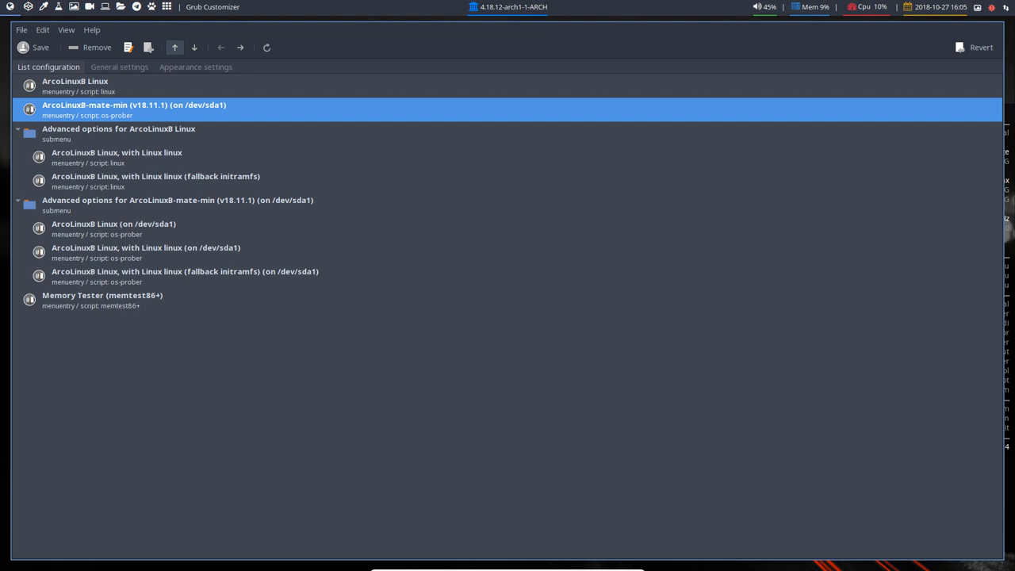
{"action": "left_click", "coordinate": [174, 48]}
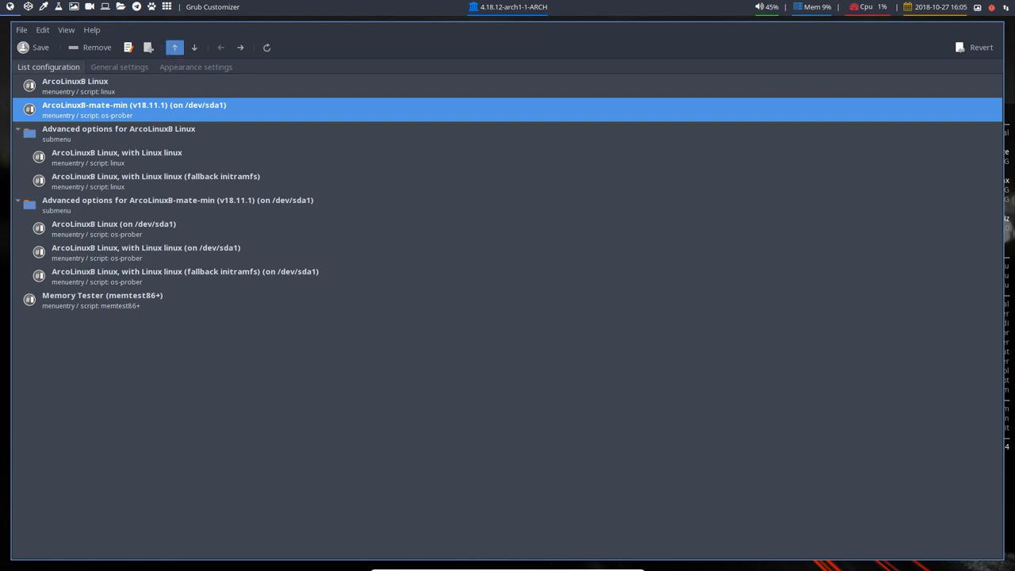
{"action": "left_click", "coordinate": [175, 48]}
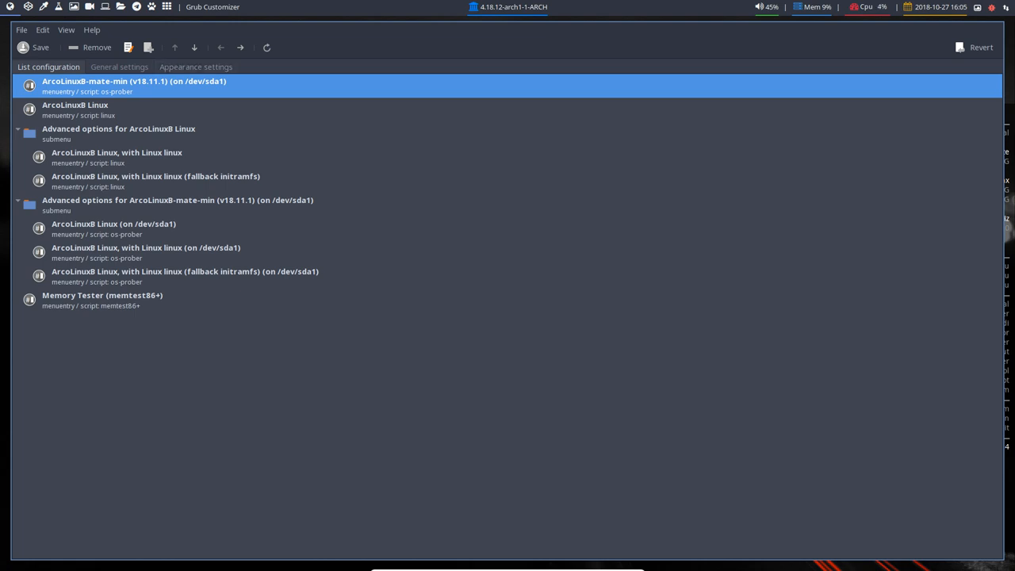
- Briefly swap ArcoLinuxB back on top, restore mate-min to first, check General settings and save
{"action": "left_click", "coordinate": [74, 110]}
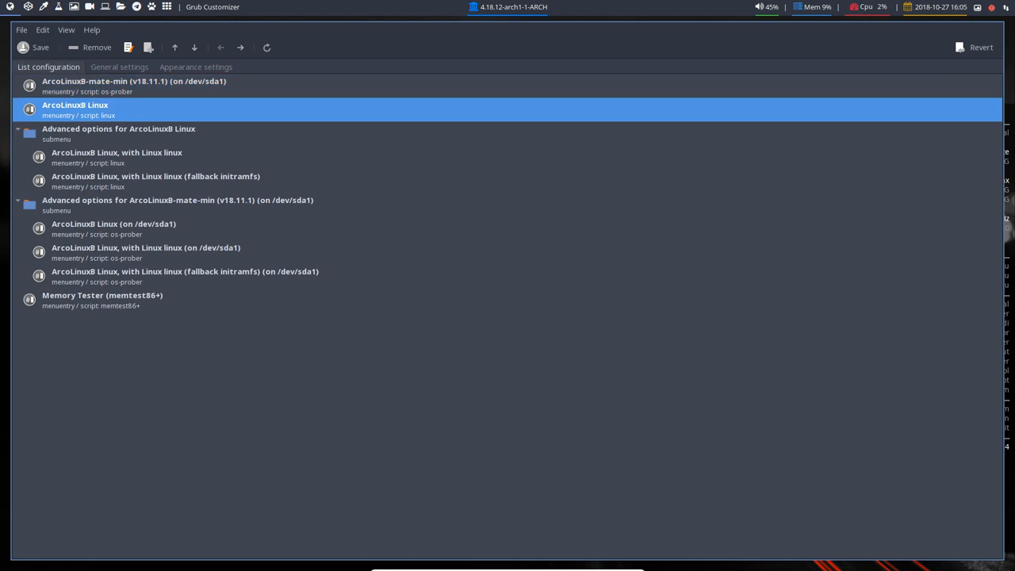
{"action": "left_click", "coordinate": [193, 47]}
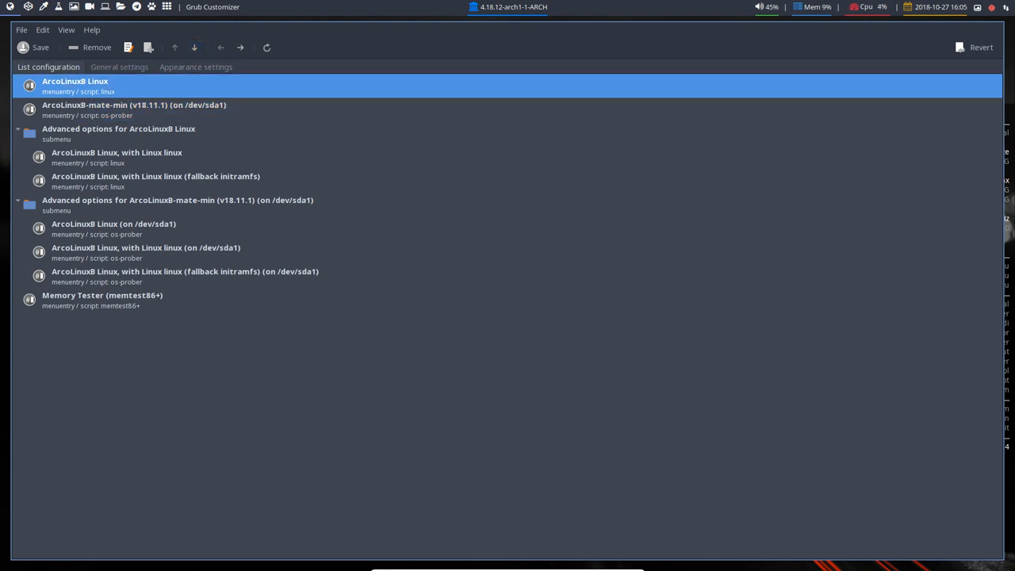
{"action": "left_click", "coordinate": [174, 47]}
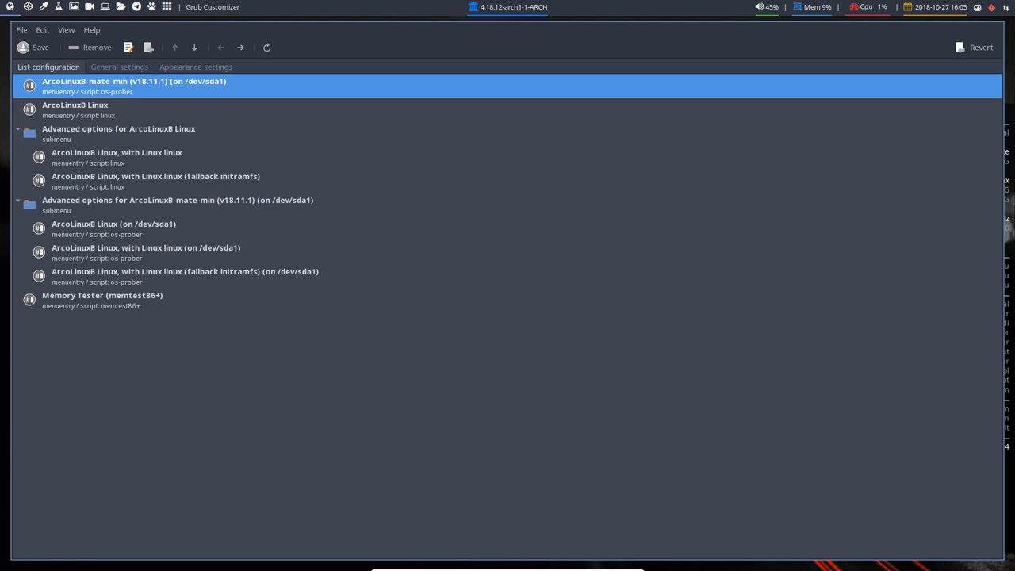
{"action": "left_click", "coordinate": [119, 66]}
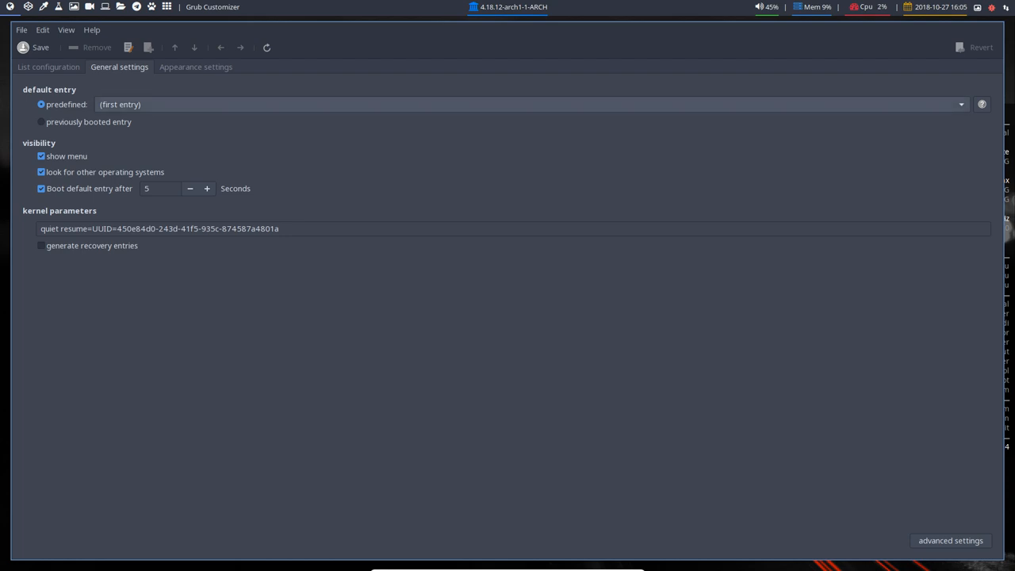
{"action": "left_click", "coordinate": [47, 67]}
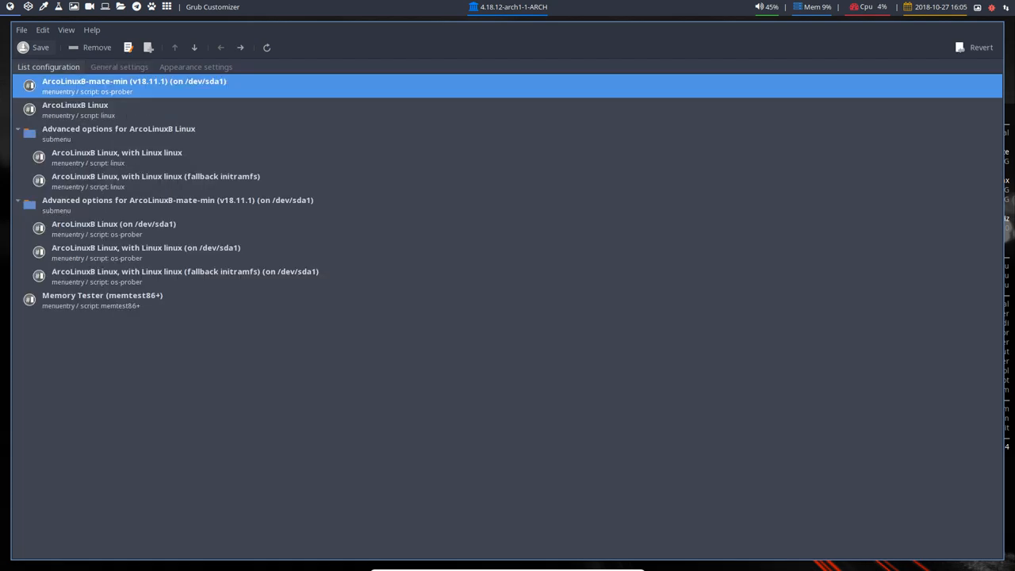
{"action": "left_click", "coordinate": [35, 47]}
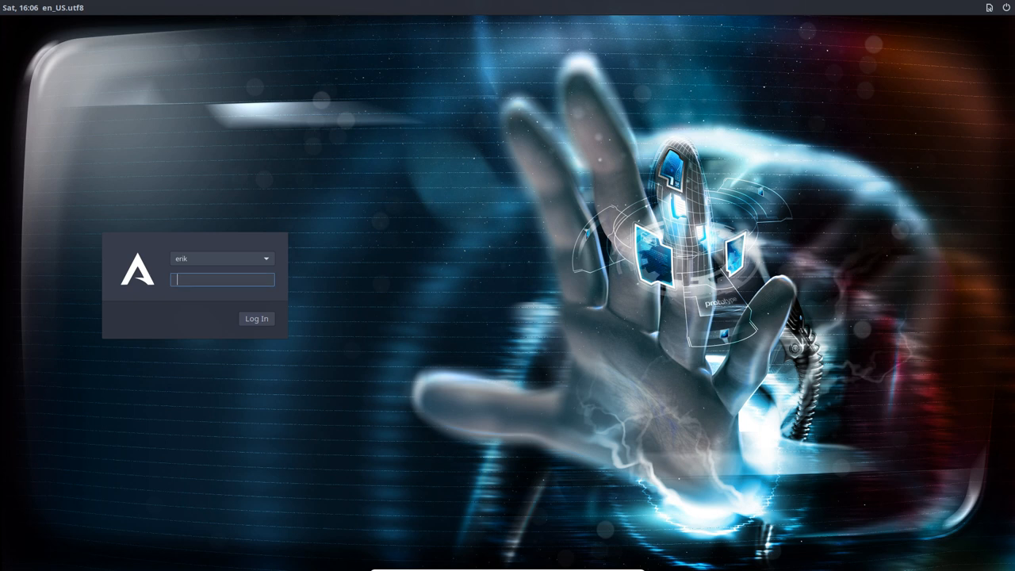
- Restart from the greeter's power menu and log back in at LightDM
{"action": "left_click", "coordinate": [1007, 7]}
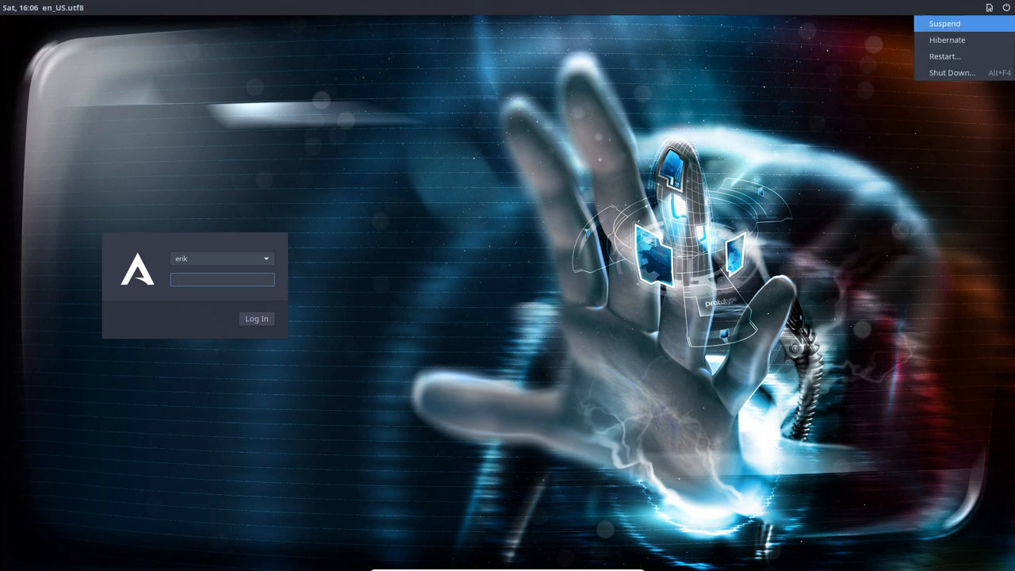
{"action": "left_click", "coordinate": [945, 55]}
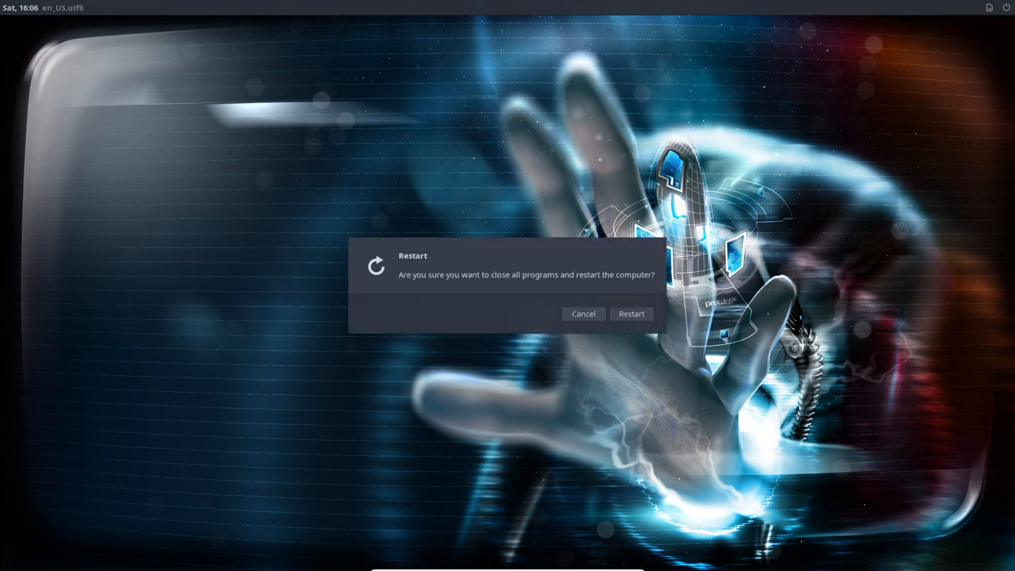
{"action": "left_click", "coordinate": [632, 314]}
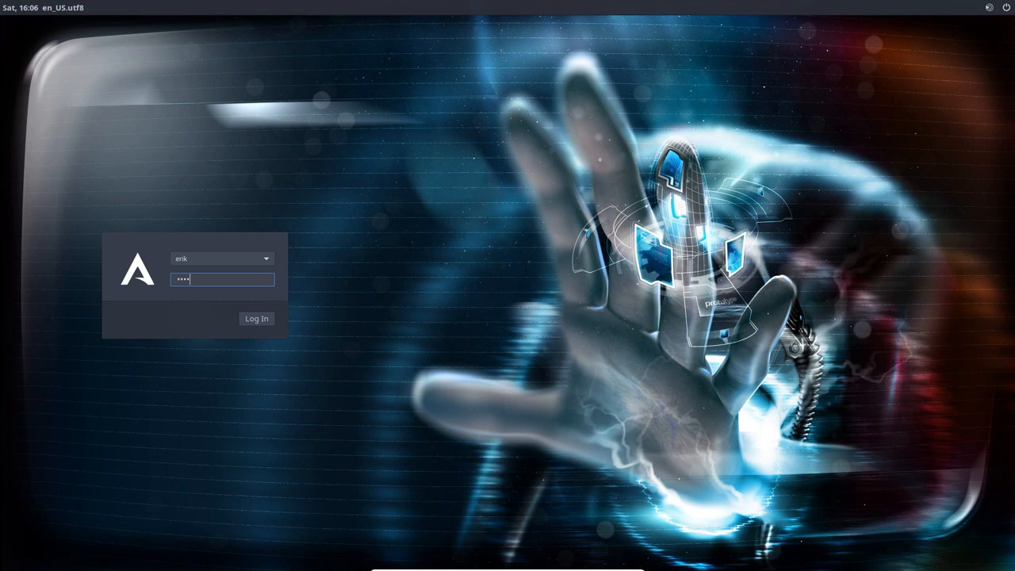
{"action": "left_click", "coordinate": [257, 318]}
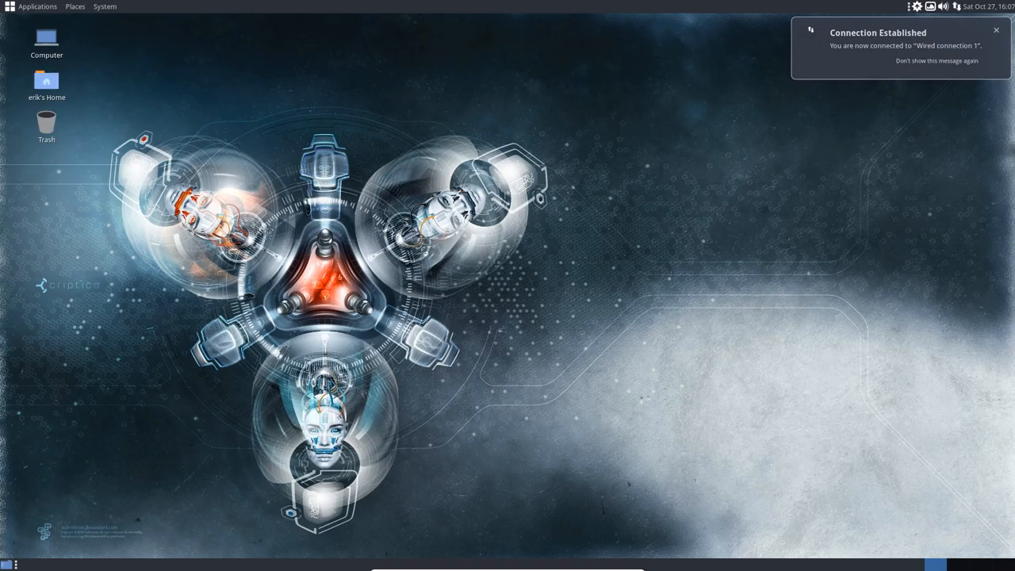
- Browse Computer > File System > etc > lightdm and open lightdm.conf with Sublime Text 3 Dev
{"action": "double_click", "coordinate": [46, 39]}
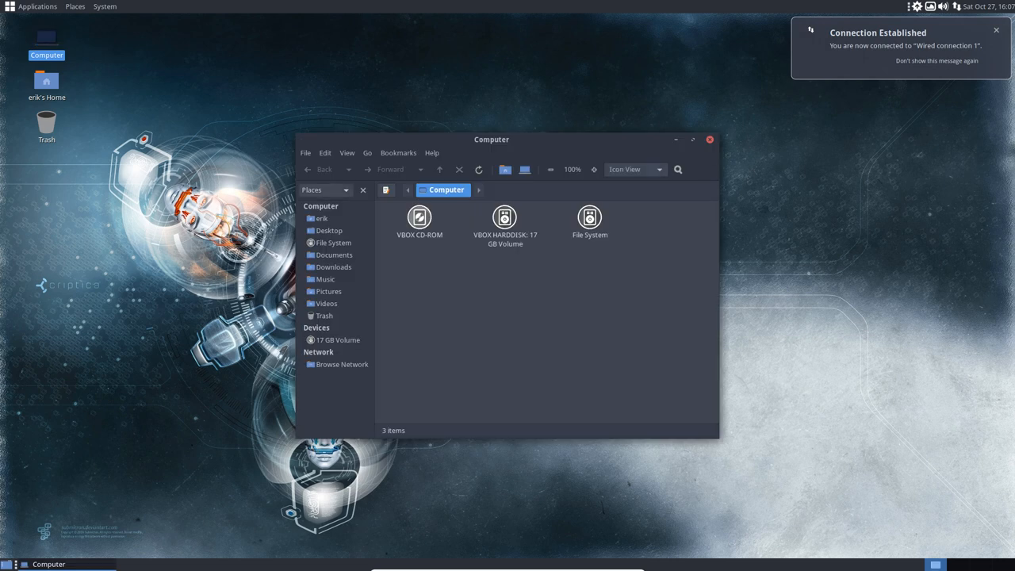
{"action": "double_click", "coordinate": [590, 217]}
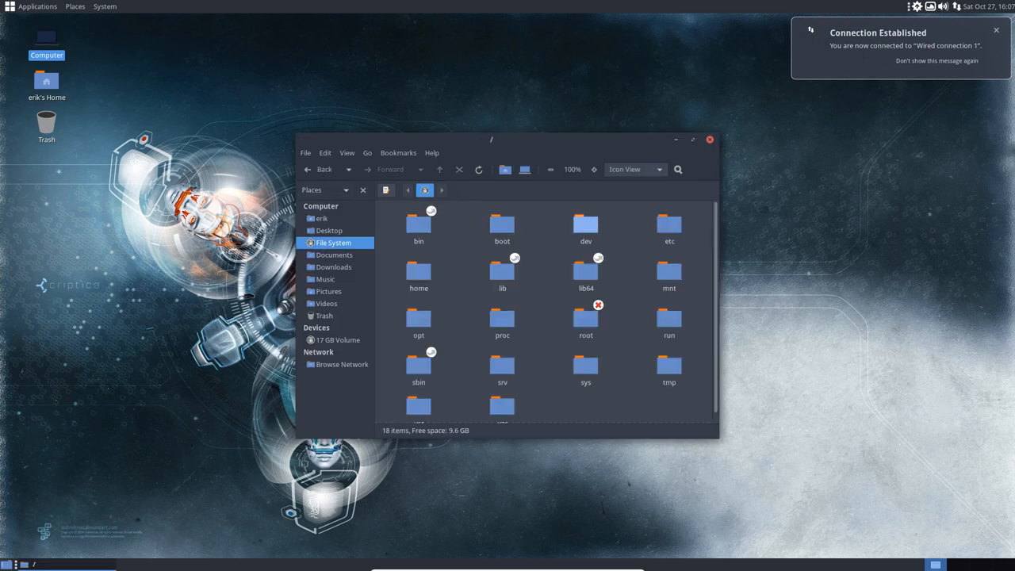
{"action": "double_click", "coordinate": [669, 226]}
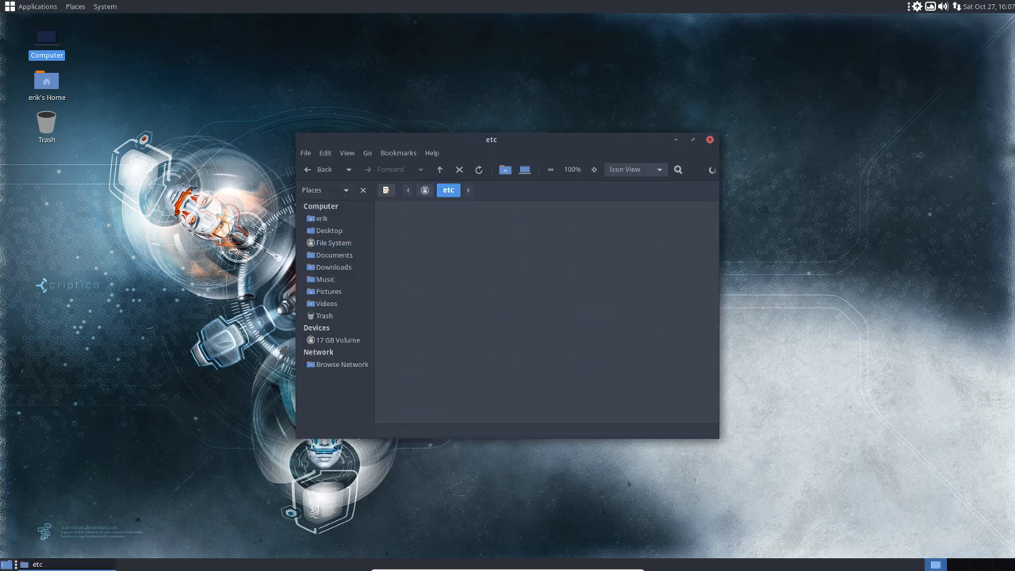
{"action": "left_click", "coordinate": [419, 387]}
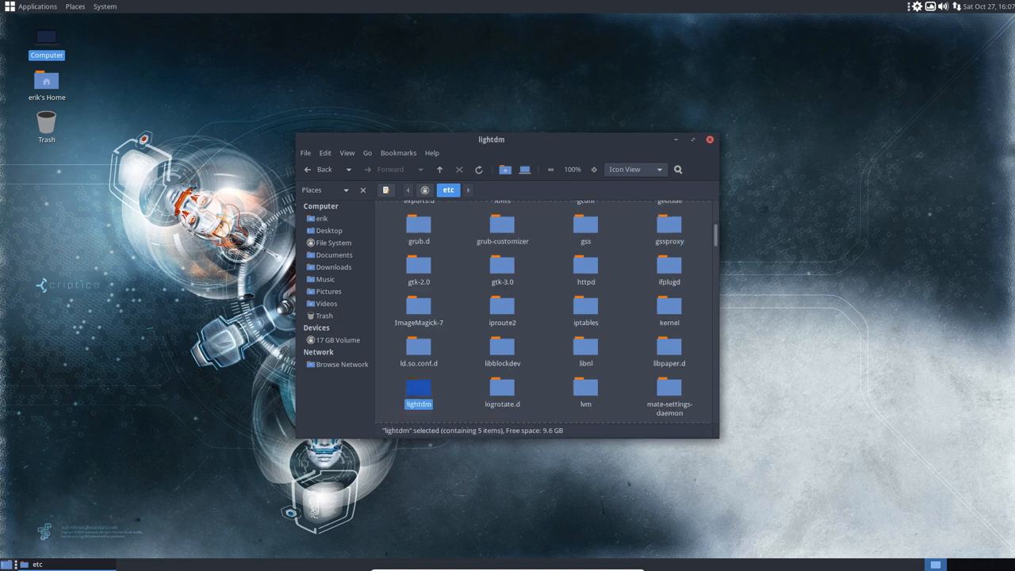
{"action": "right_click", "coordinate": [495, 222]}
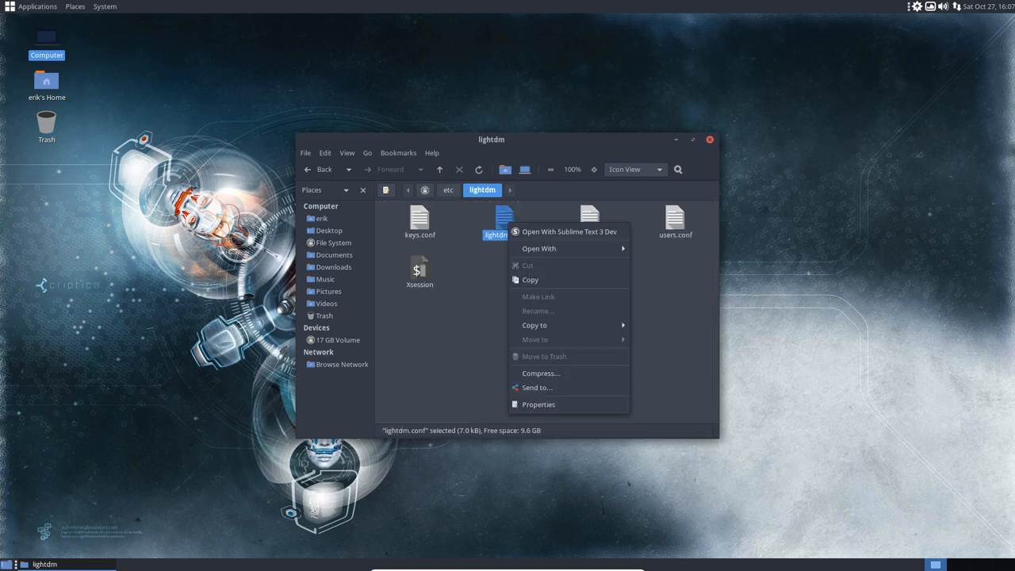
{"action": "left_click", "coordinate": [568, 232]}
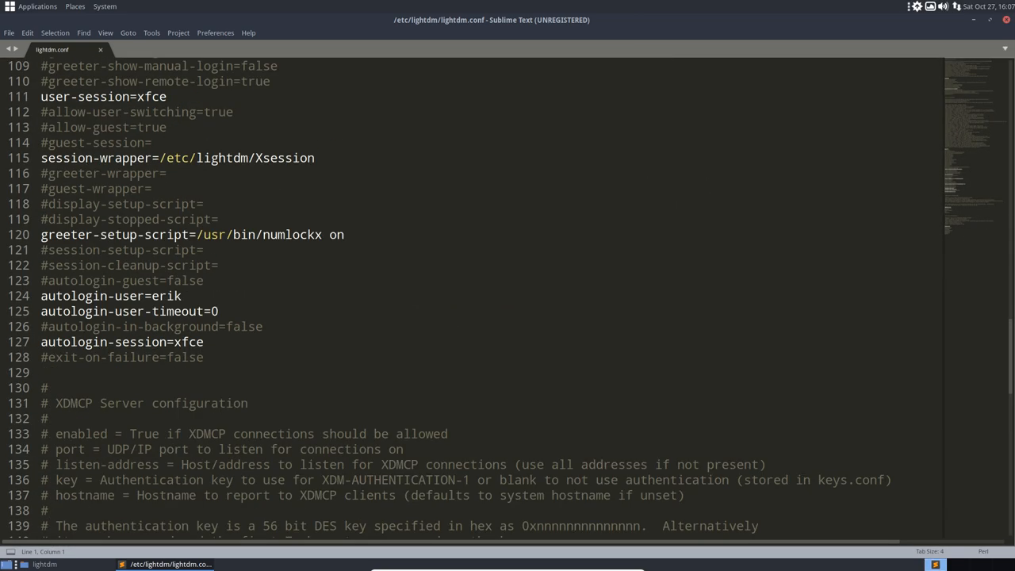
- Replace the xfce session values with mate and save lightdm.conf with the administrator password
{"action": "double_click", "coordinate": [187, 342]}
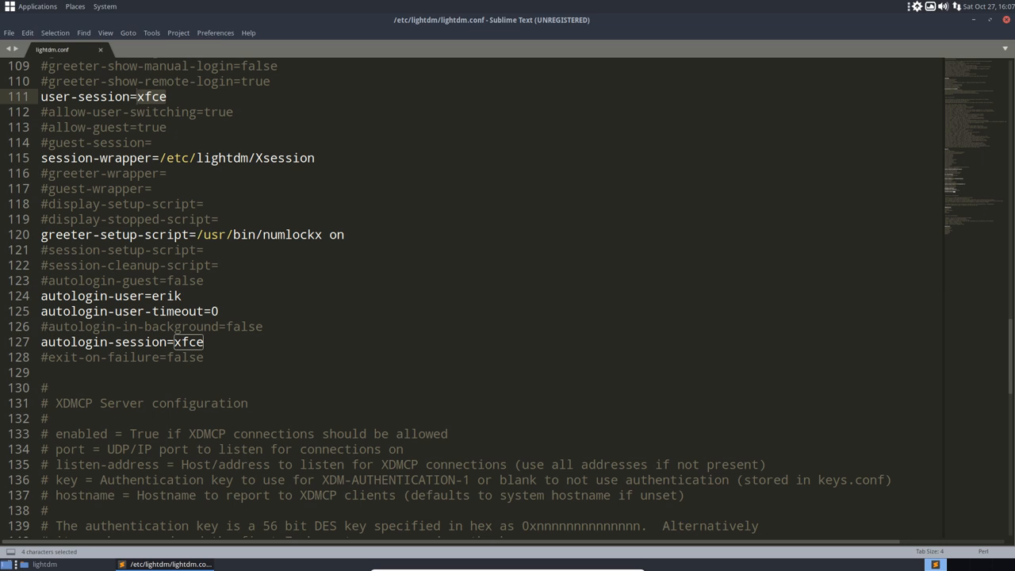
{"action": "type", "text": "mate"}
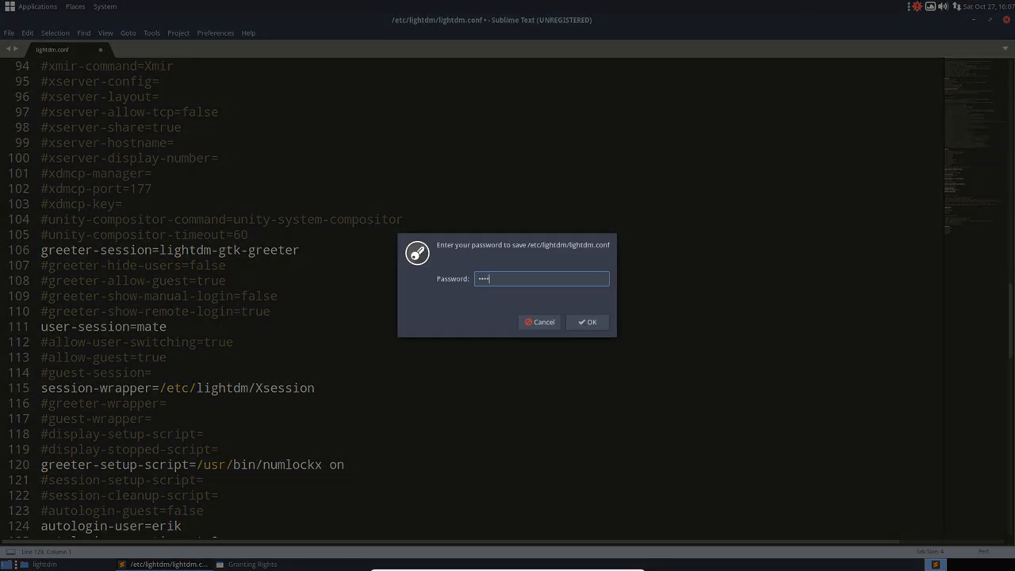
{"action": "left_click", "coordinate": [587, 320]}
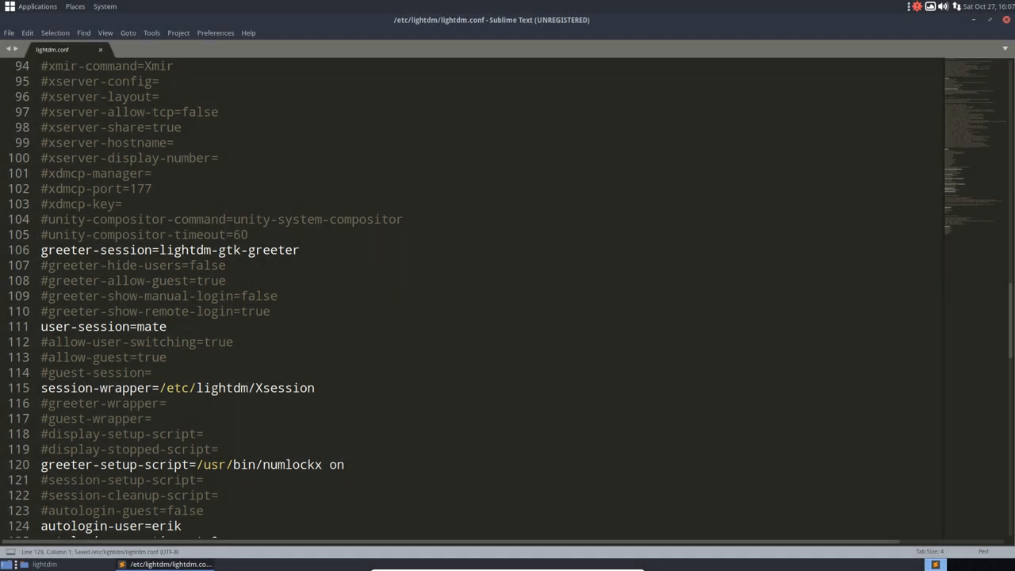
- Choose Shut Down from the System menu
{"action": "left_click", "coordinate": [105, 6]}
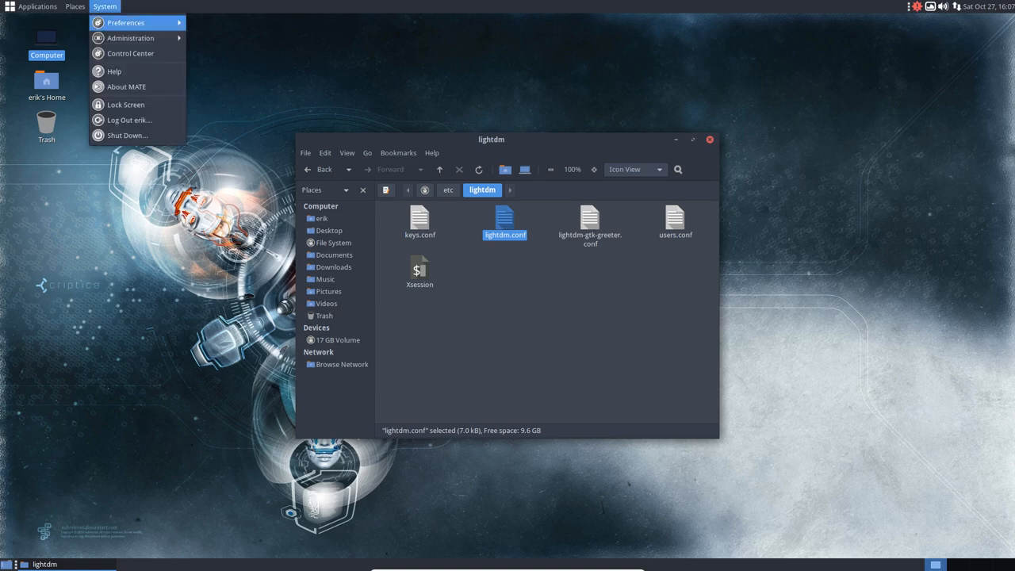
{"action": "left_click", "coordinate": [127, 135]}
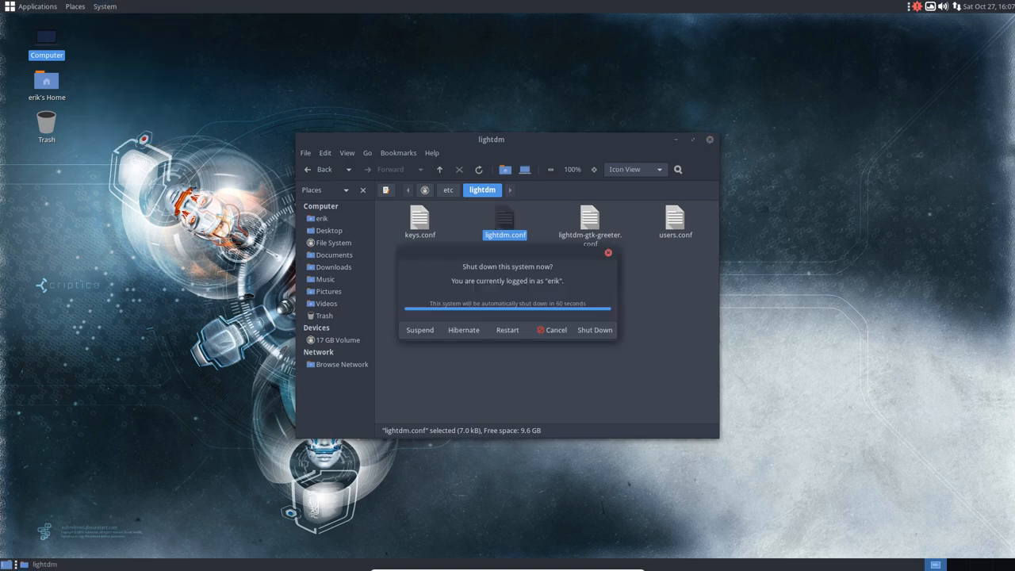